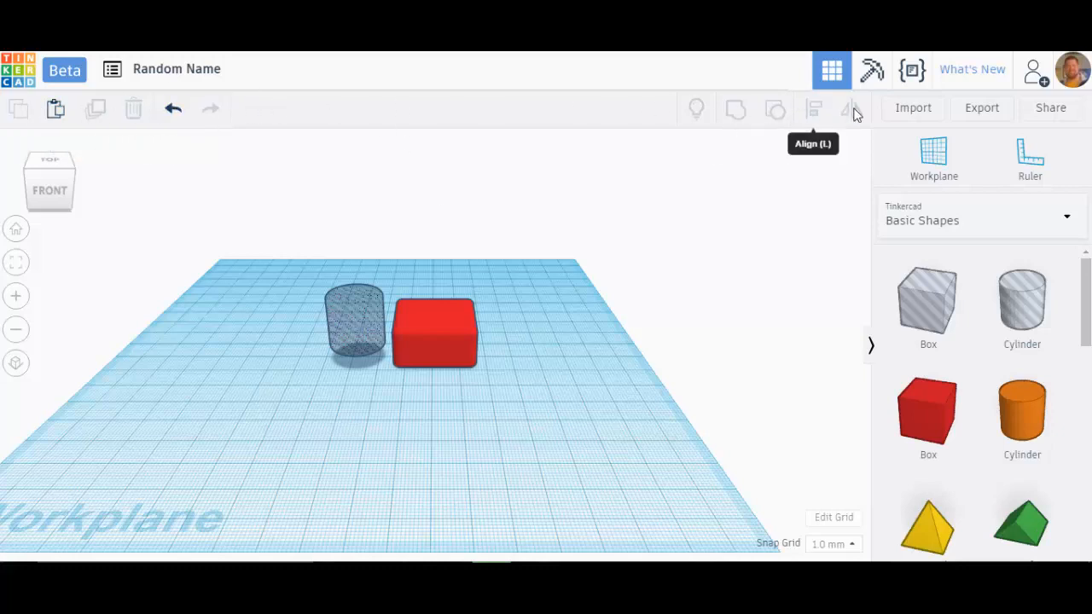
pyautogui.moveTo(338, 116)
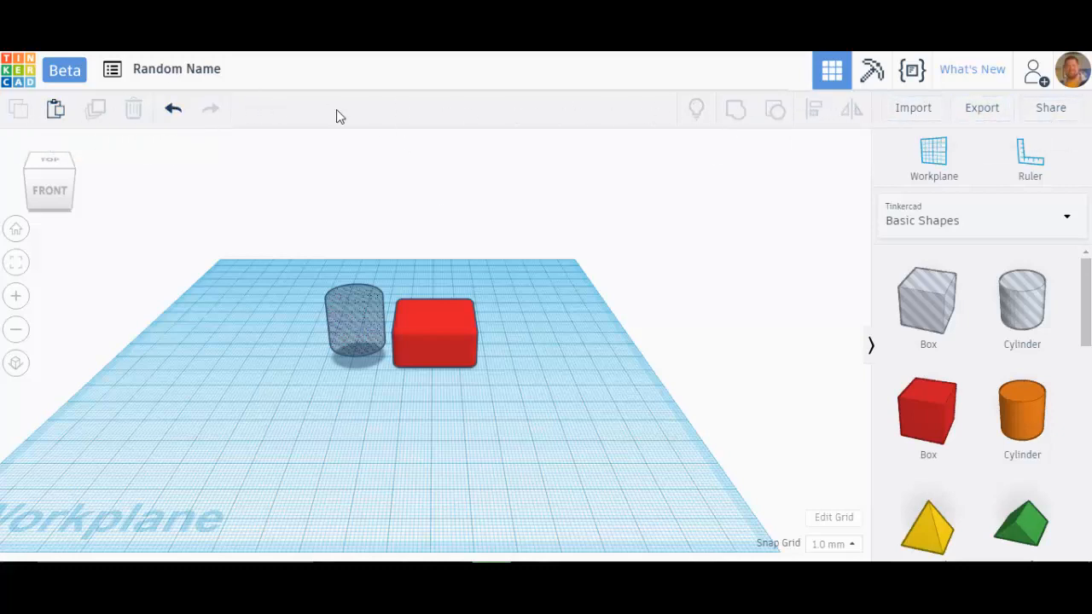
pyautogui.moveTo(19, 109)
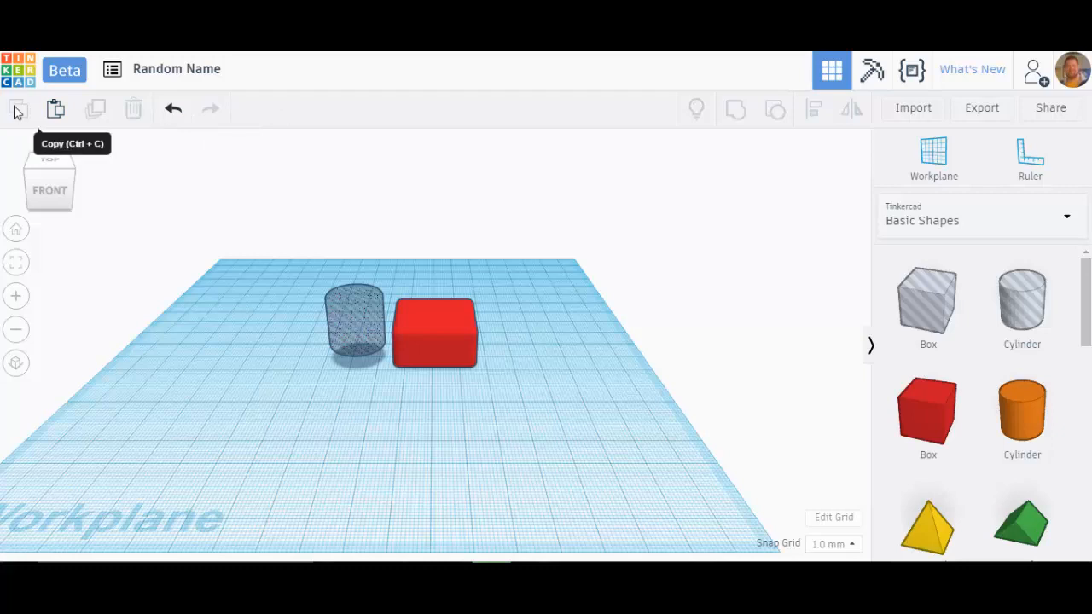
pyautogui.moveTo(210, 109)
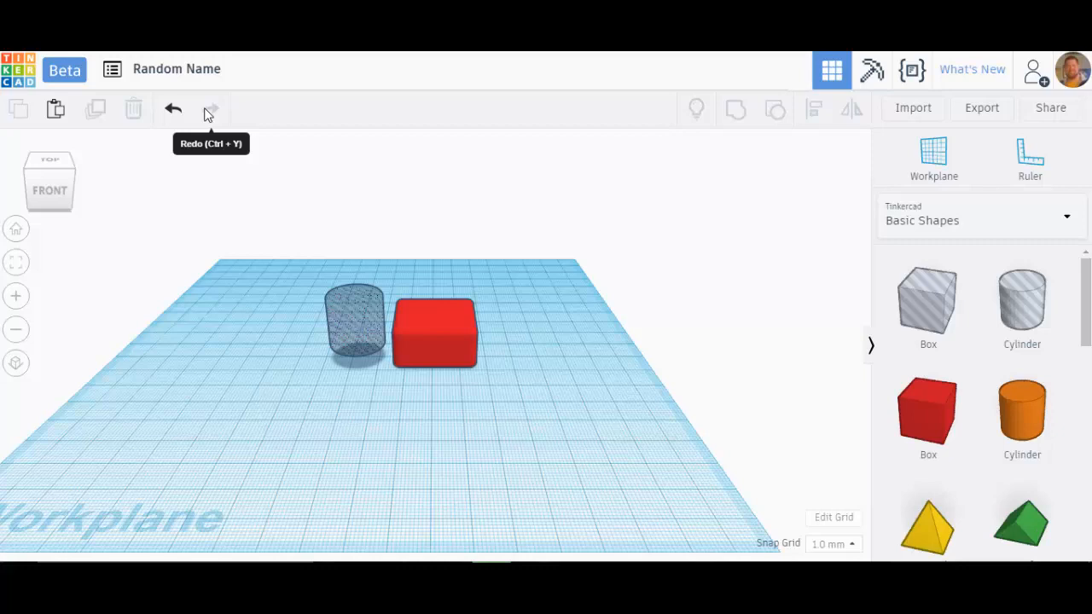
pyautogui.moveTo(96, 96)
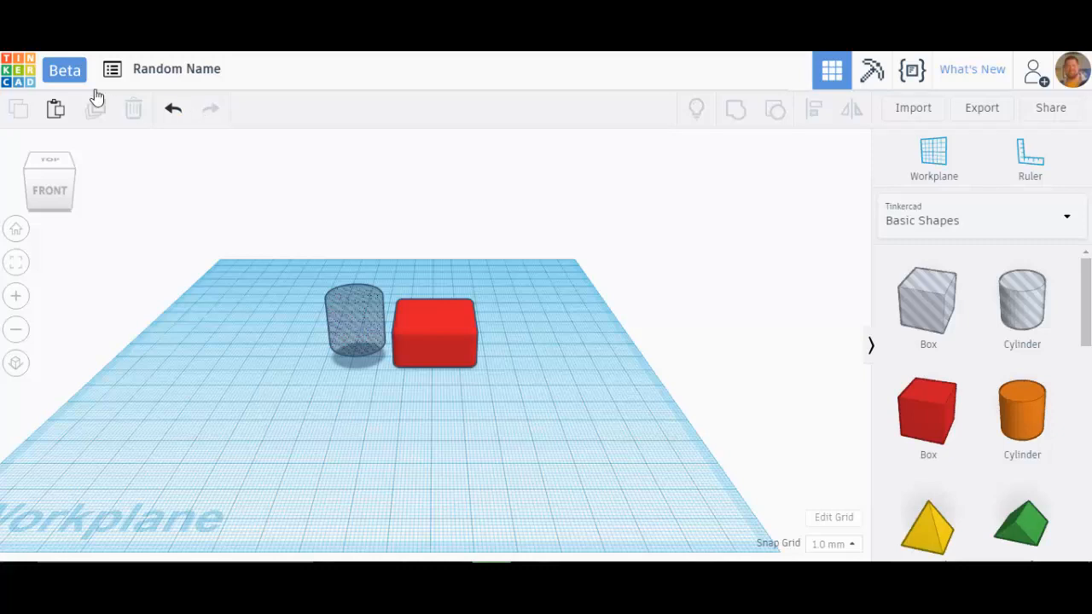
pyautogui.moveTo(177, 69)
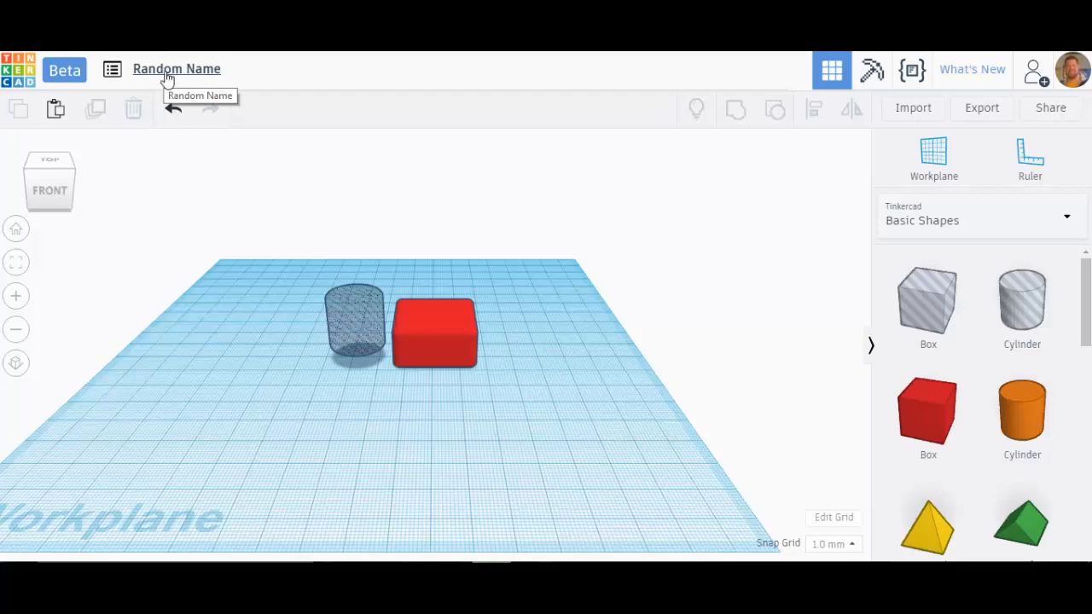
pyautogui.moveTo(185, 78)
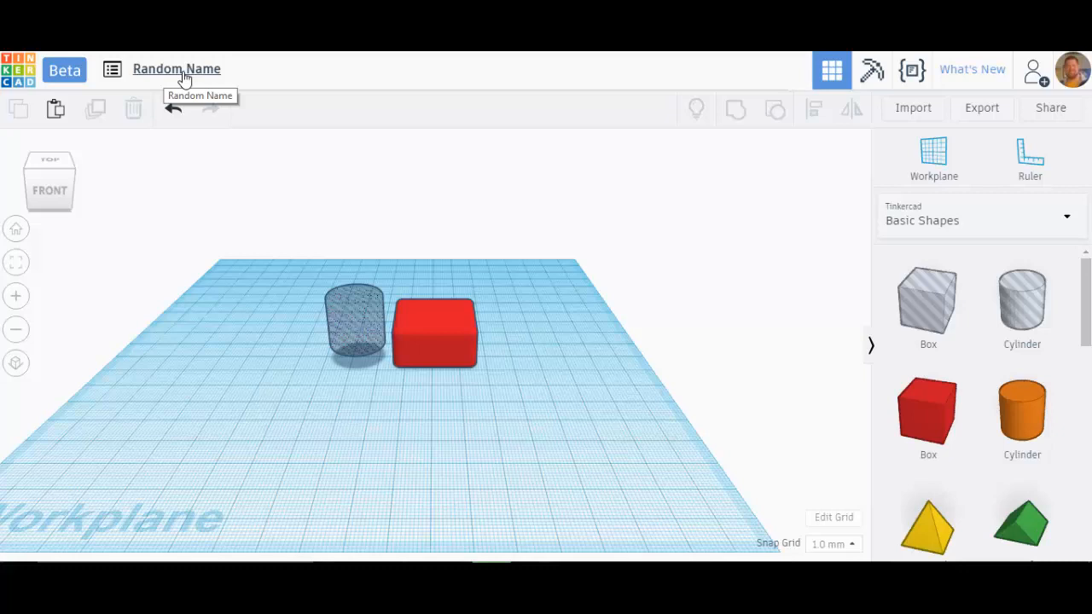
# Rename the design from 'Random Name' to 'Tutorial'
pyautogui.click(177, 68)
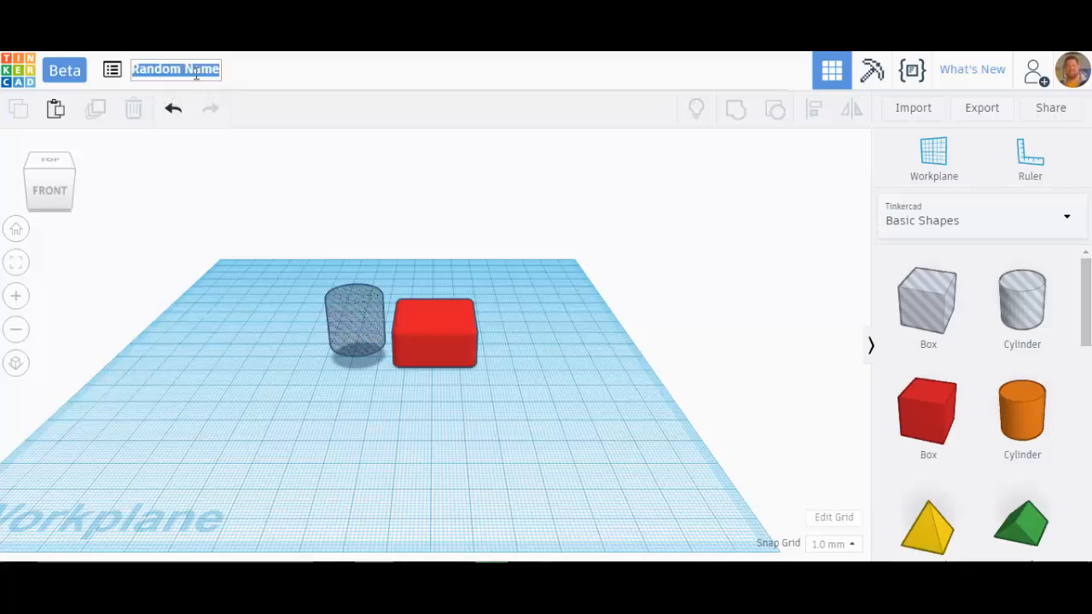
pyautogui.moveTo(318, 181)
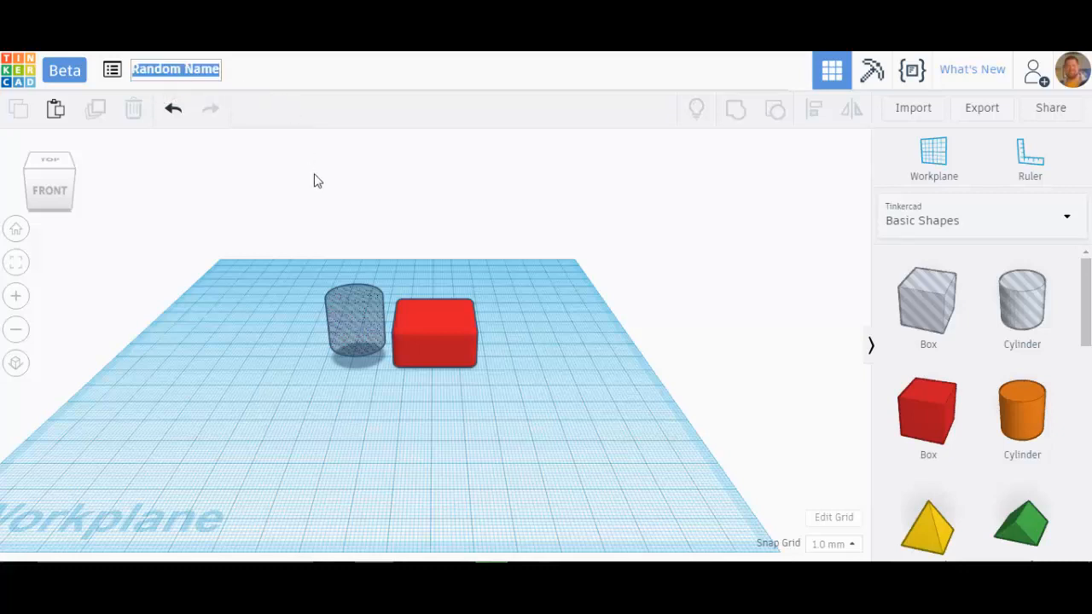
pyautogui.write('Tu')
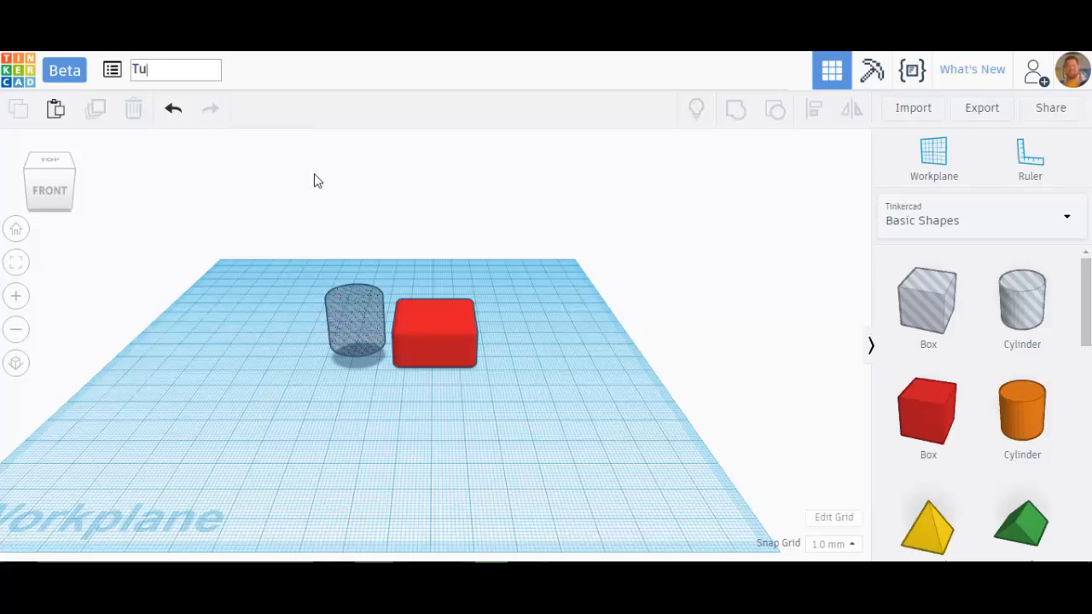
pyautogui.write('torial')
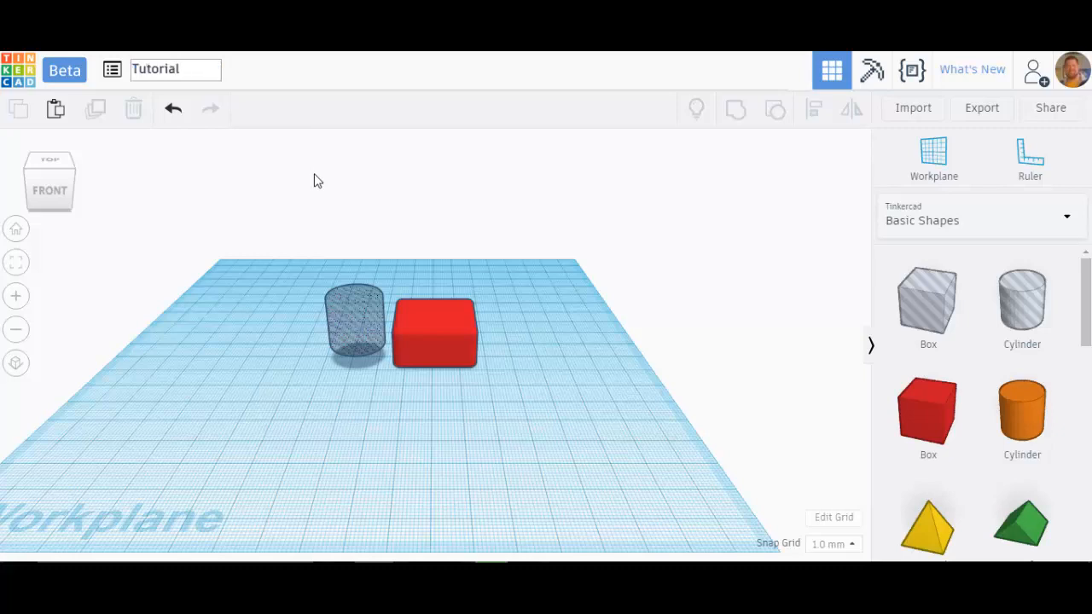
pyautogui.click(174, 69)
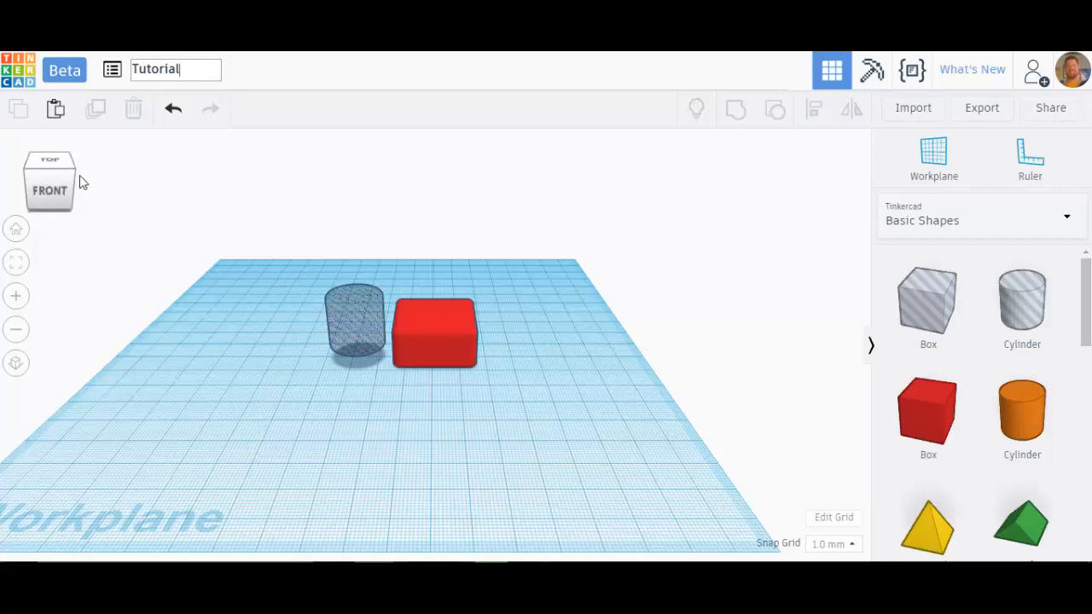
pyautogui.click(355, 324)
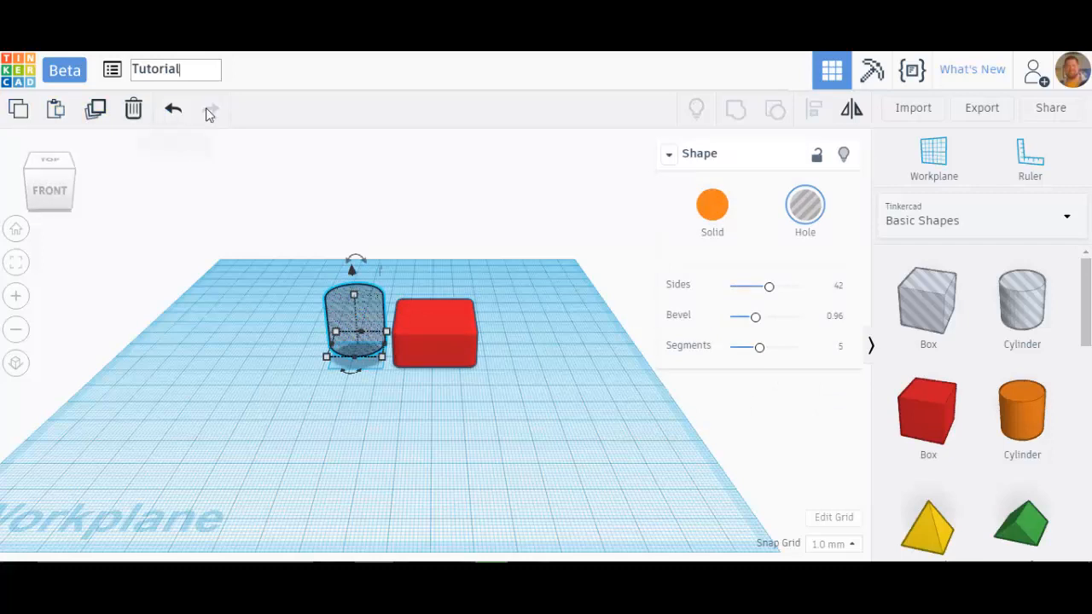
pyautogui.moveTo(19, 110)
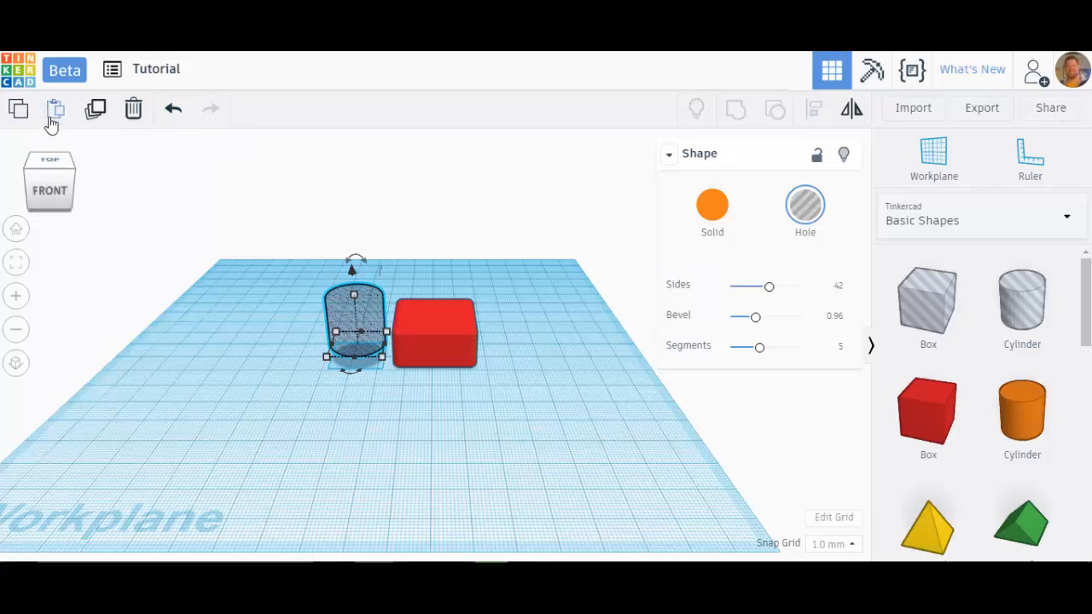
pyautogui.click(54, 110)
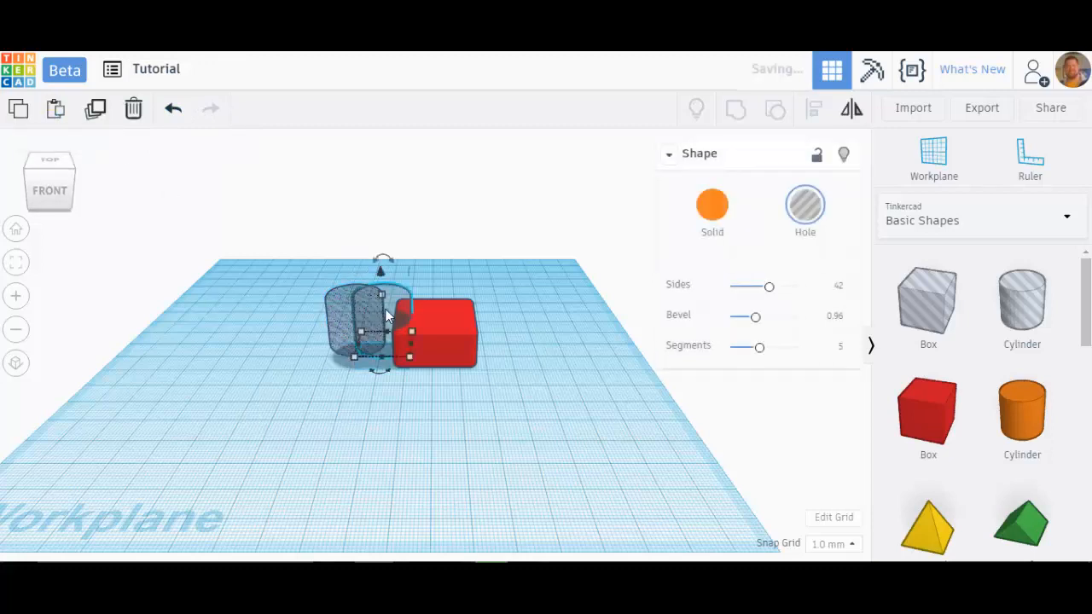
pyautogui.moveTo(379, 321); pyautogui.dragTo(274, 320)
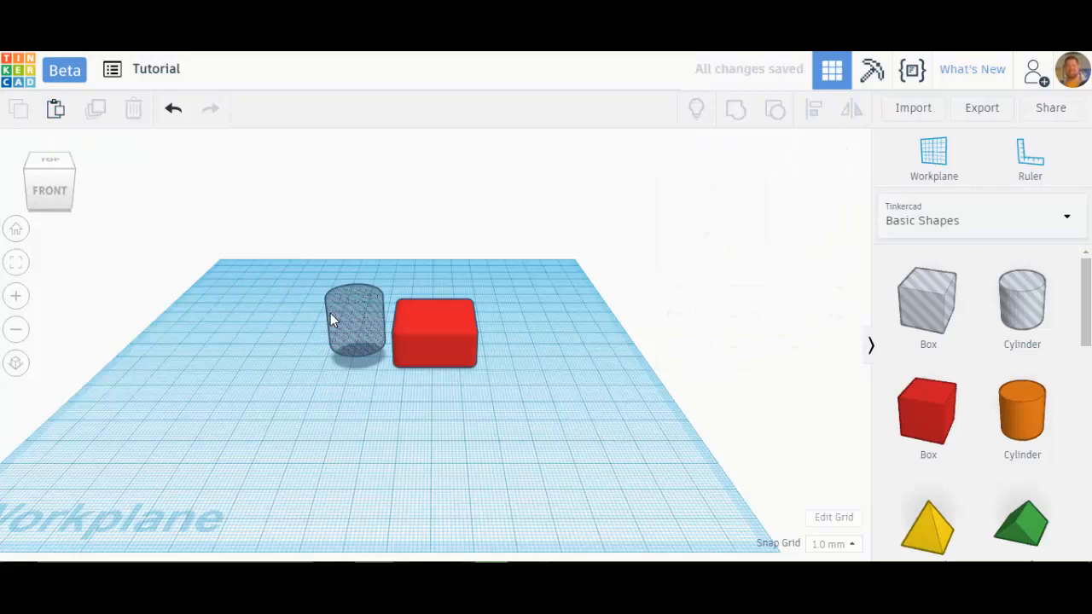
pyautogui.click(355, 325)
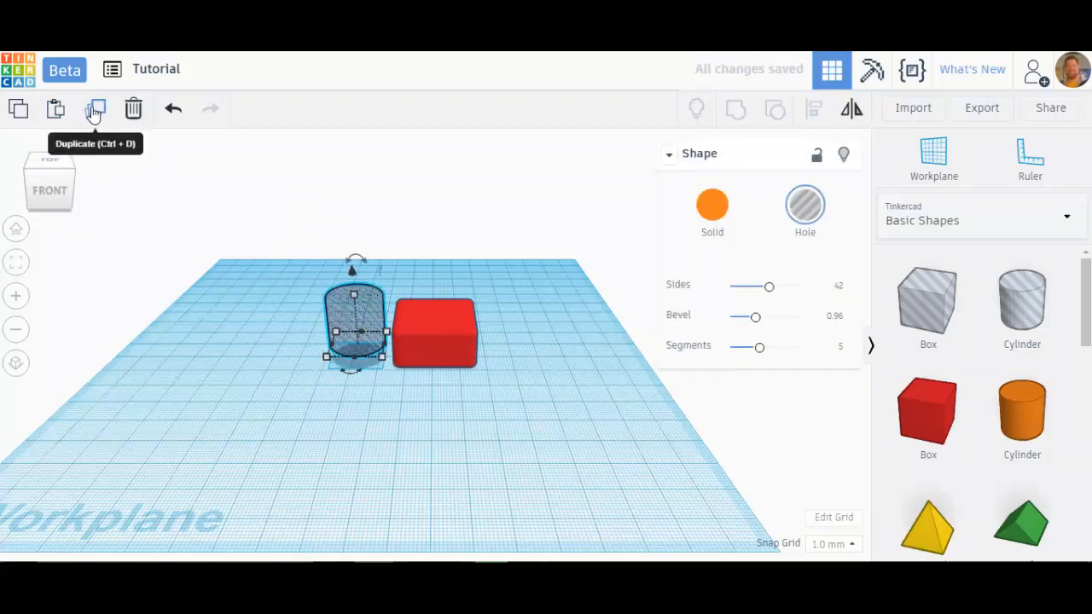
pyautogui.click(96, 109)
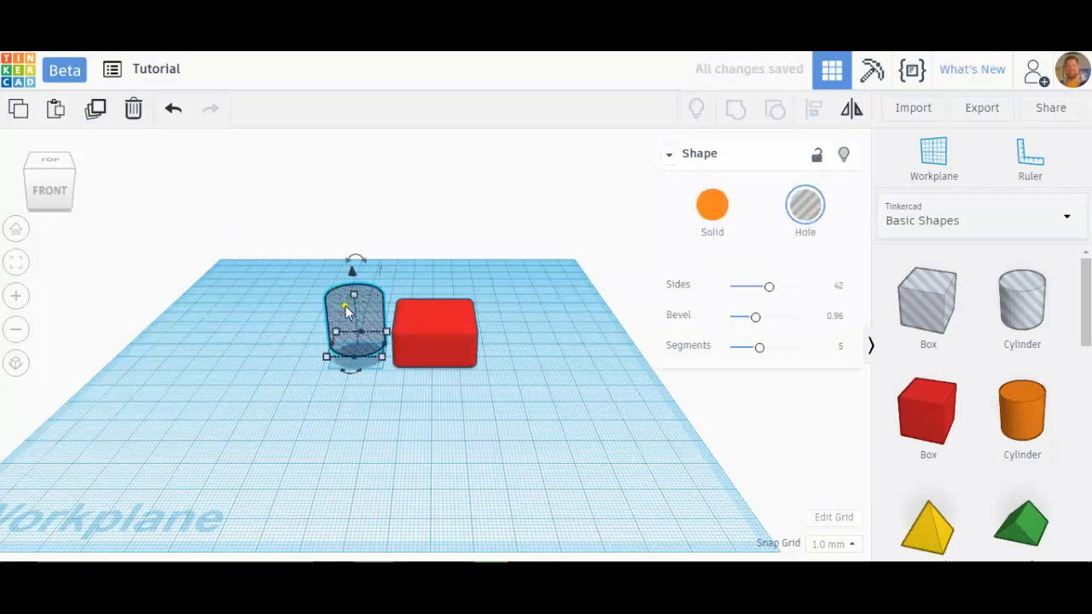
pyautogui.moveTo(113, 68)
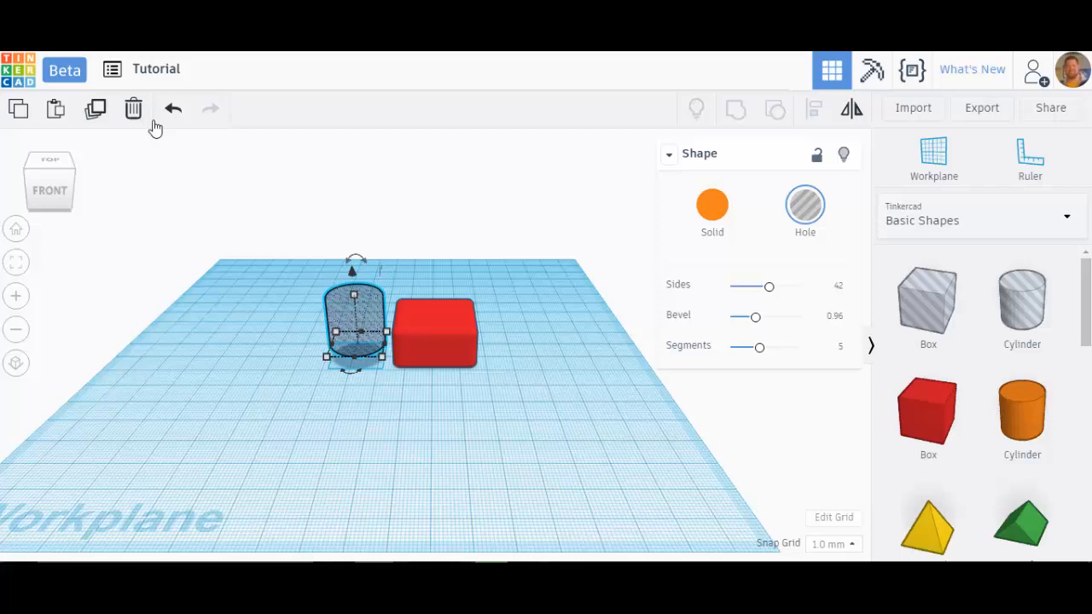
pyautogui.moveTo(133, 109)
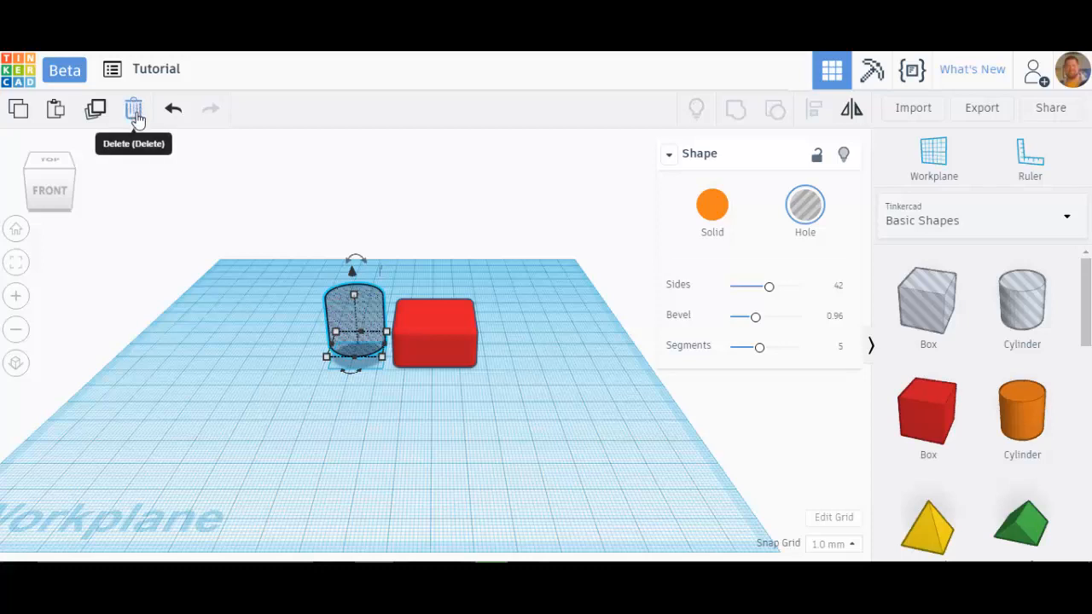
pyautogui.moveTo(333, 327)
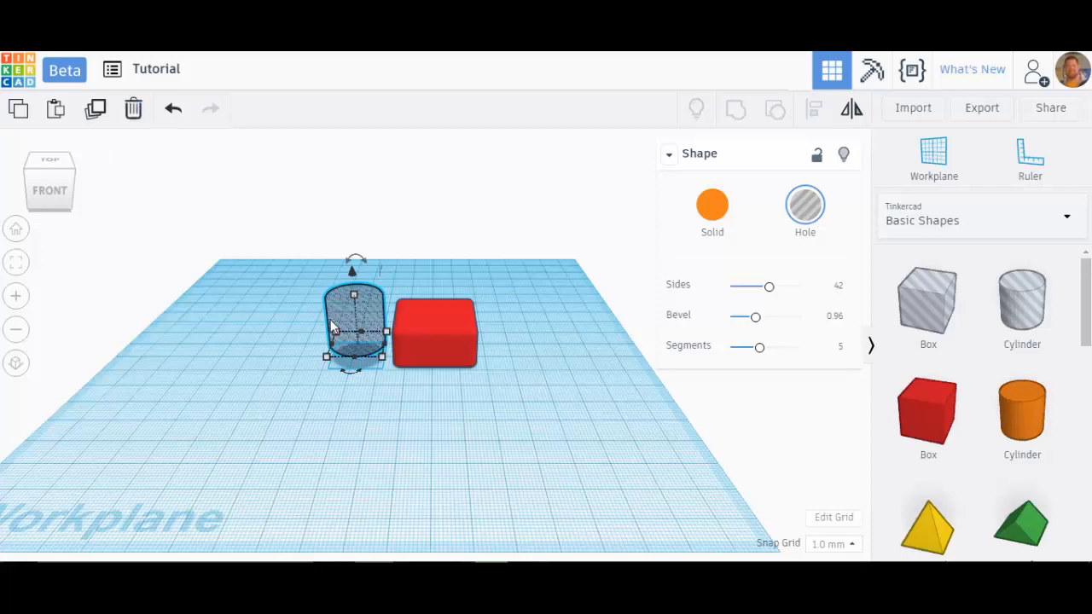
pyautogui.moveTo(192, 273)
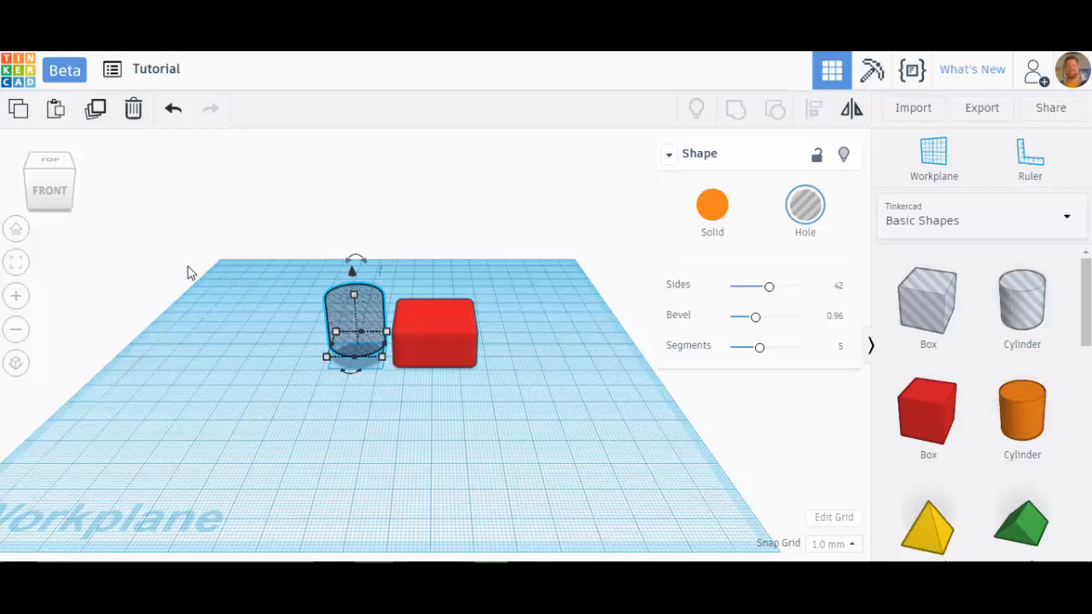
pyautogui.moveTo(430, 320)
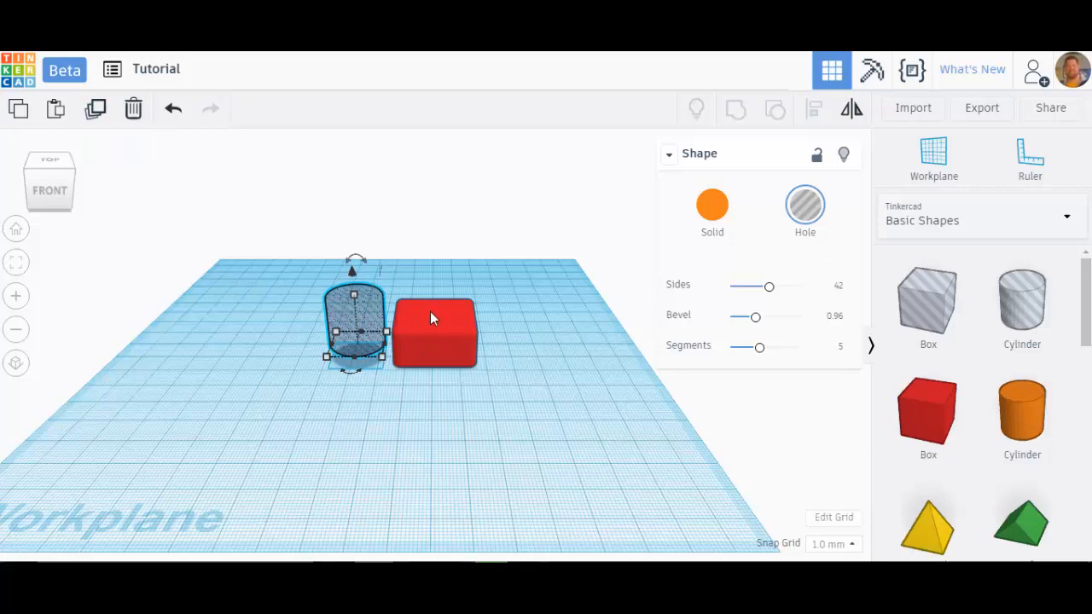
pyautogui.click(435, 328)
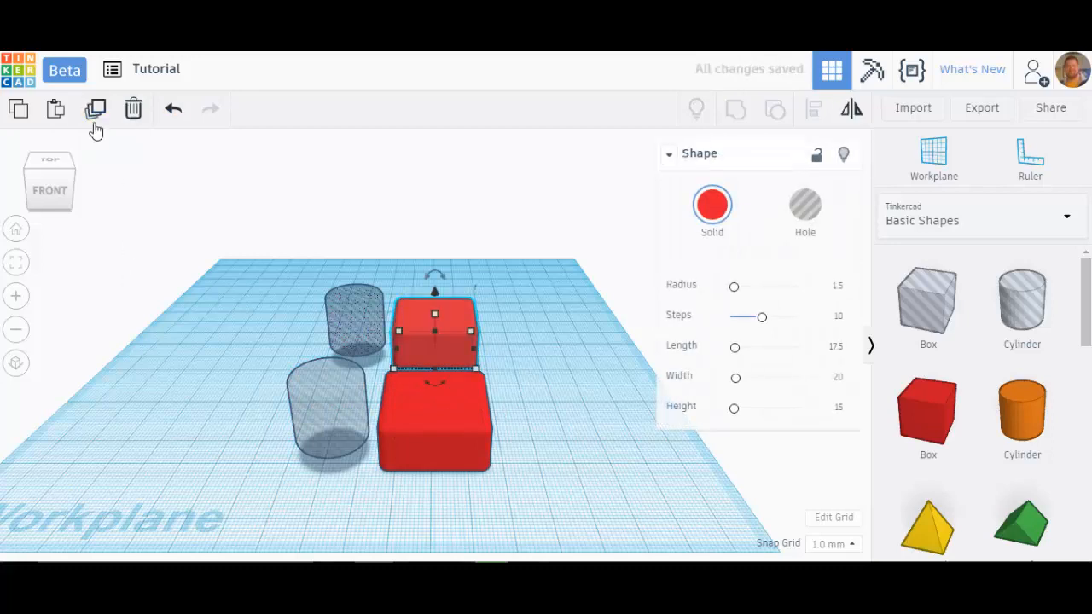
pyautogui.moveTo(95, 109)
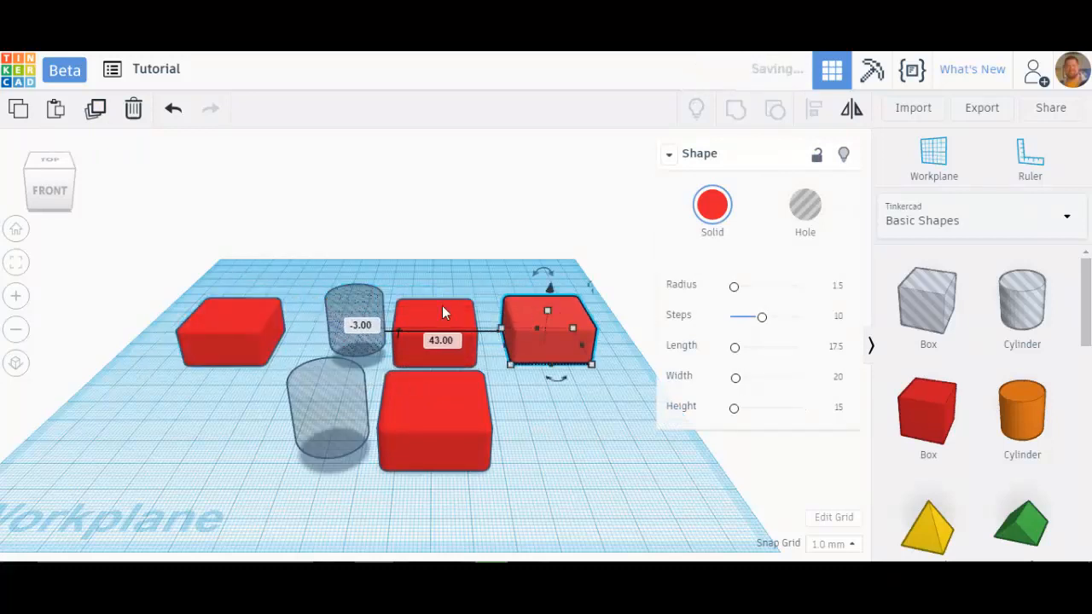
pyautogui.moveTo(546, 328); pyautogui.dragTo(430, 290)
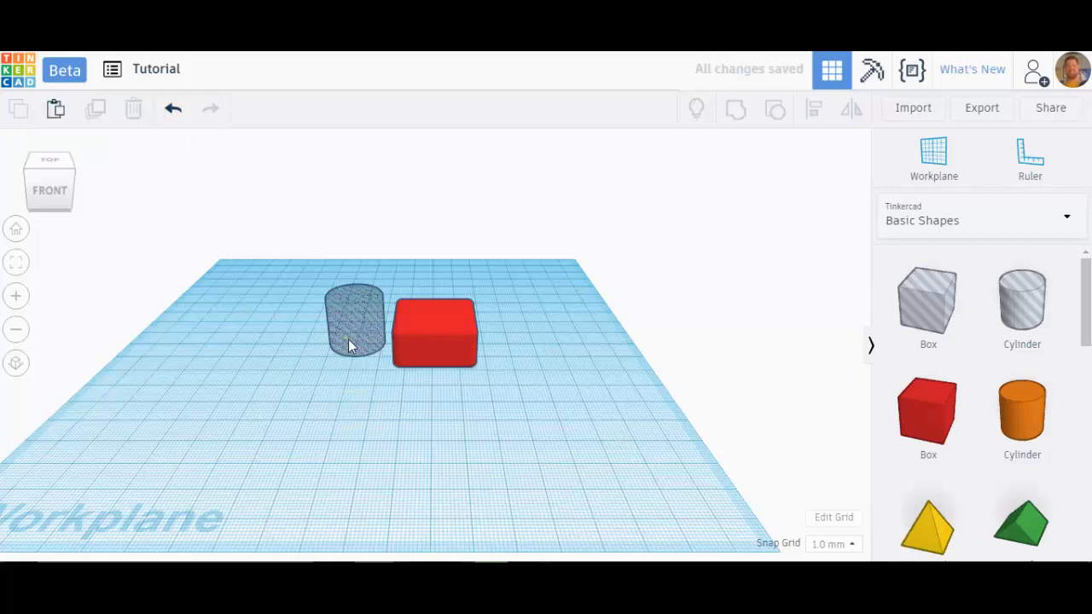
# Select the cylinder hole overlapping the red box's left side
pyautogui.click(355, 324)
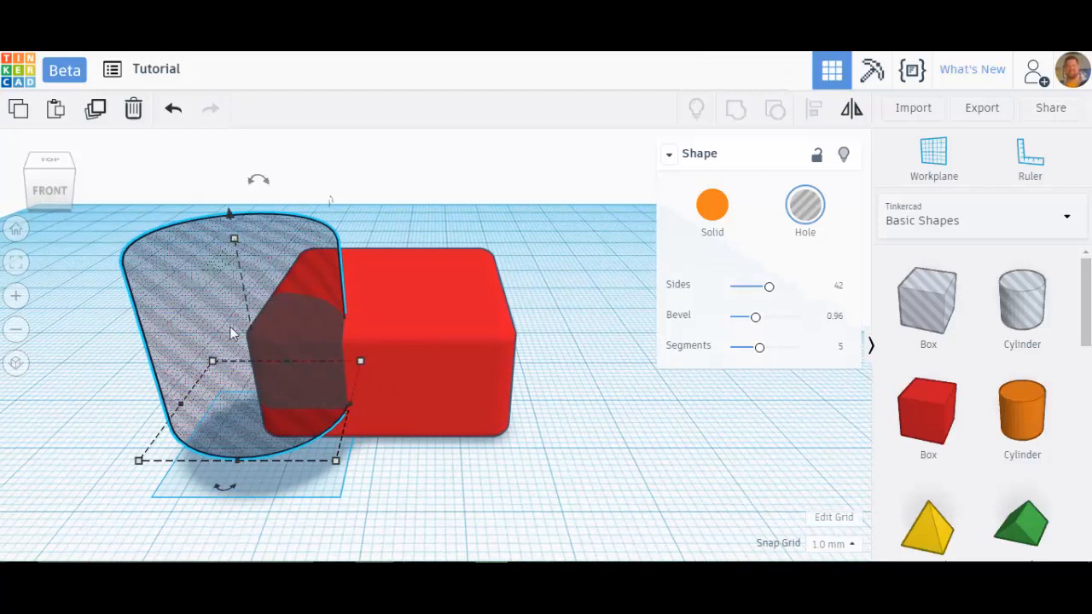
pyautogui.moveTo(379, 345)
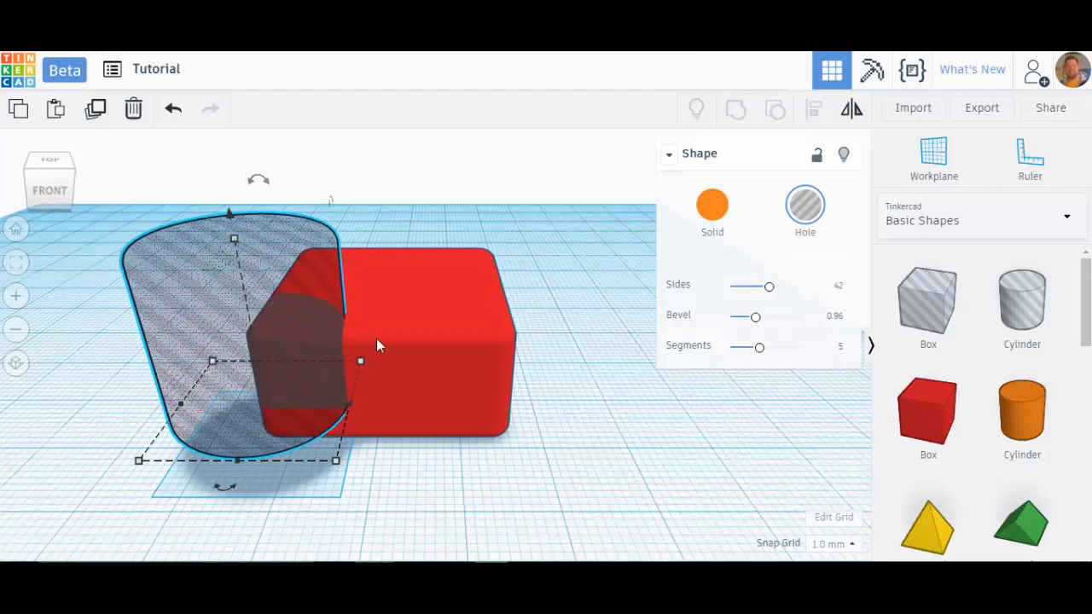
pyautogui.moveTo(418, 362)
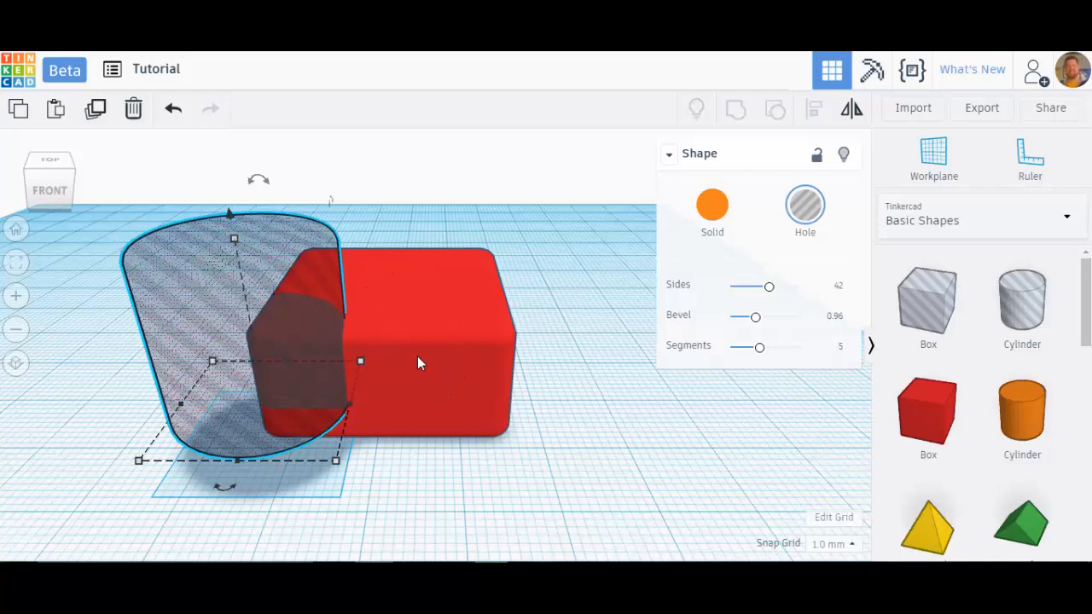
pyautogui.moveTo(170, 187)
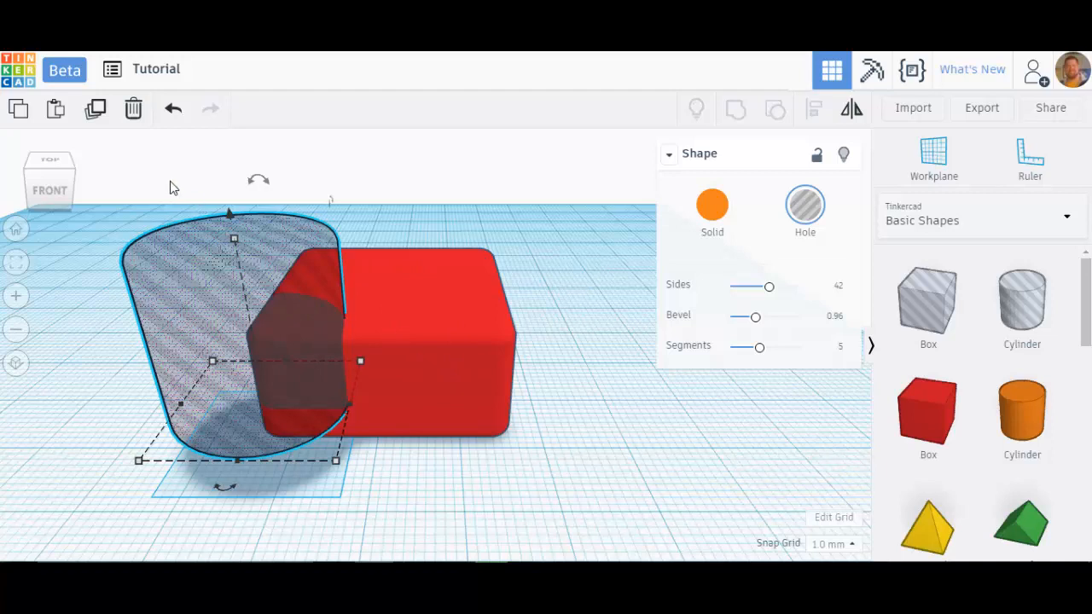
pyautogui.moveTo(392, 314)
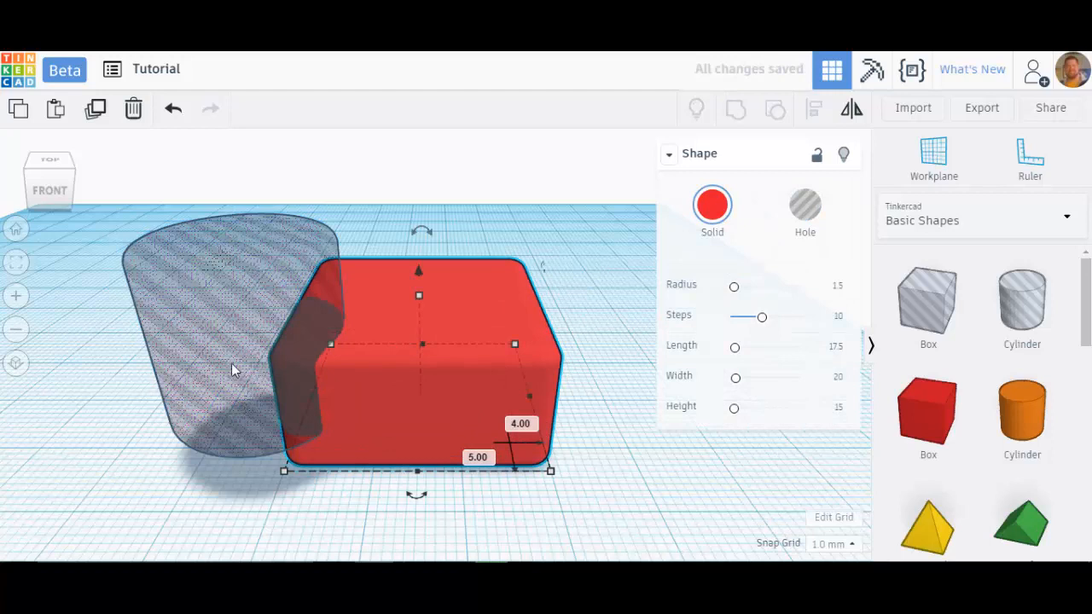
pyautogui.click(171, 109)
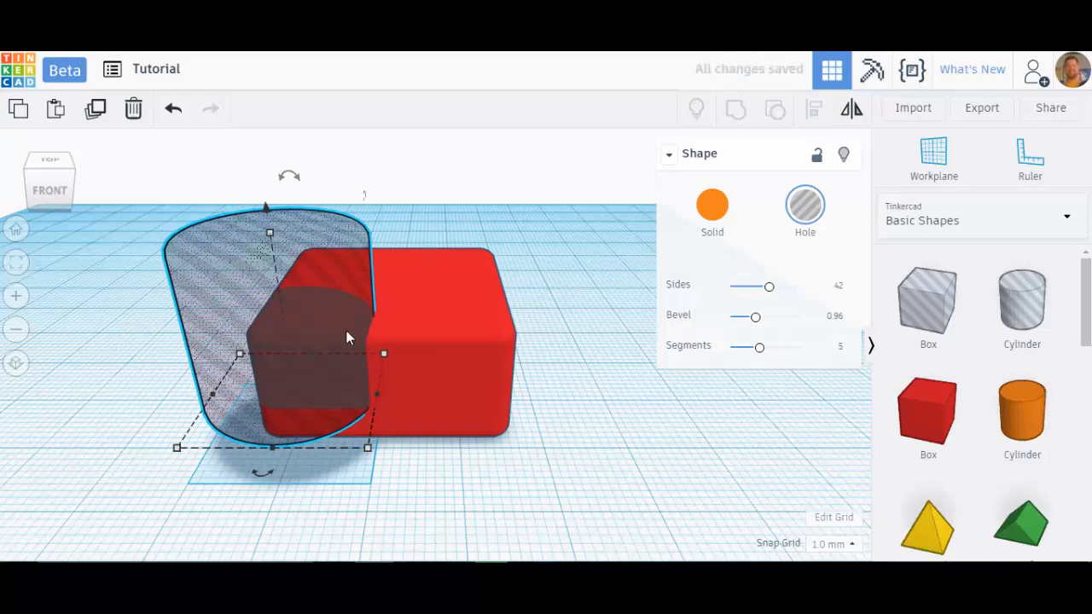
pyautogui.moveTo(195, 164)
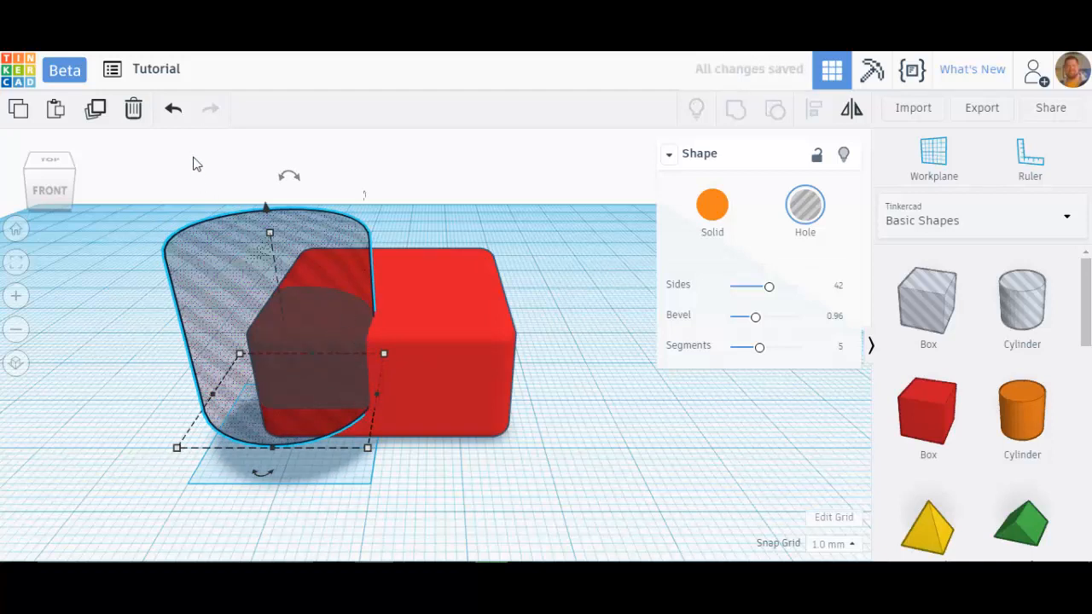
pyautogui.moveTo(338, 319)
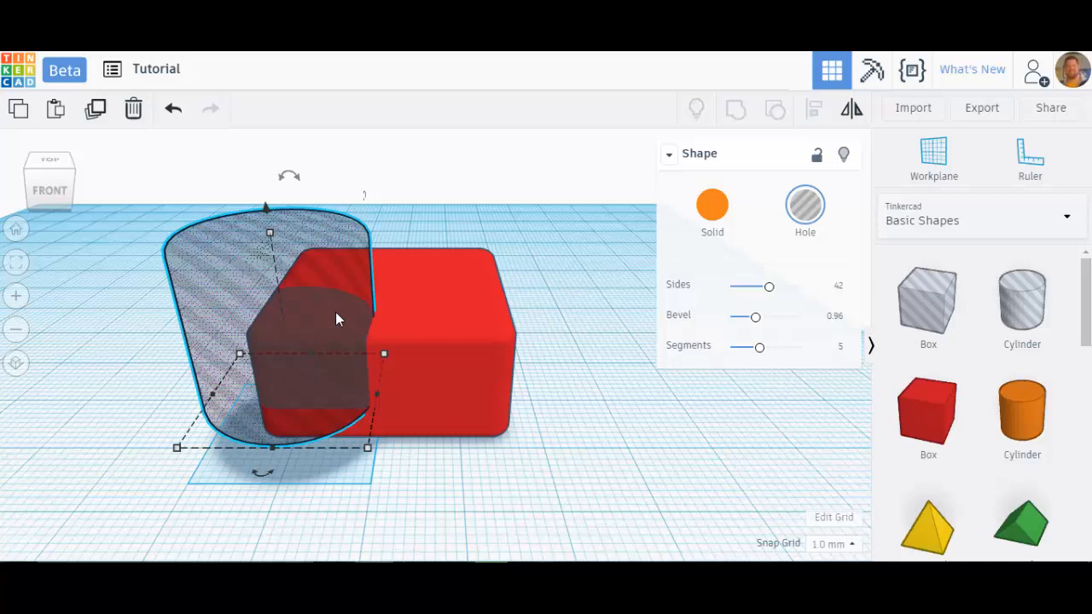
pyautogui.moveTo(211, 109)
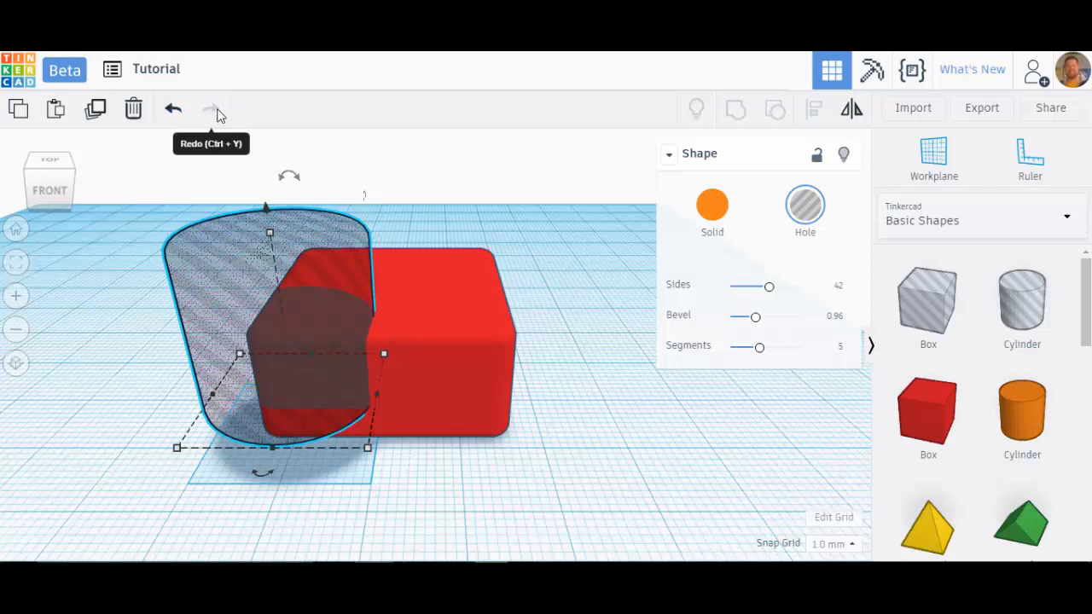
pyautogui.moveTo(311, 122)
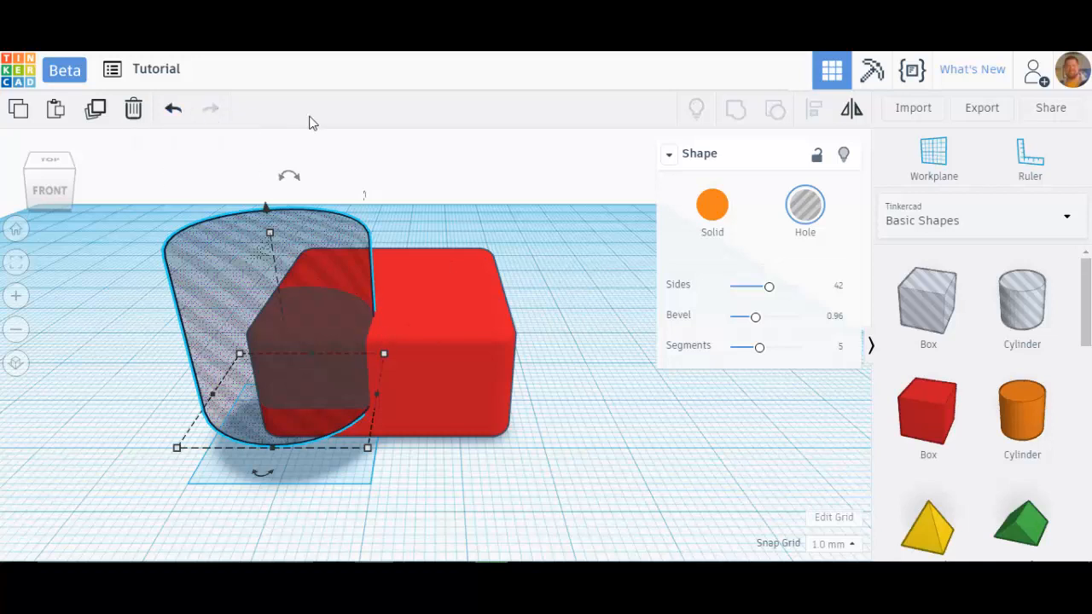
pyautogui.moveTo(696, 109)
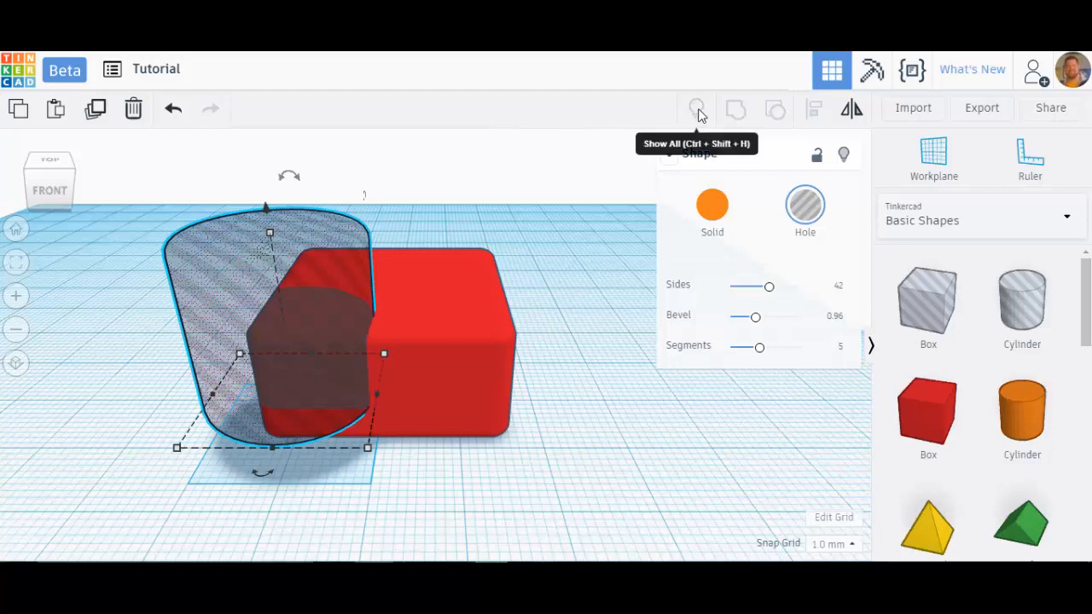
pyautogui.moveTo(845, 156)
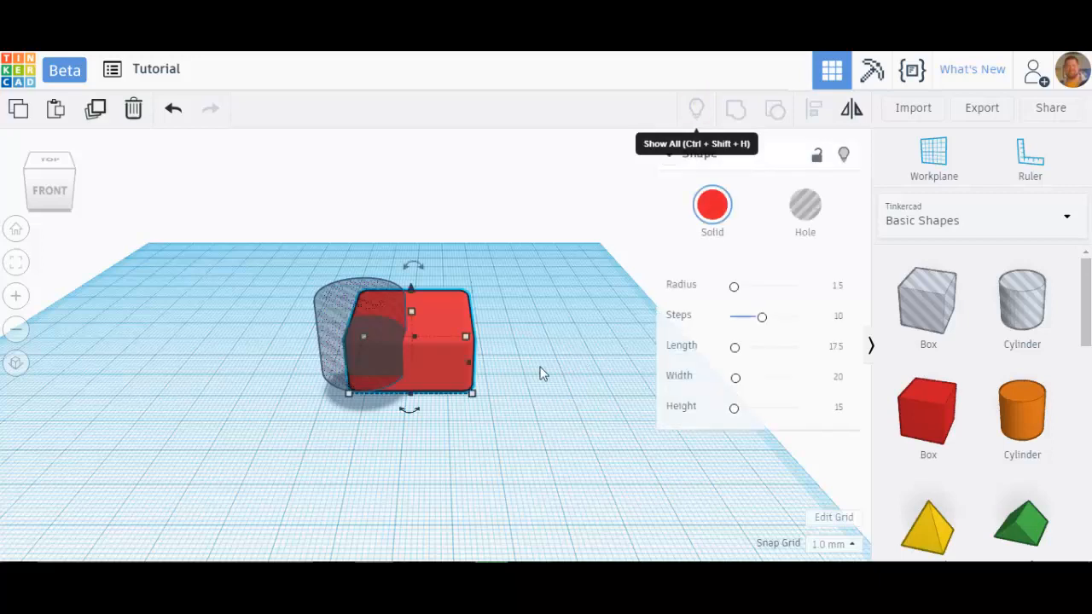
pyautogui.moveTo(467, 331)
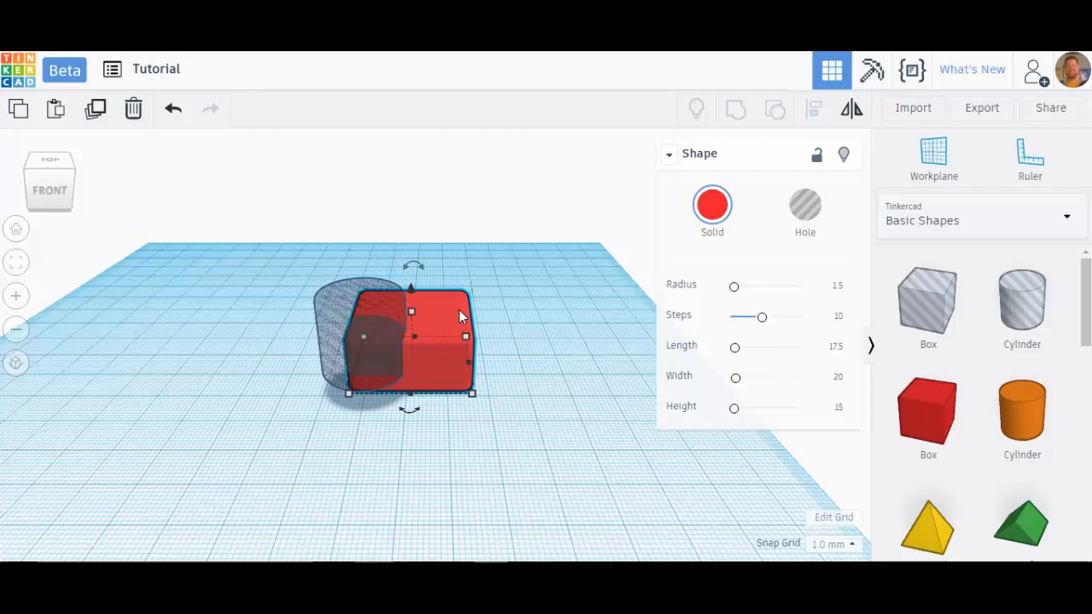
pyautogui.moveTo(444, 323)
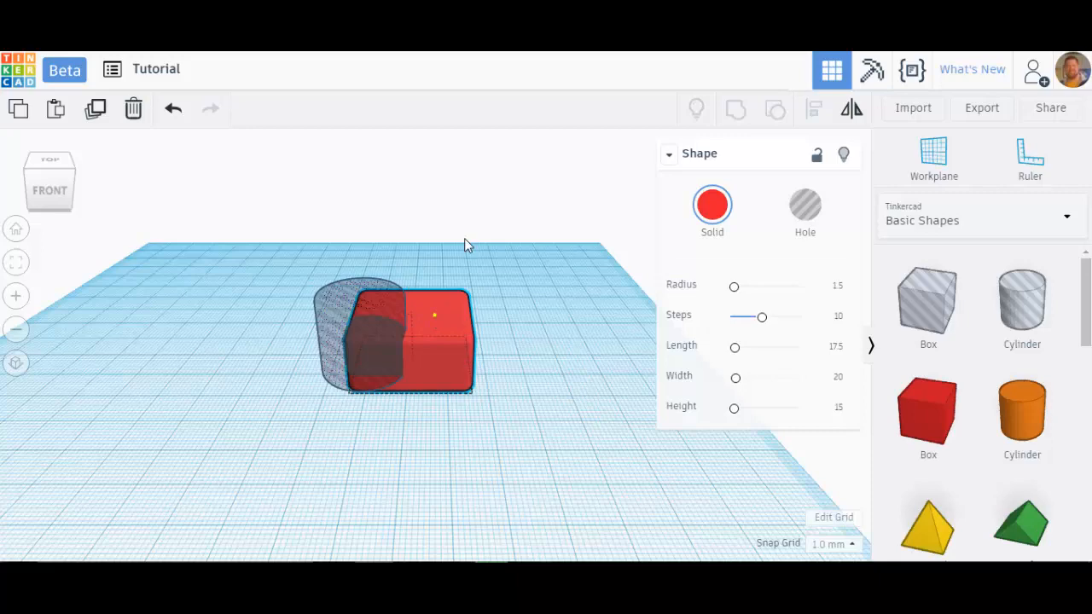
# Drag the red box away and back so it overlaps the cylinder hole again
pyautogui.moveTo(409, 333); pyautogui.dragTo(468, 202)
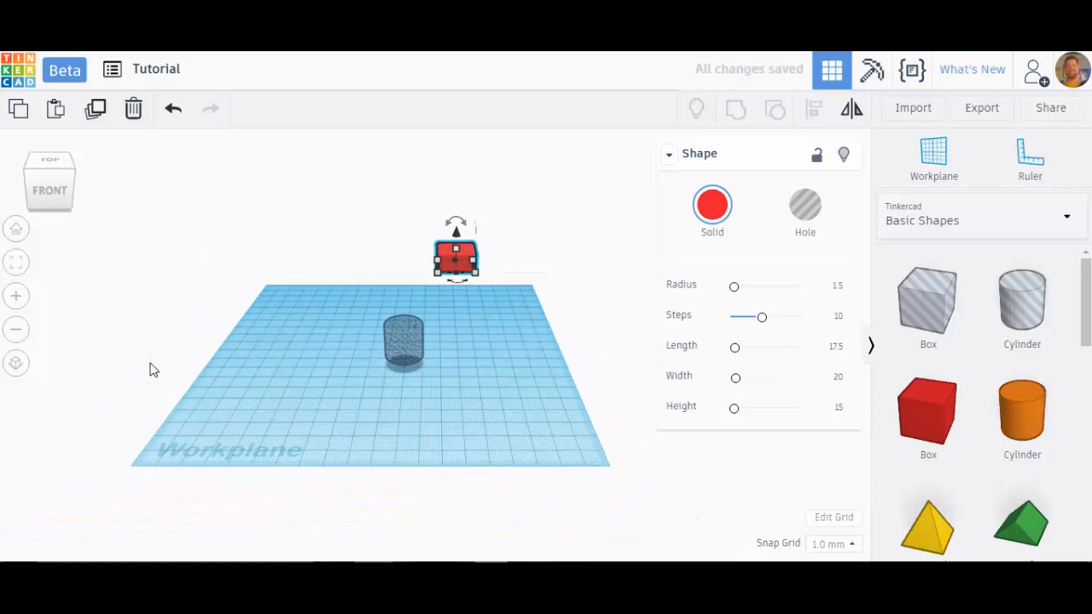
pyautogui.moveTo(221, 283)
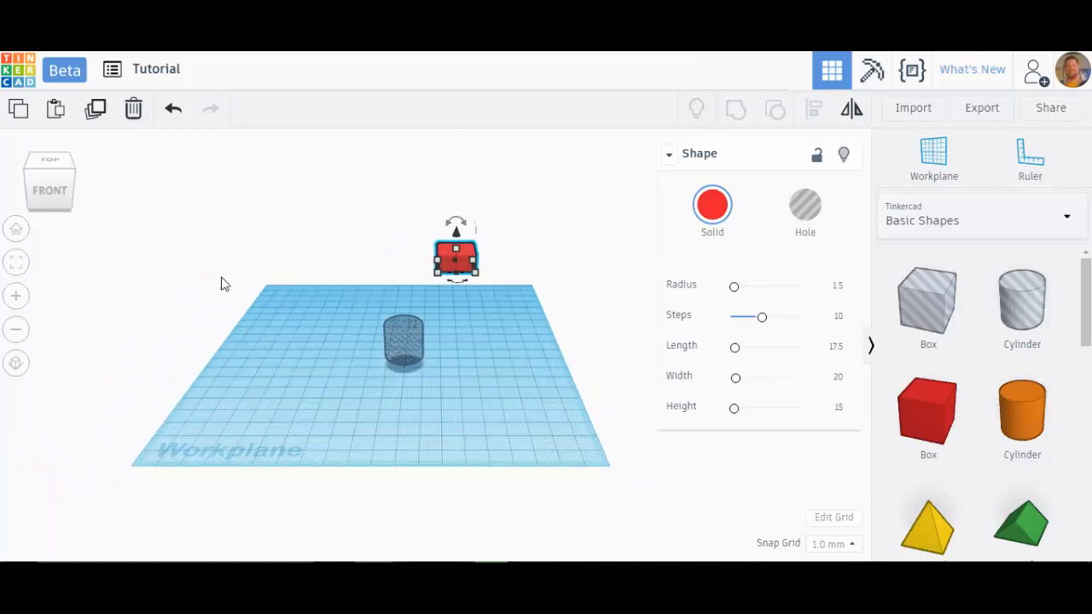
pyautogui.moveTo(331, 256)
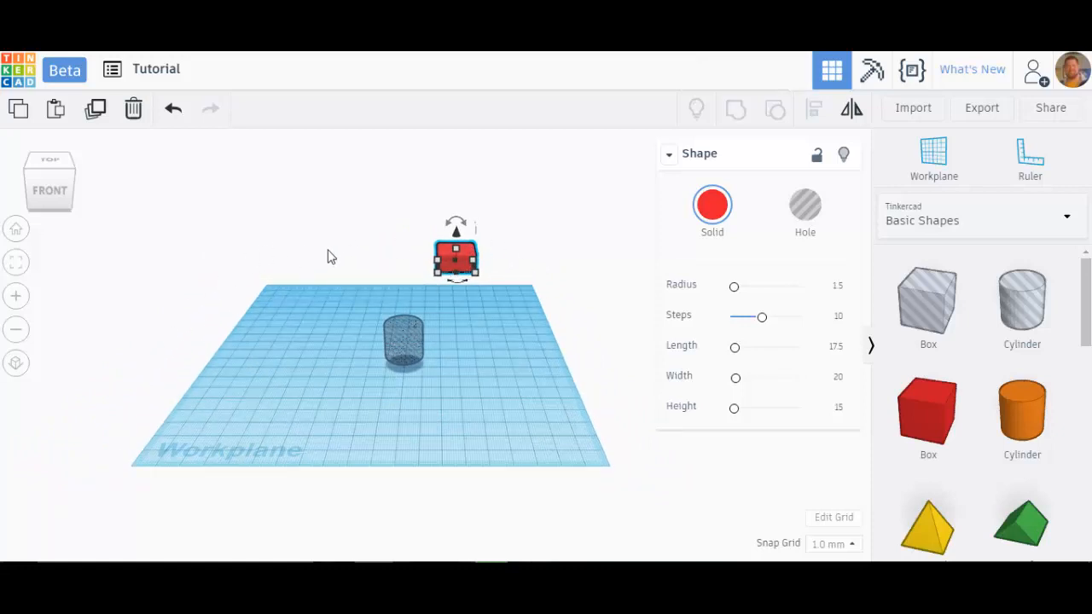
pyautogui.moveTo(287, 275)
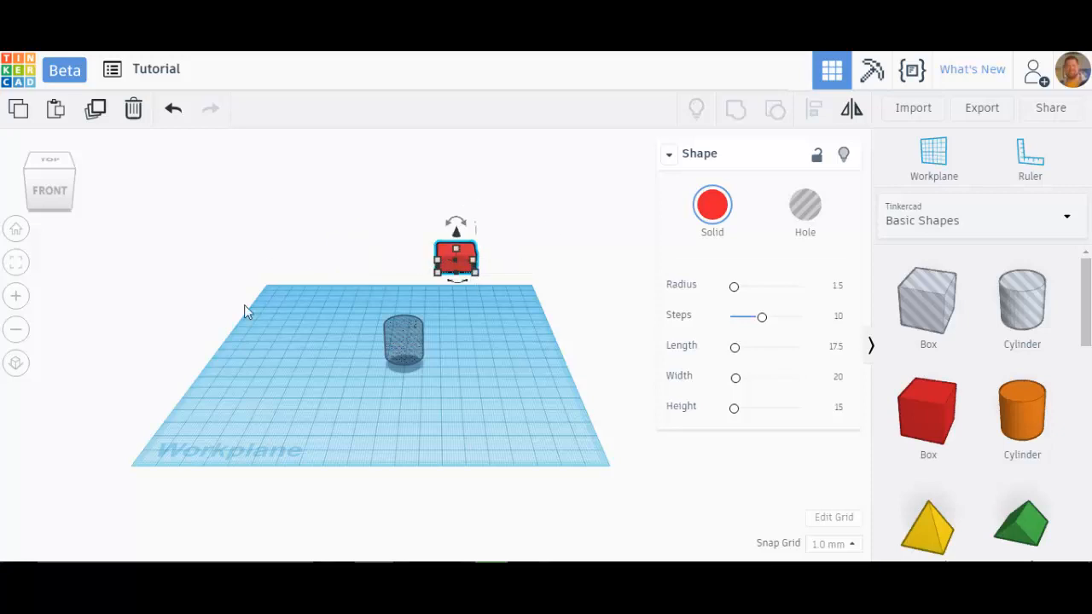
pyautogui.moveTo(458, 252); pyautogui.dragTo(430, 344)
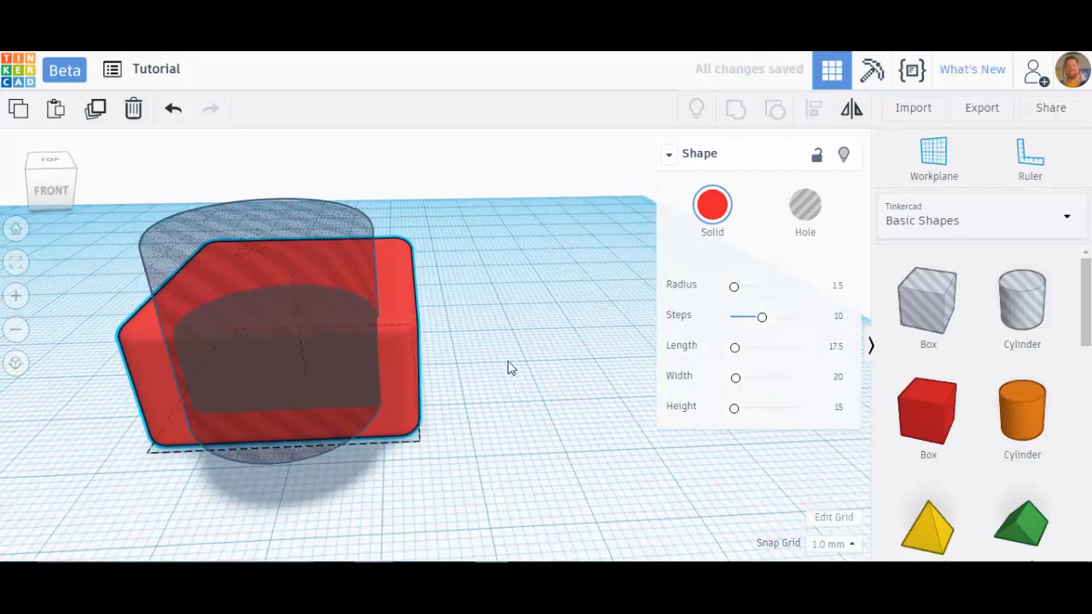
pyautogui.moveTo(509, 367); pyautogui.dragTo(299, 222)
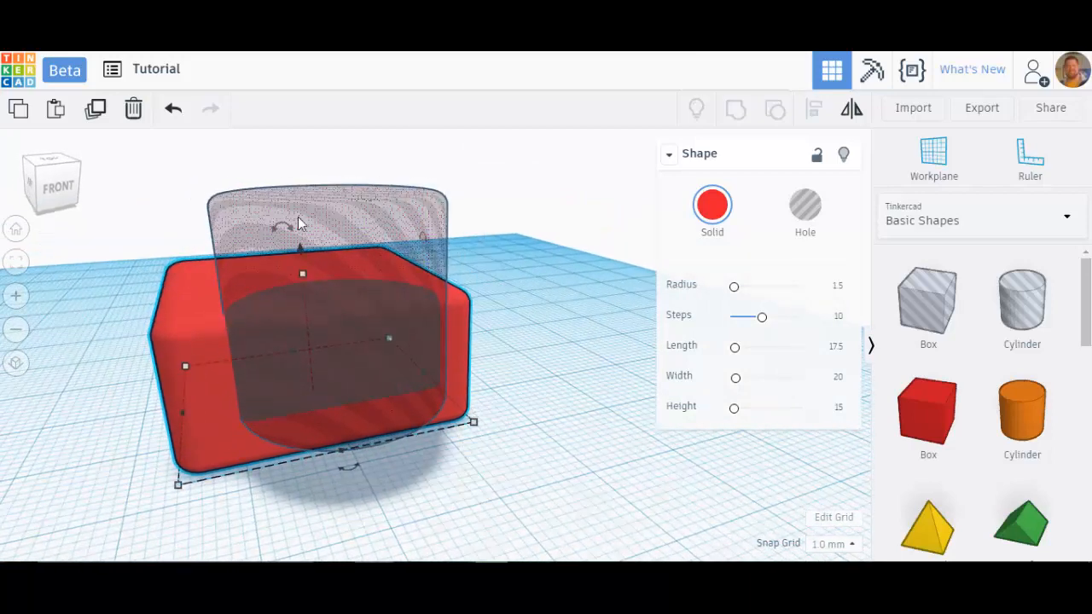
pyautogui.click(805, 209)
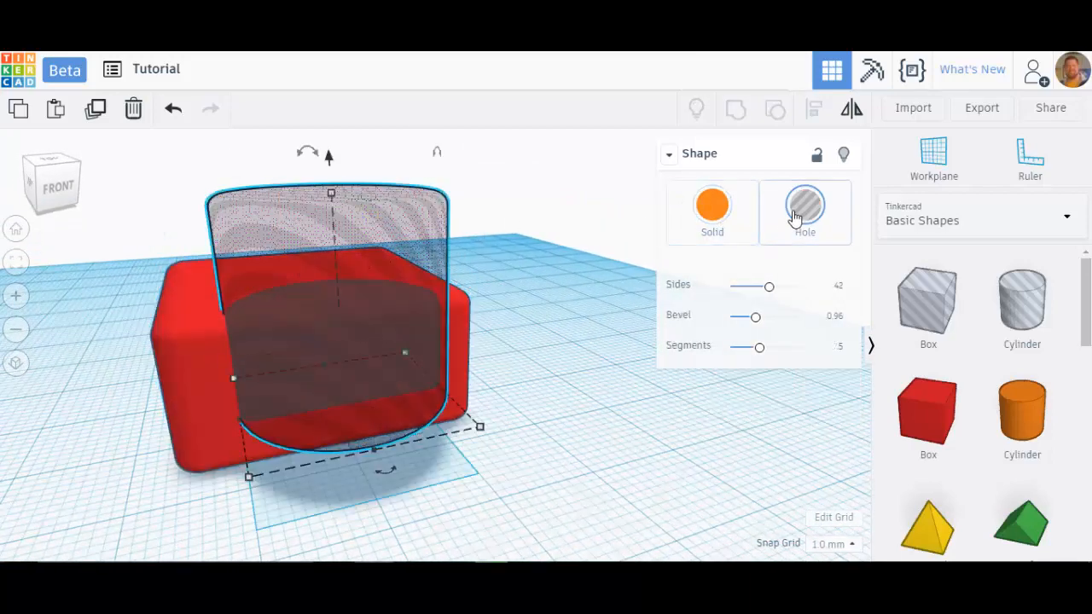
pyautogui.click(712, 208)
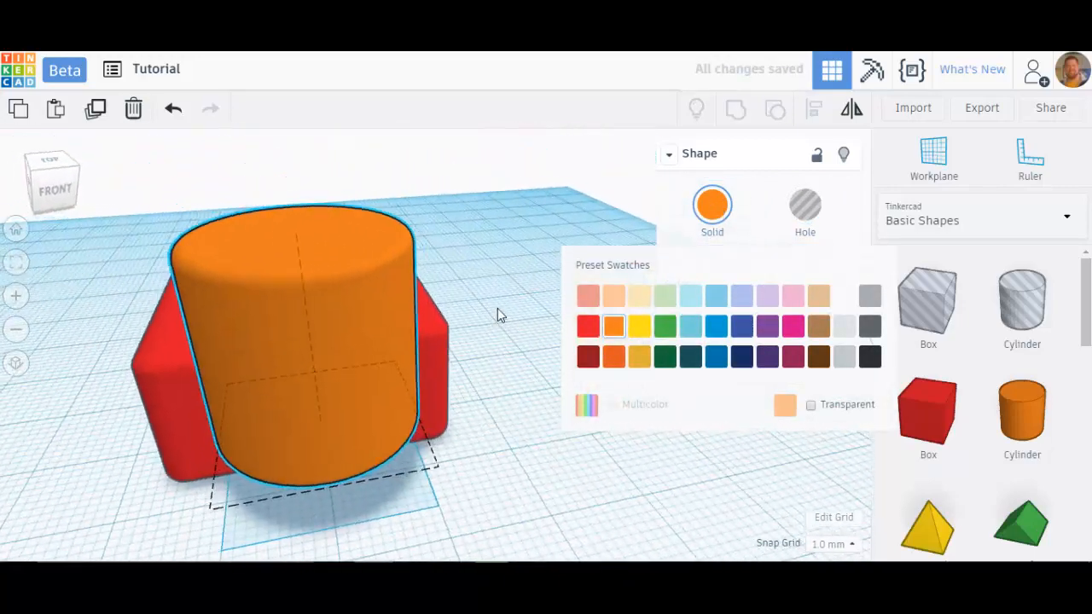
pyautogui.click(806, 205)
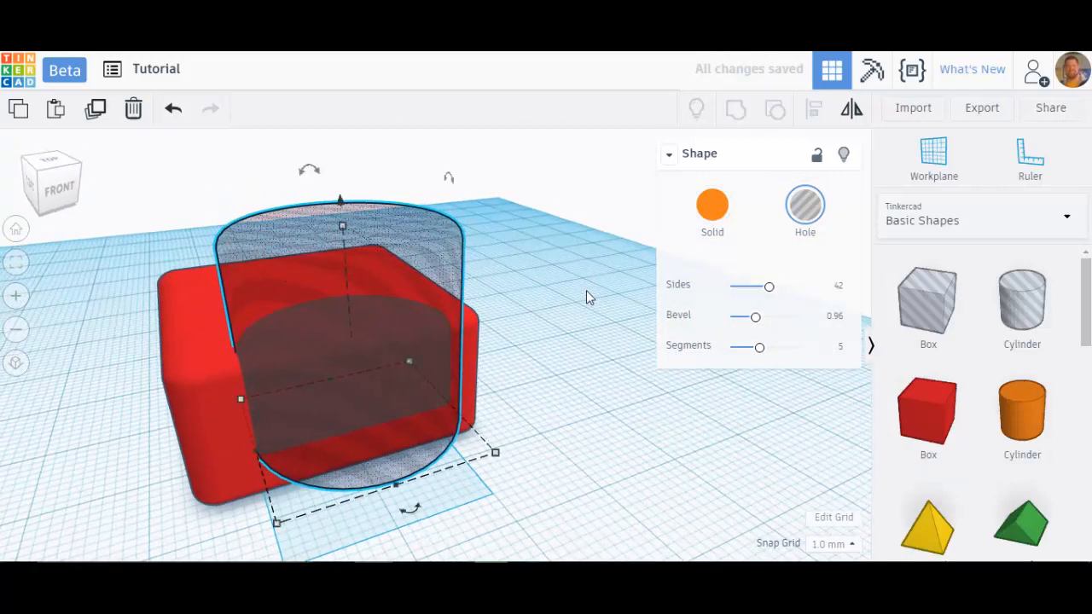
pyautogui.moveTo(539, 282)
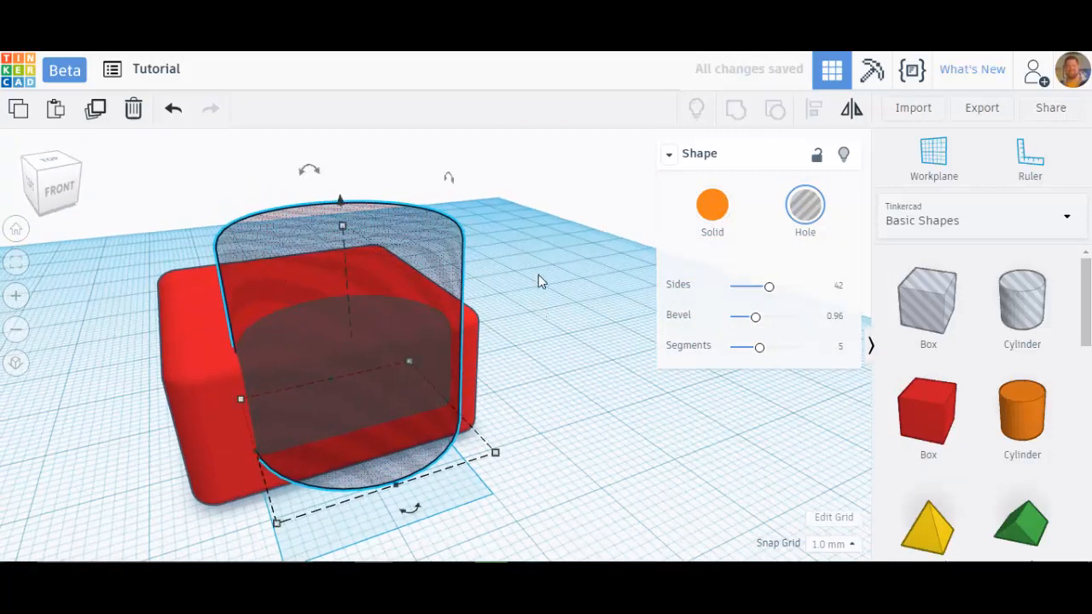
pyautogui.moveTo(735, 111)
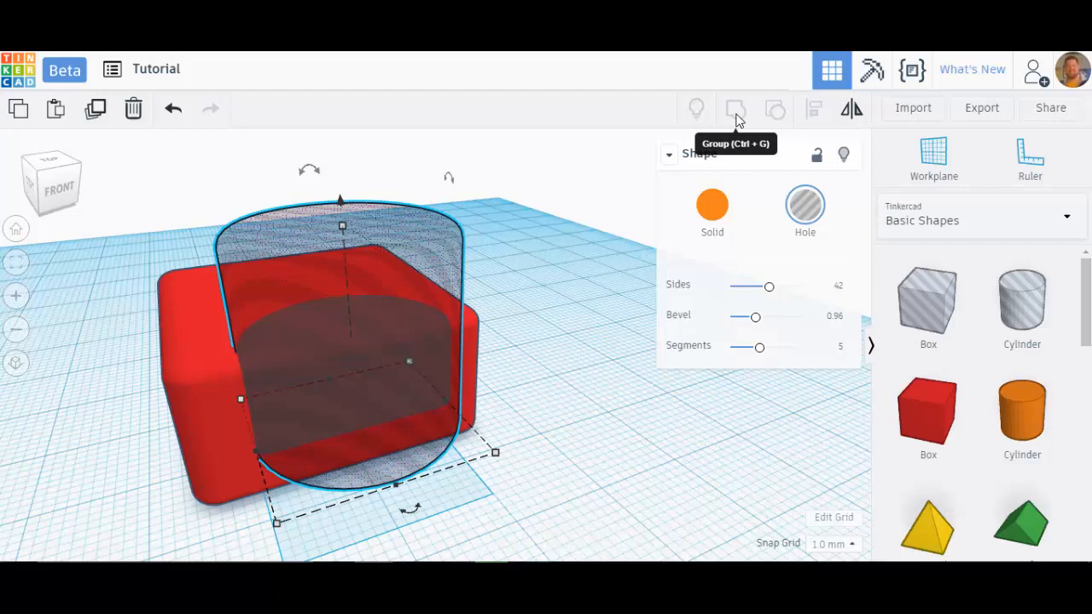
pyautogui.moveTo(522, 338)
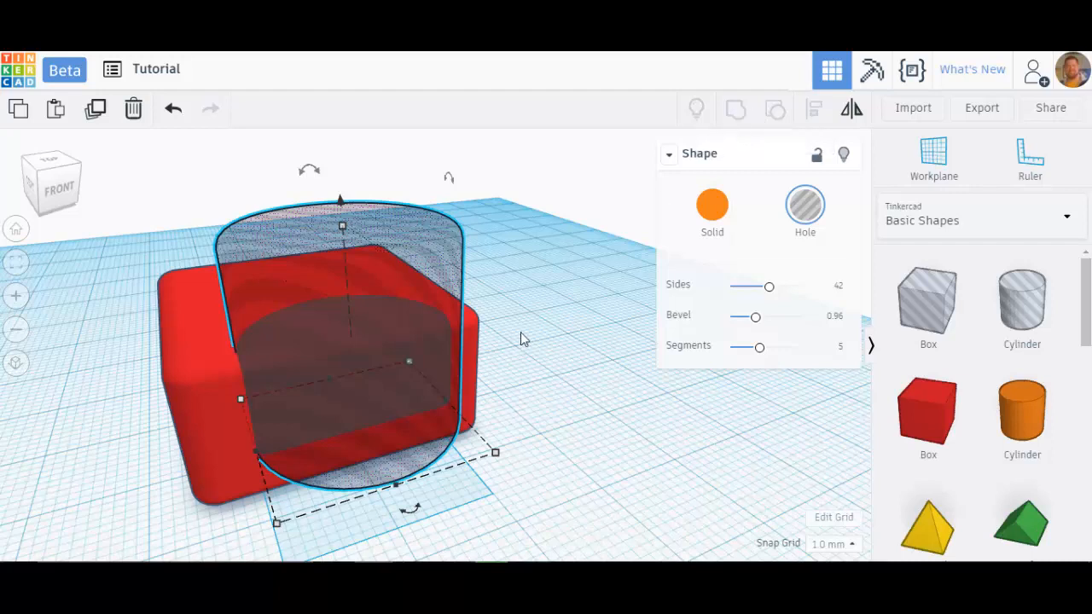
pyautogui.moveTo(300, 271)
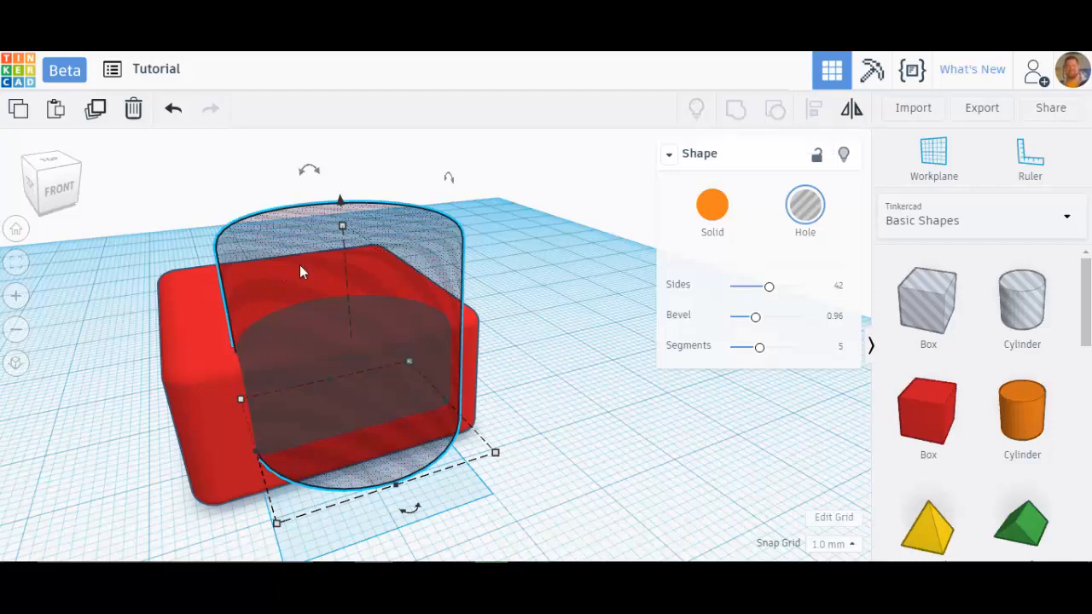
pyautogui.moveTo(735, 111)
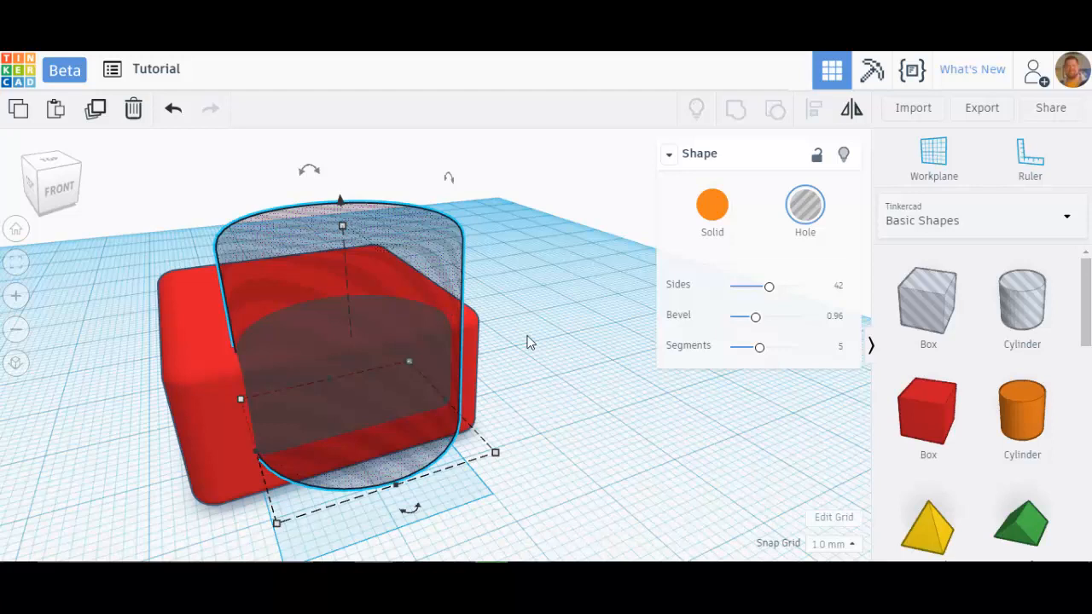
pyautogui.moveTo(222, 307)
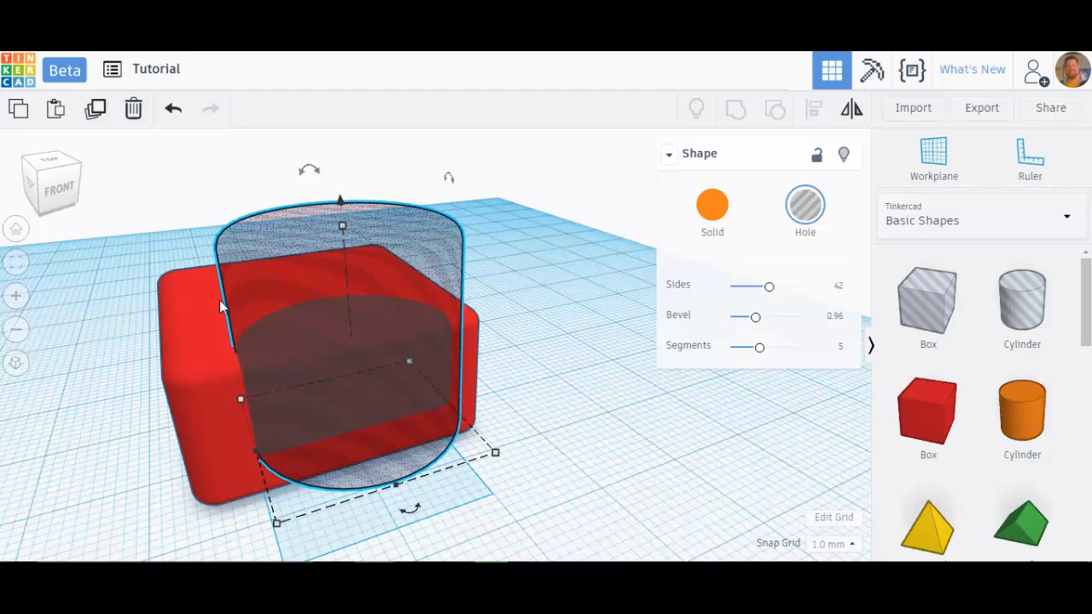
pyautogui.moveTo(198, 287)
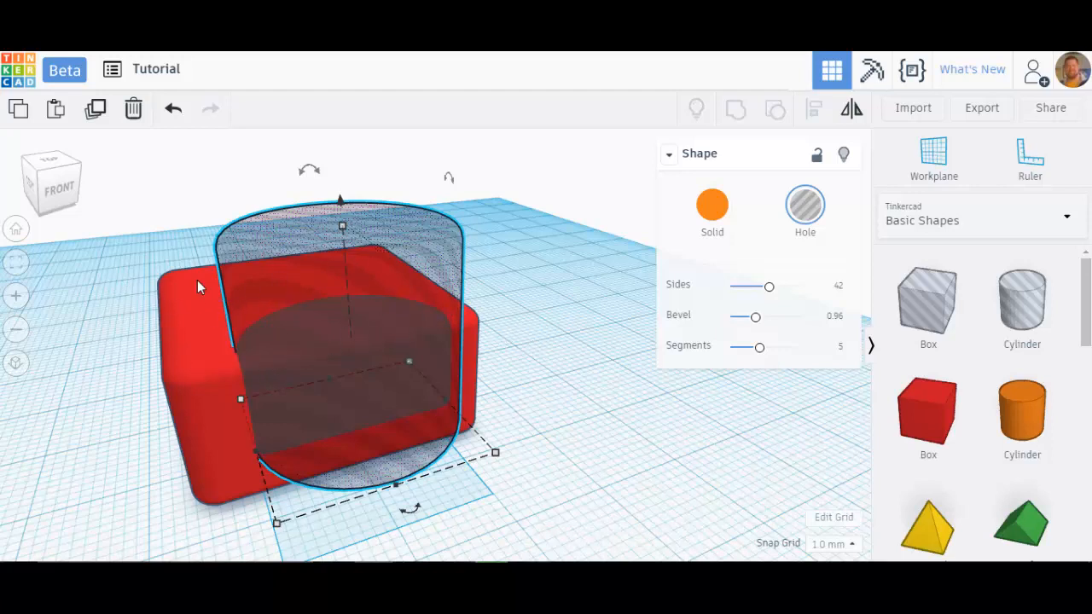
pyautogui.moveTo(123, 215)
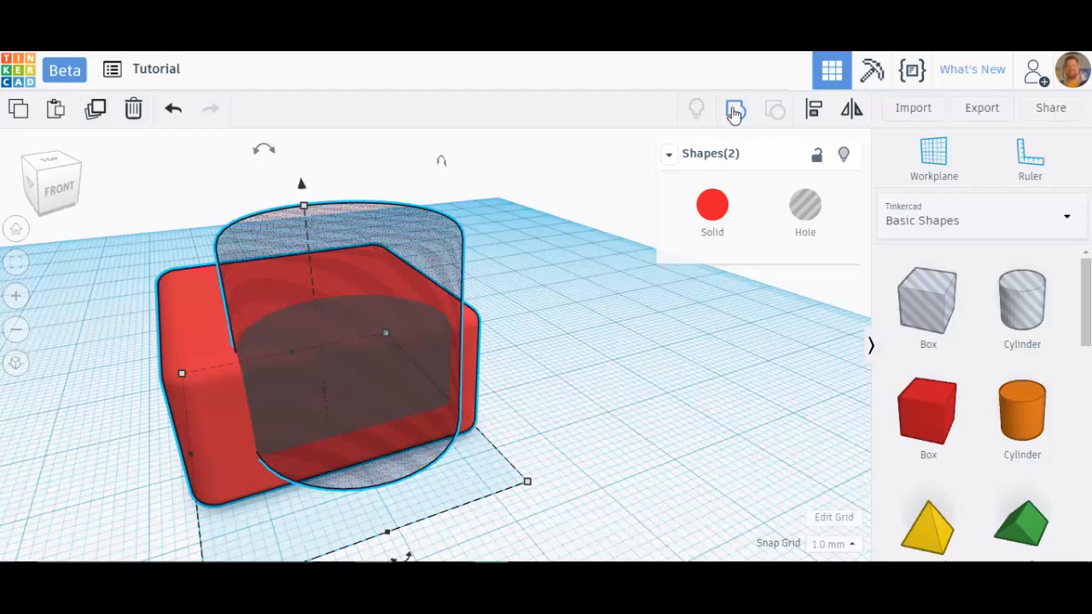
# Group the box and cylinder hole into one red shape with a curved cutout
pyautogui.click(733, 109)
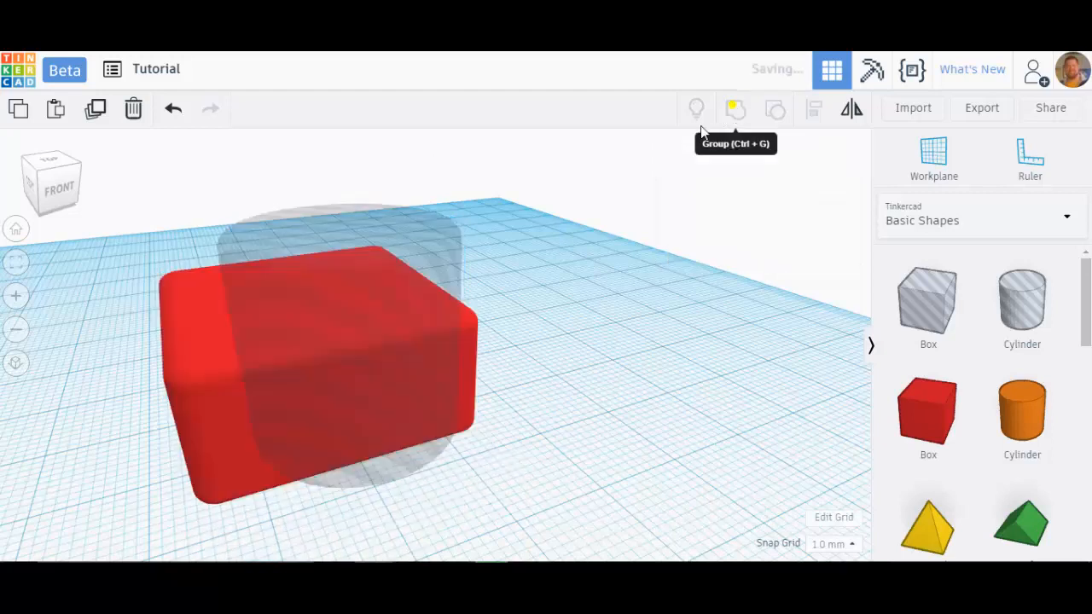
pyautogui.click(734, 109)
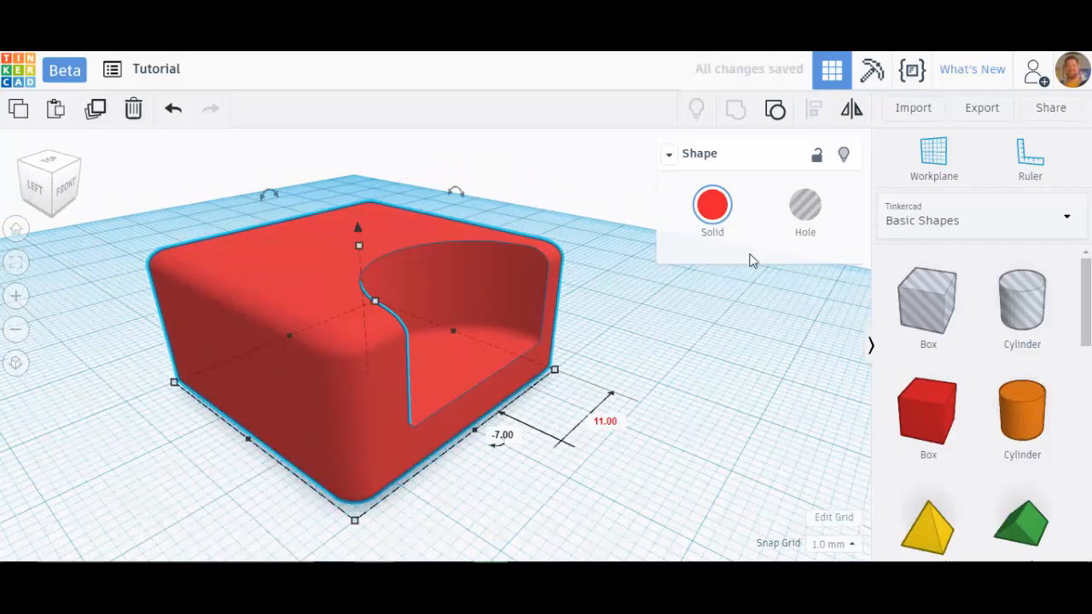
# Ungroup the combined shape back into the box and cylinder
pyautogui.click(775, 109)
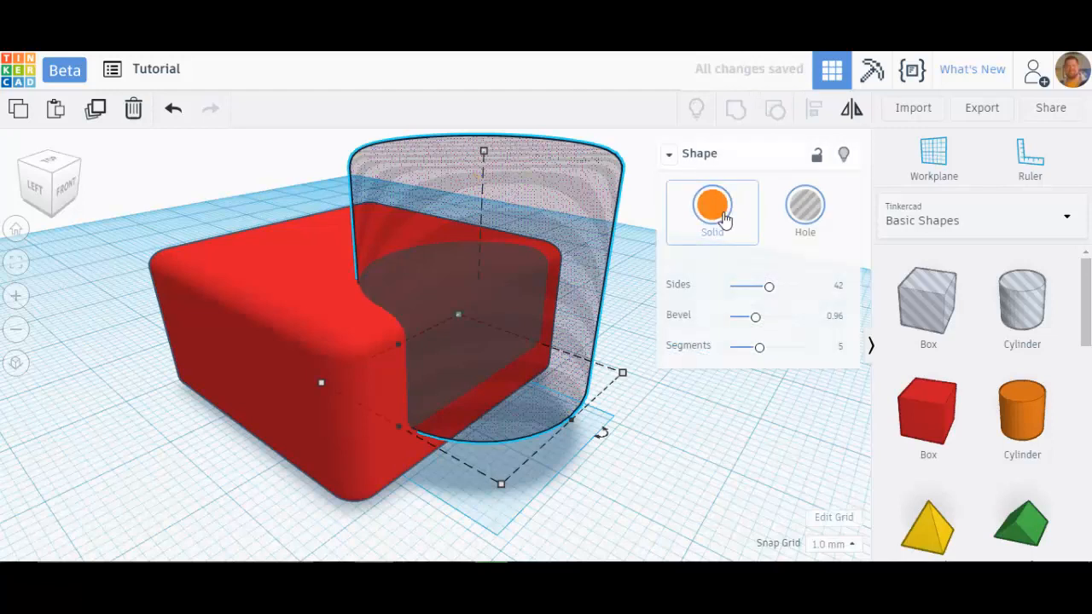
pyautogui.click(712, 205)
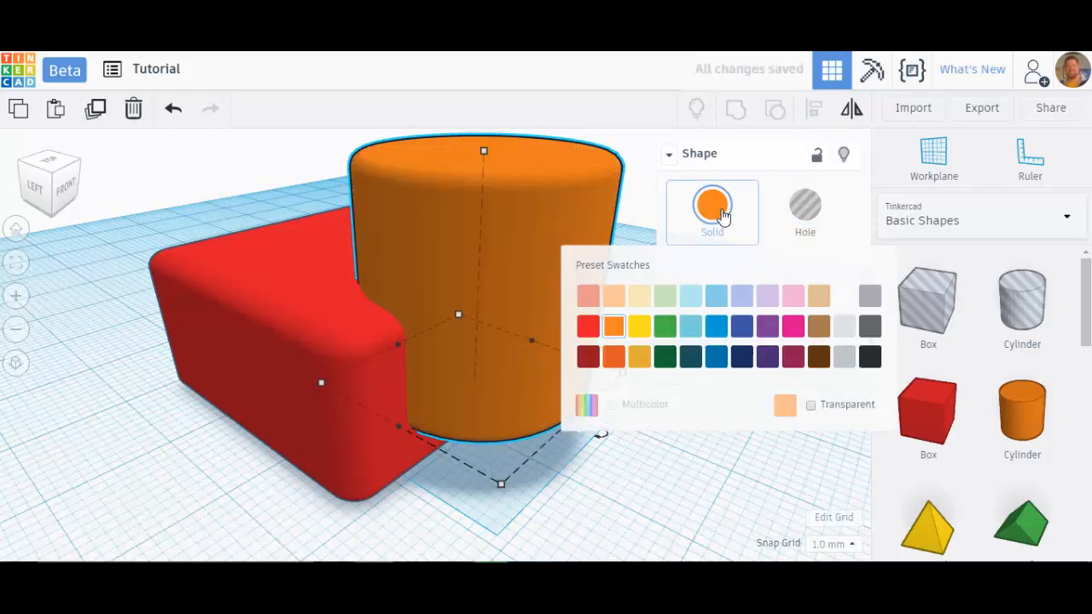
pyautogui.click(711, 204)
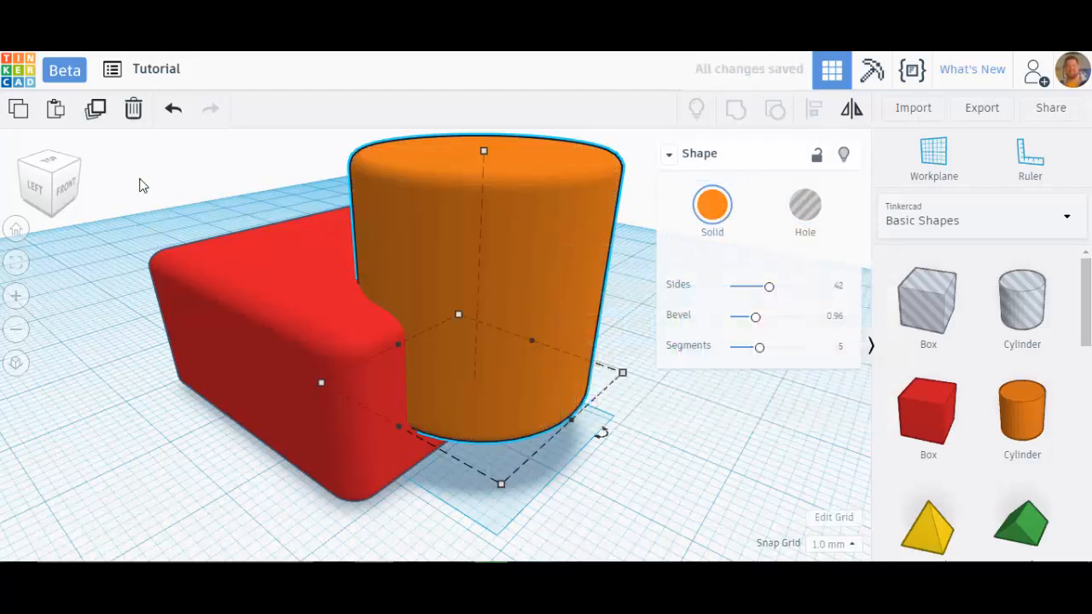
# Make the red box a hole and group it with the cylinder into a notched orange solid
pyautogui.click(736, 109)
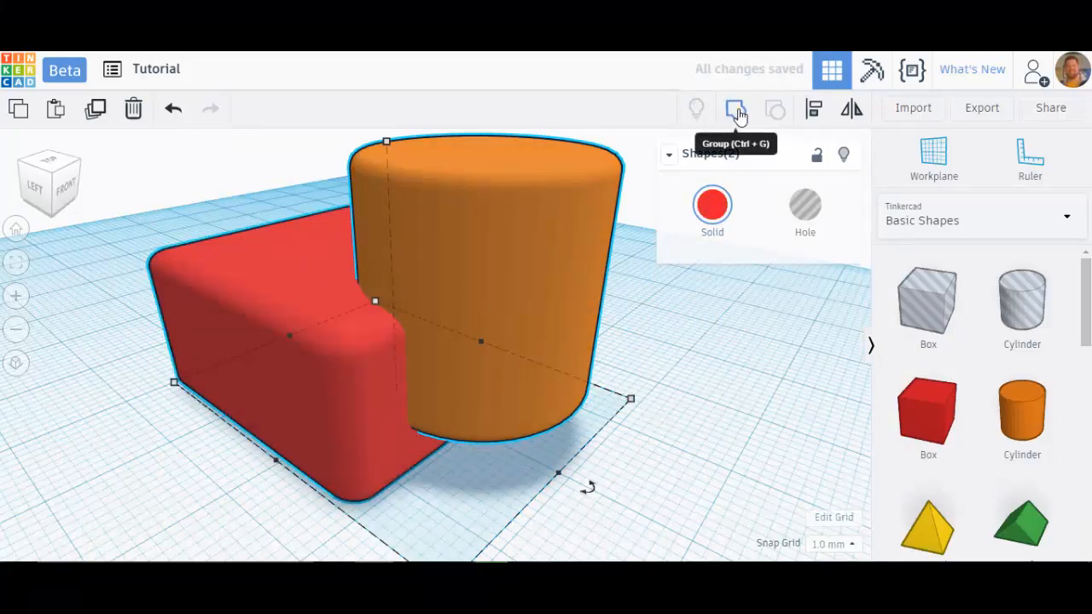
pyautogui.click(736, 109)
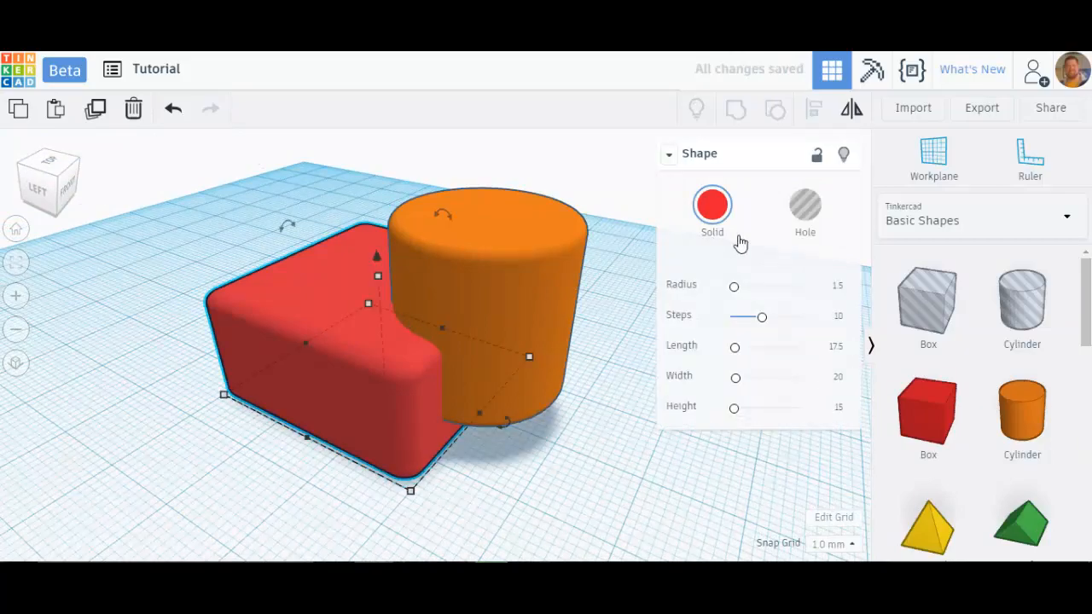
pyautogui.click(806, 205)
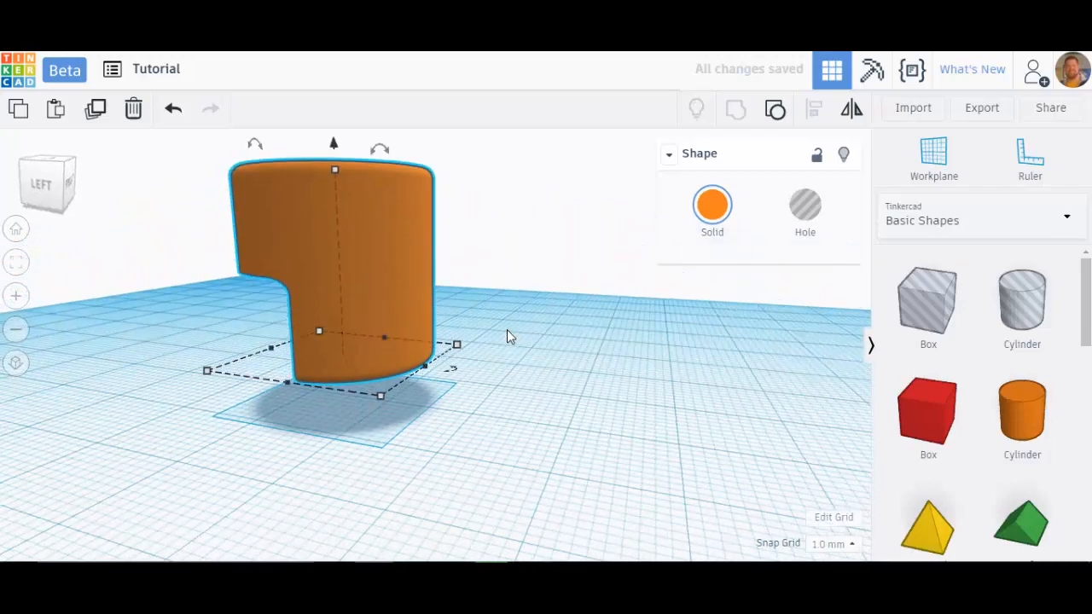
# Ungroup the notched solid, set the box back to Solid and the cylinder to Hole
pyautogui.moveTo(509, 335); pyautogui.dragTo(427, 331)
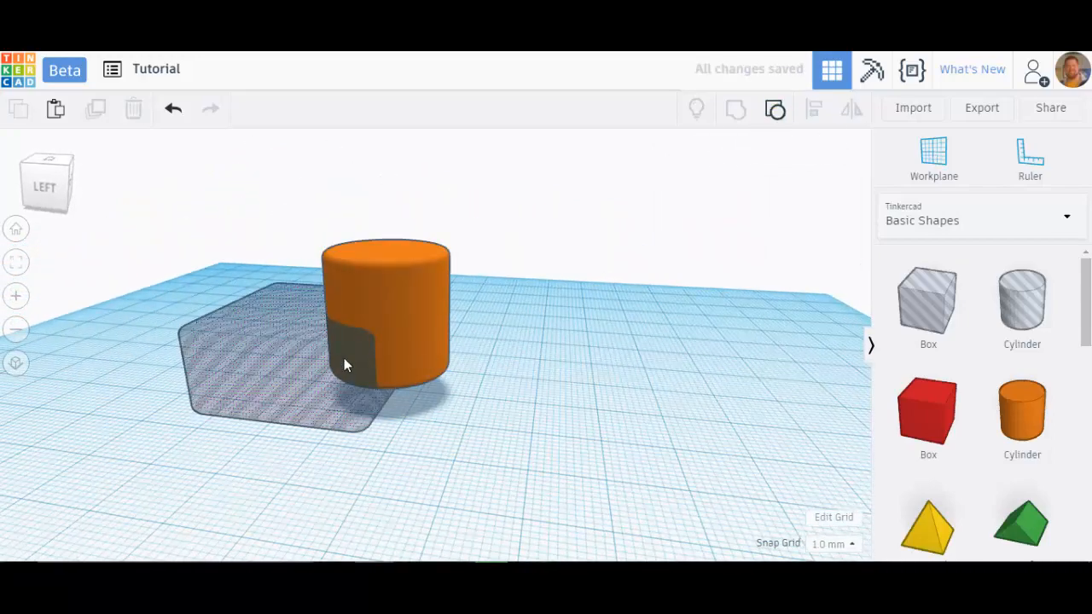
pyautogui.click(281, 384)
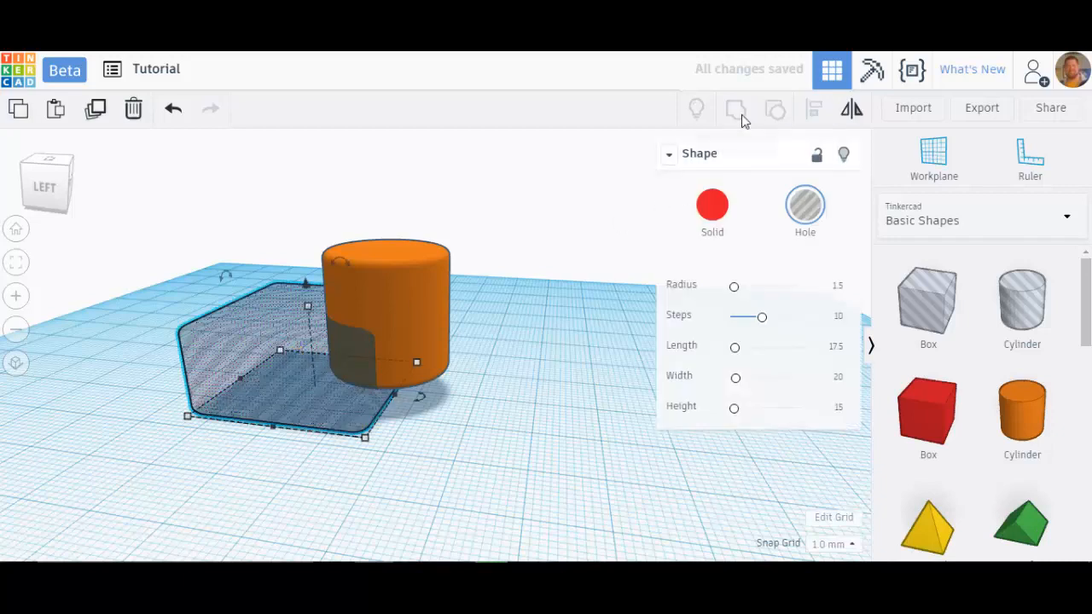
pyautogui.click(714, 205)
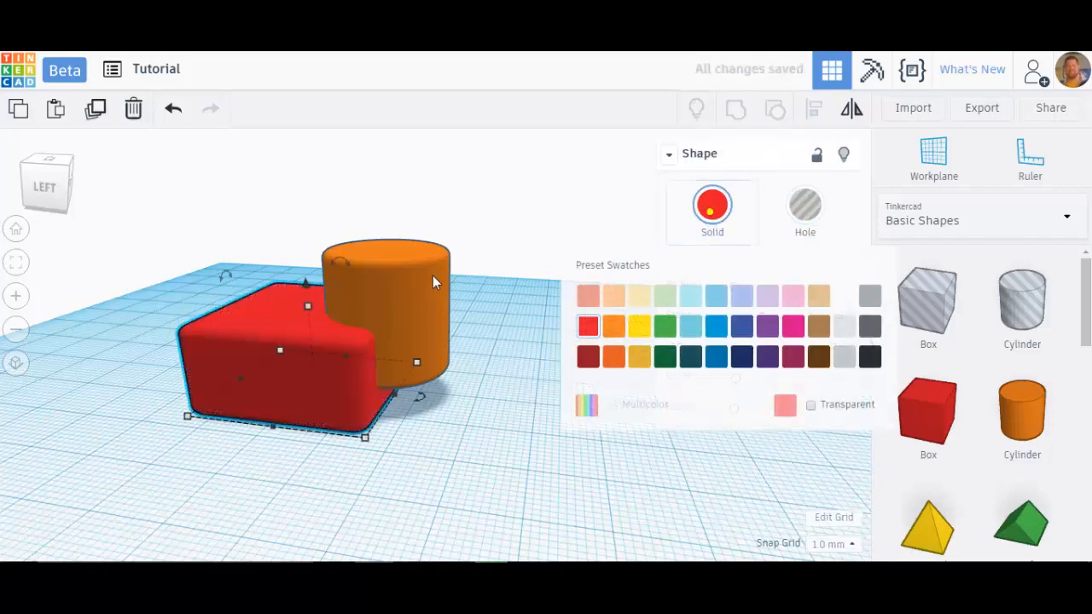
pyautogui.click(805, 205)
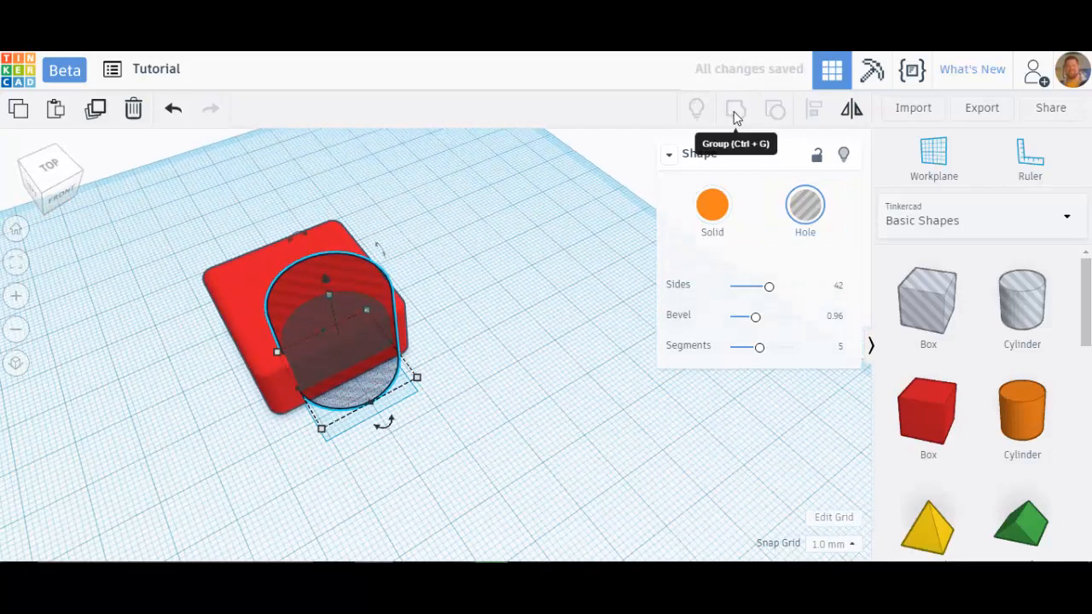
pyautogui.moveTo(812, 109)
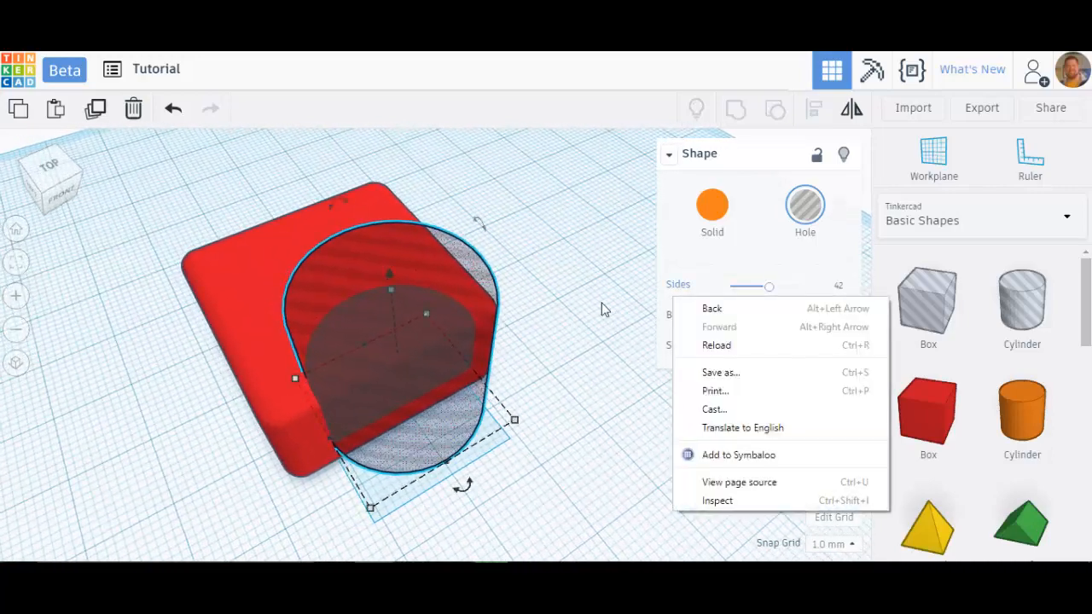
pyautogui.click(554, 314)
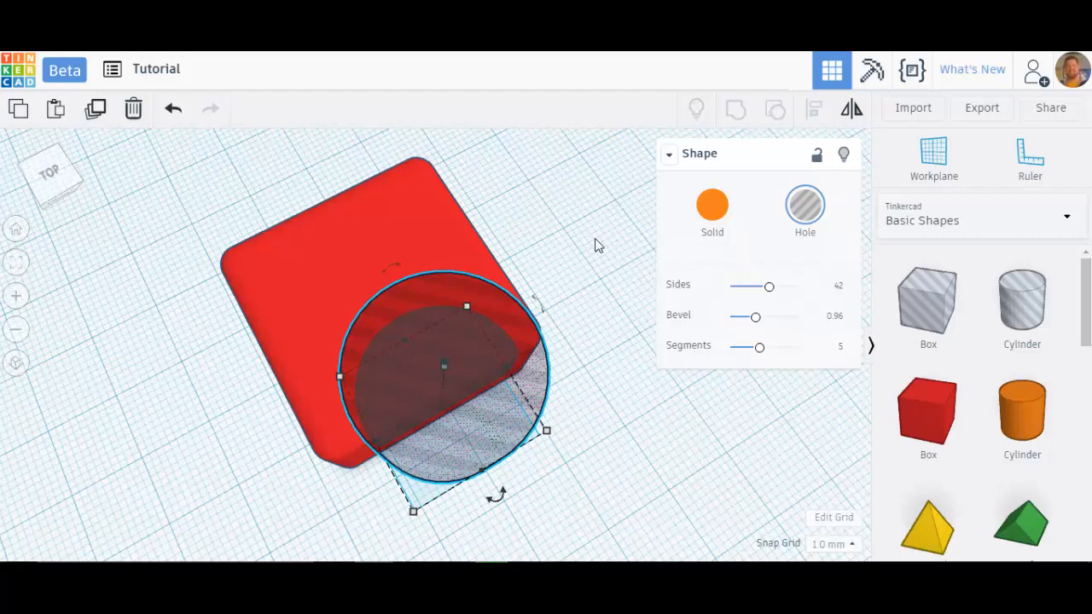
# Align the cylinder hole to the box centre side to side and front to back
pyautogui.click(219, 161)
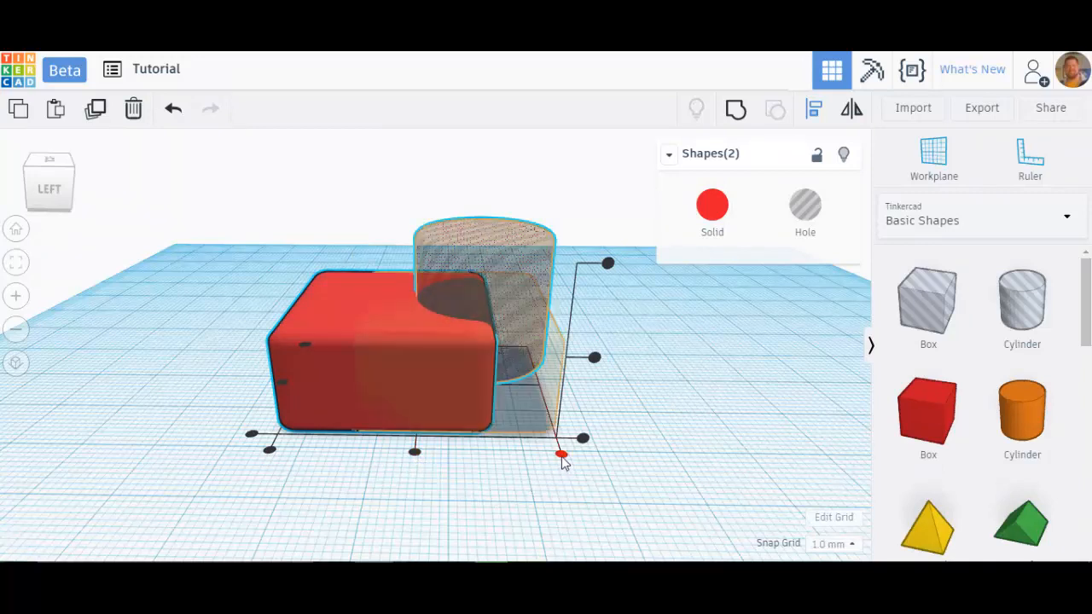
pyautogui.moveTo(561, 454); pyautogui.dragTo(415, 452)
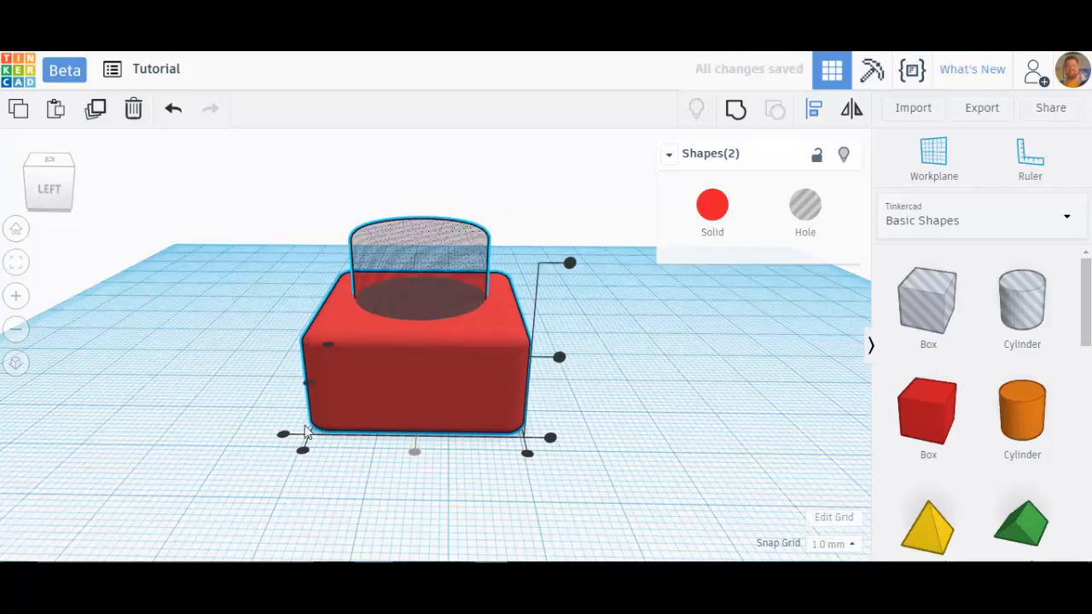
pyautogui.moveTo(497, 502)
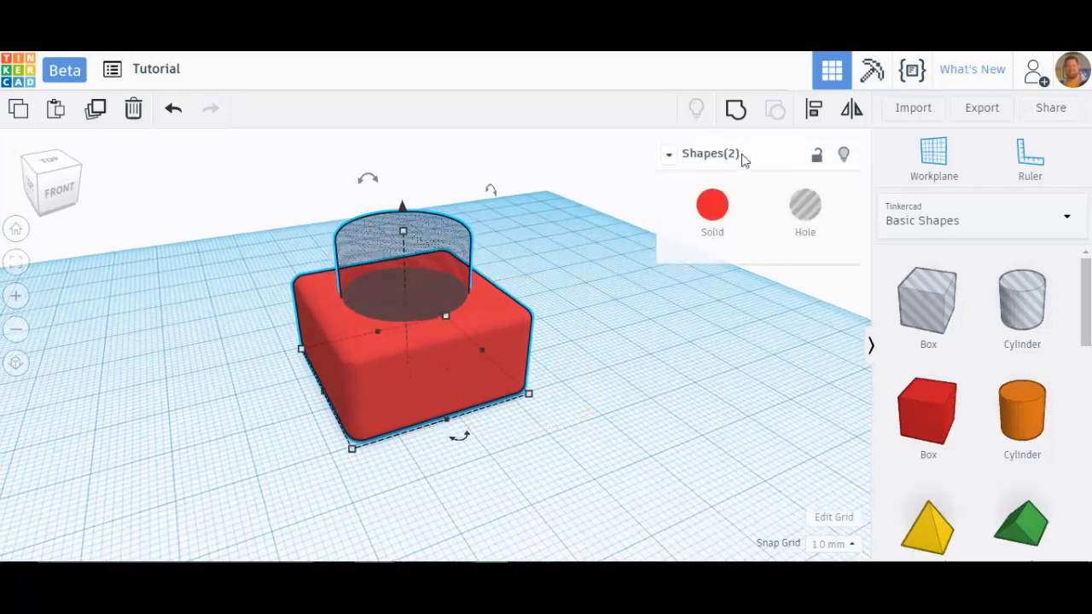
pyautogui.click(813, 109)
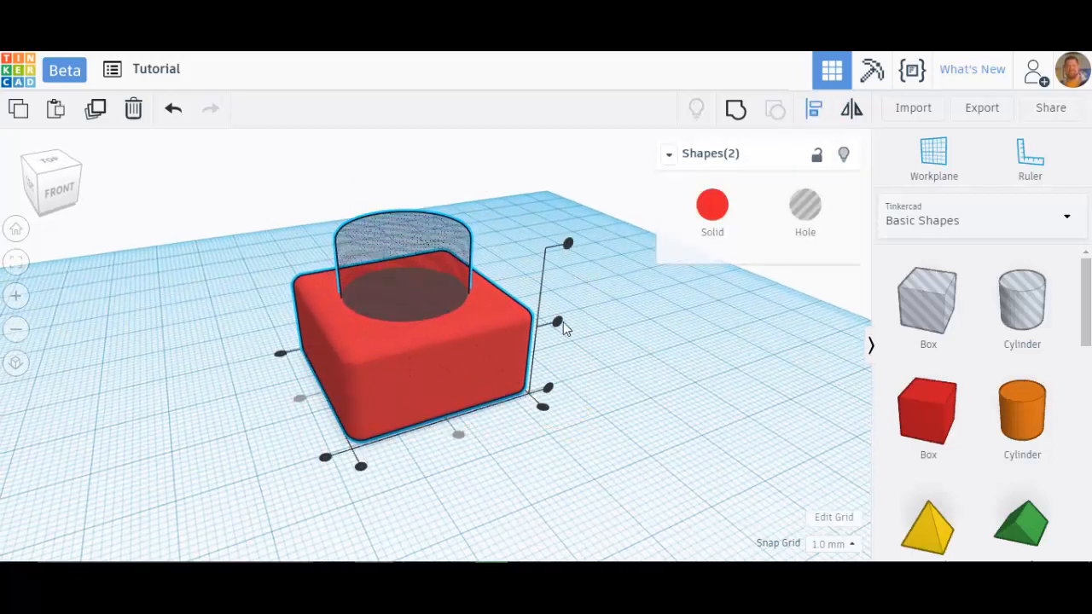
pyautogui.moveTo(645, 324)
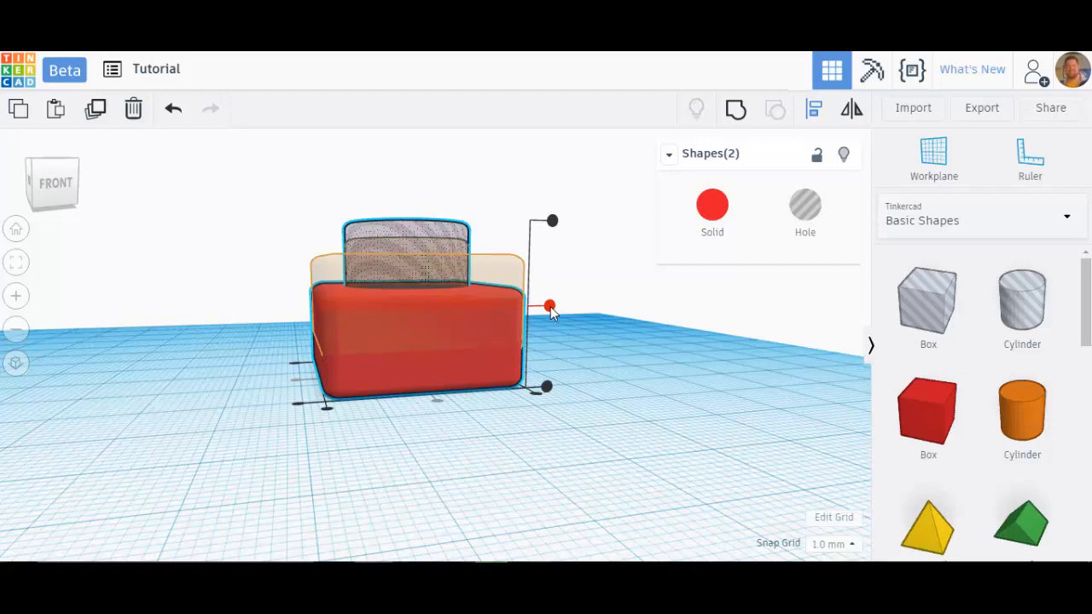
pyautogui.moveTo(549, 307); pyautogui.dragTo(551, 222)
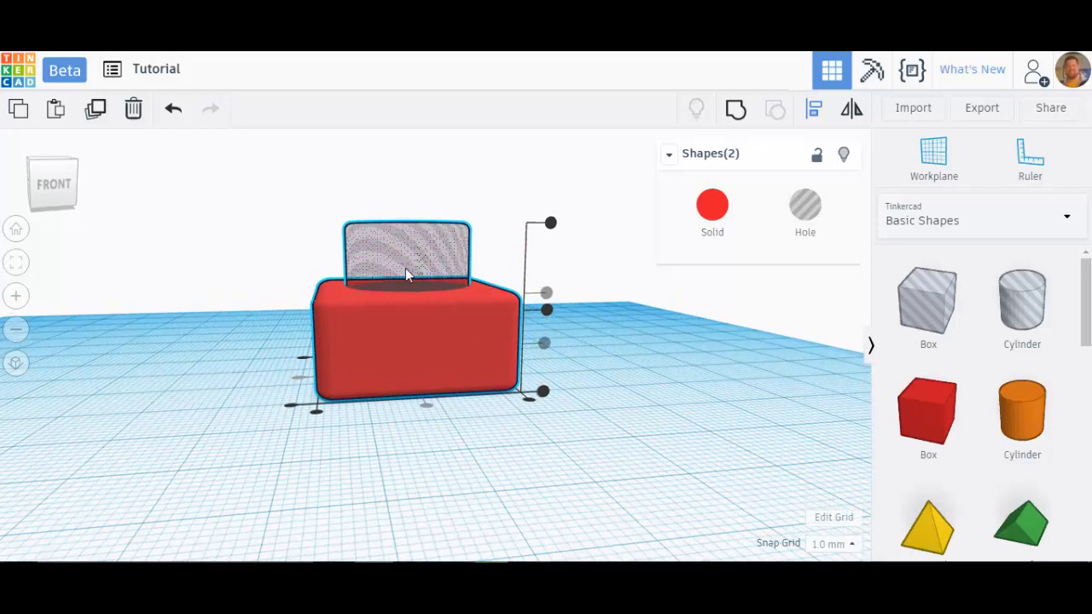
pyautogui.moveTo(417, 248)
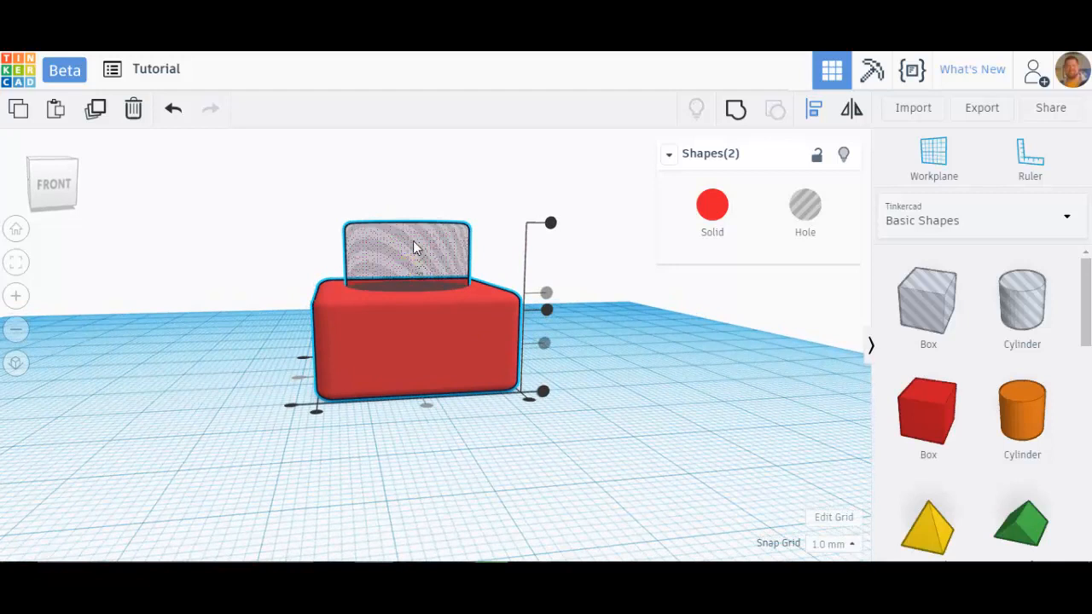
pyautogui.moveTo(444, 286)
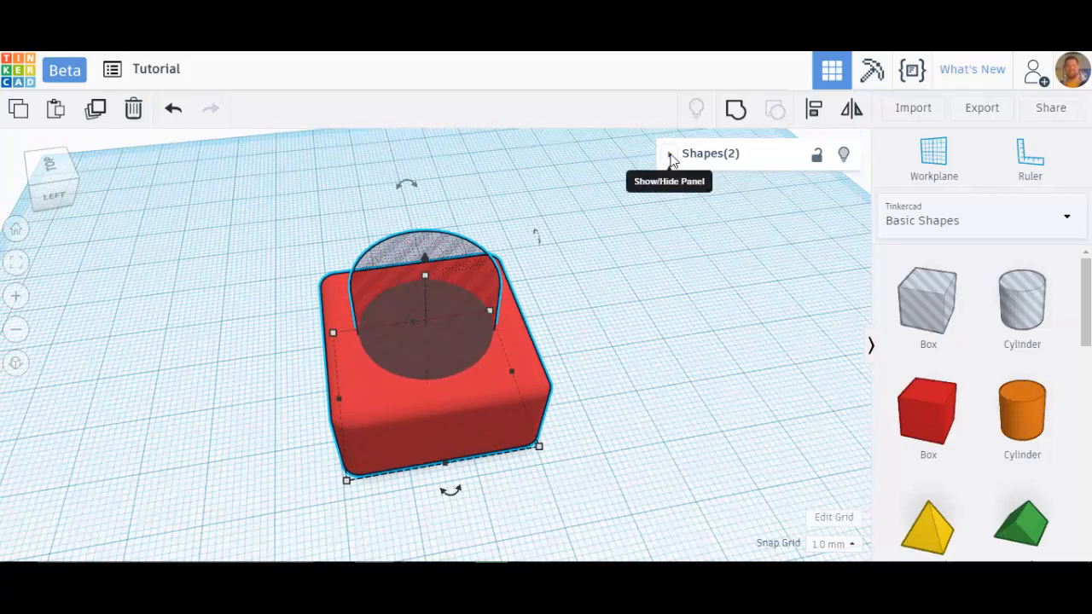
# Select the cylinder hole and adjust its height to run through the red box
pyautogui.click(669, 154)
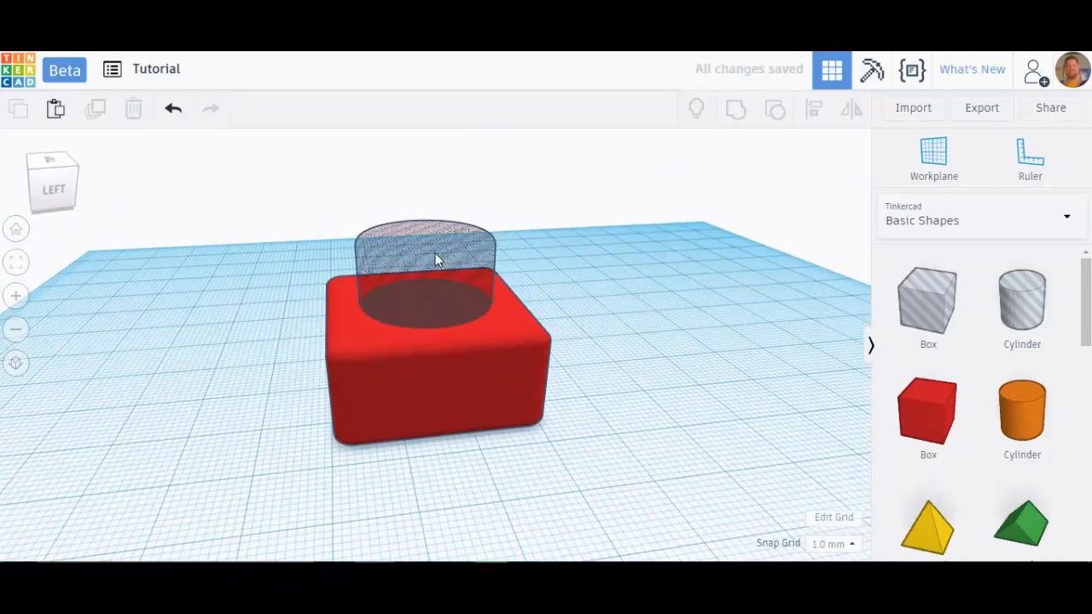
pyautogui.click(423, 247)
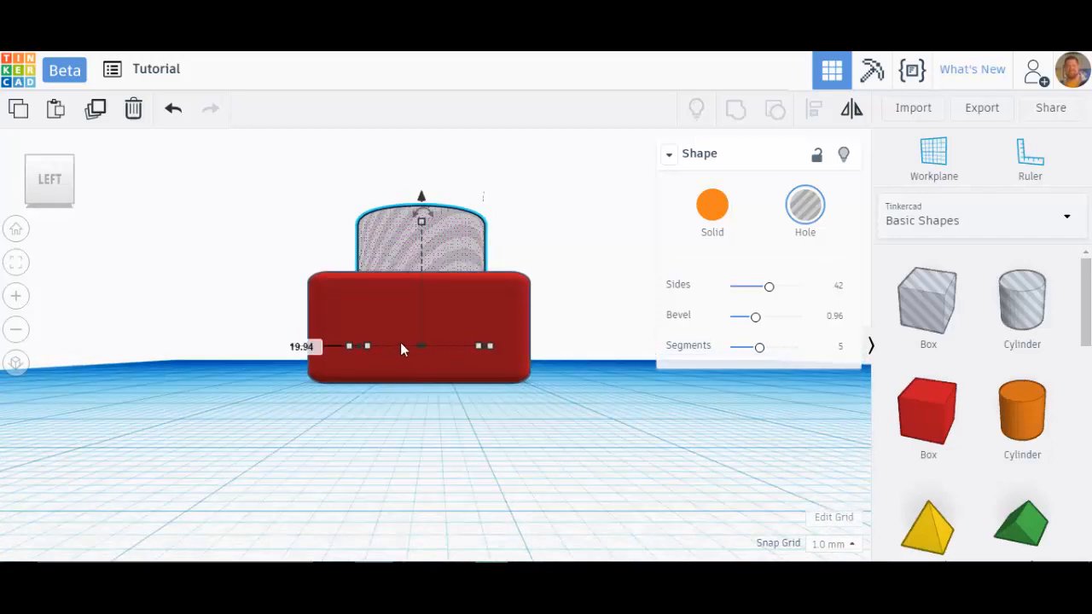
pyautogui.moveTo(572, 287)
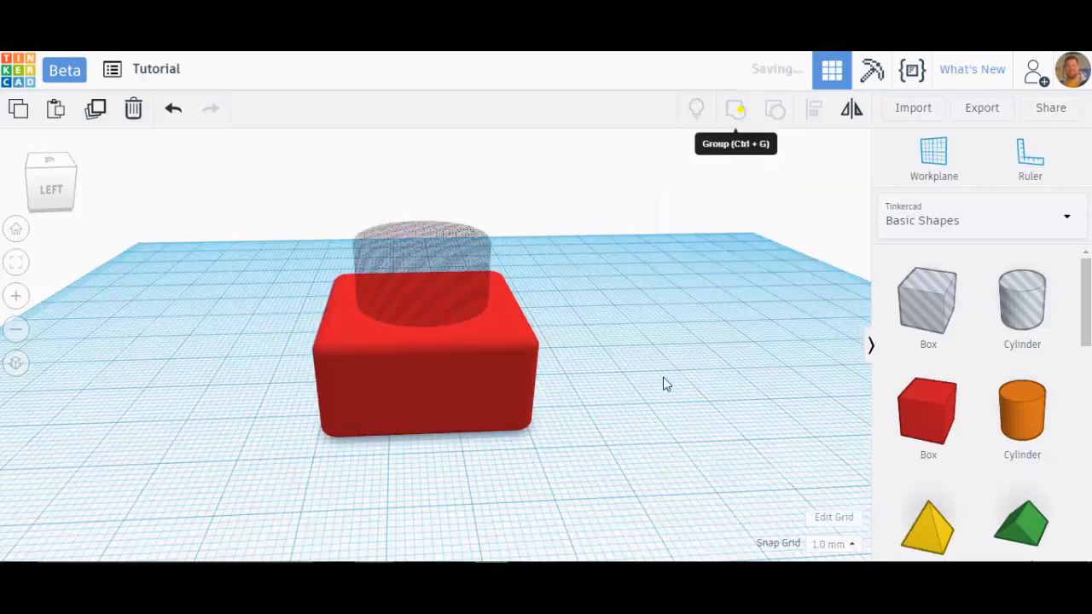
pyautogui.click(736, 109)
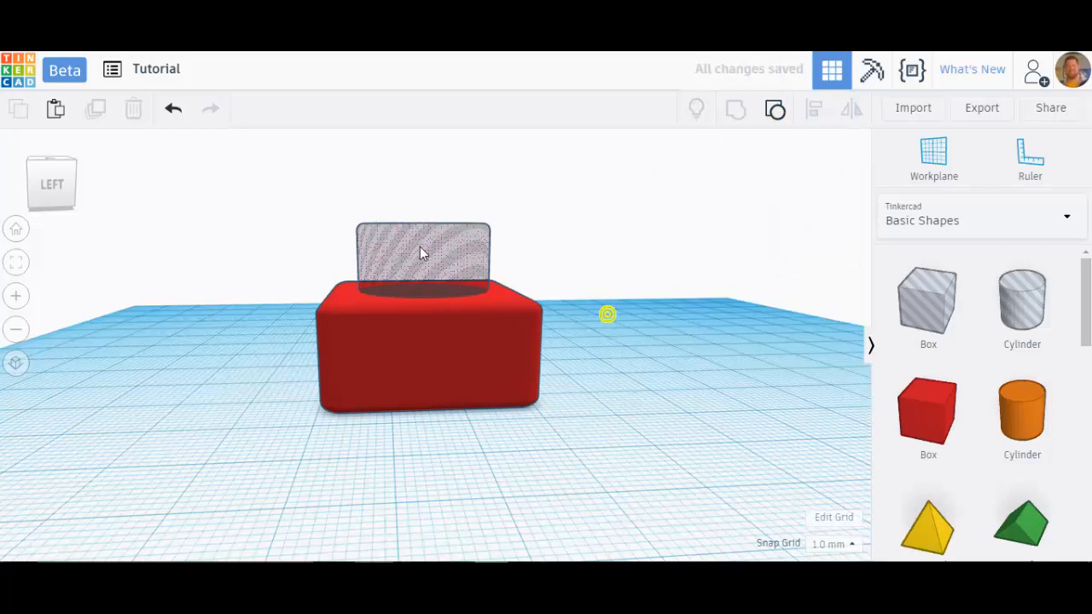
# Group the box and centred cylinder hole into a block with a round hole
pyautogui.click(423, 256)
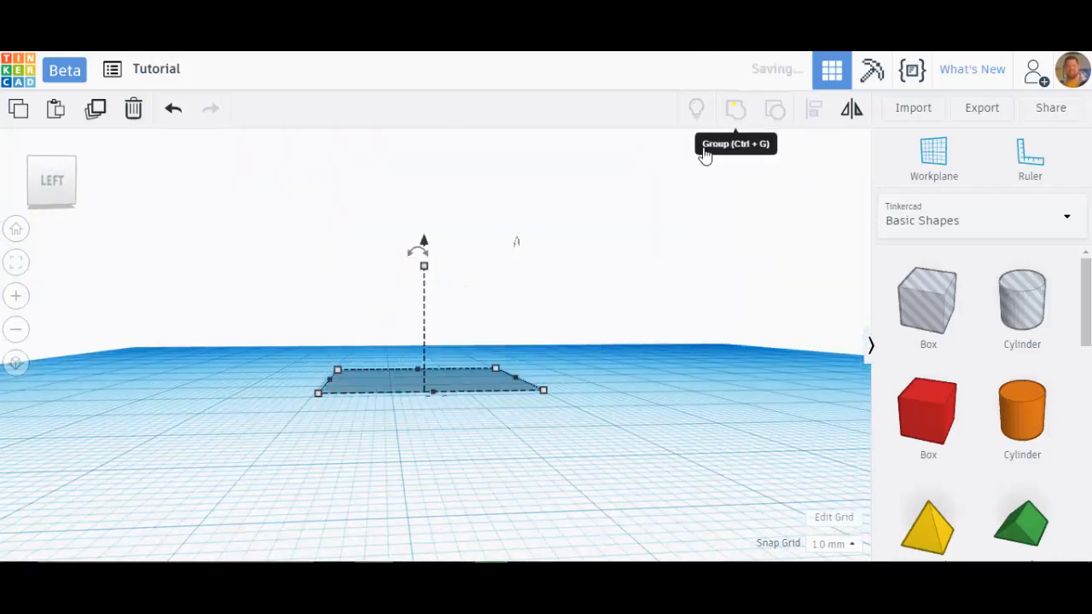
pyautogui.click(734, 109)
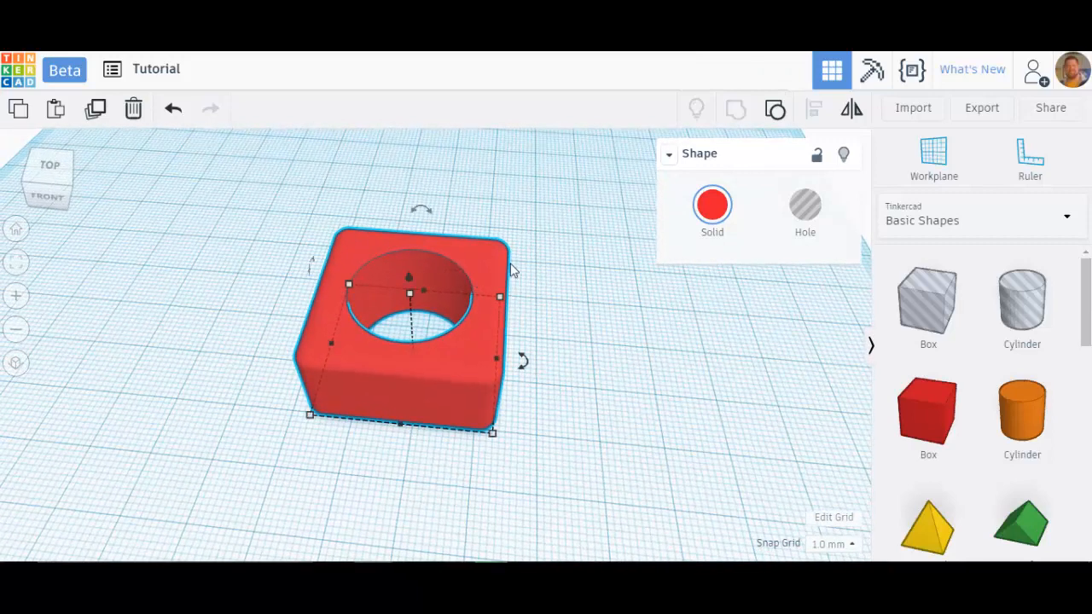
pyautogui.moveTo(775, 109)
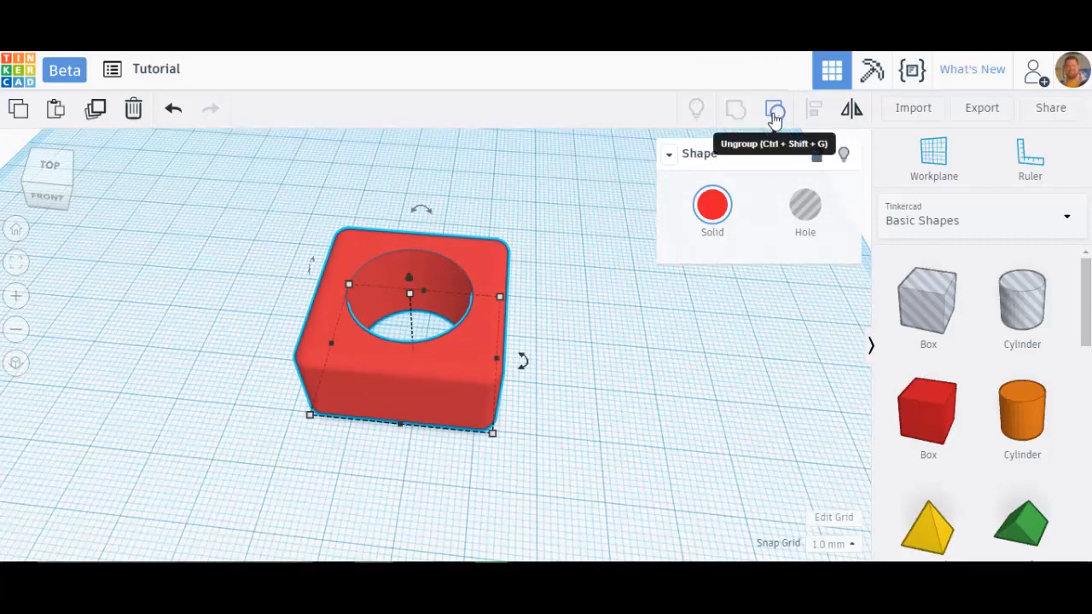
pyautogui.click(775, 109)
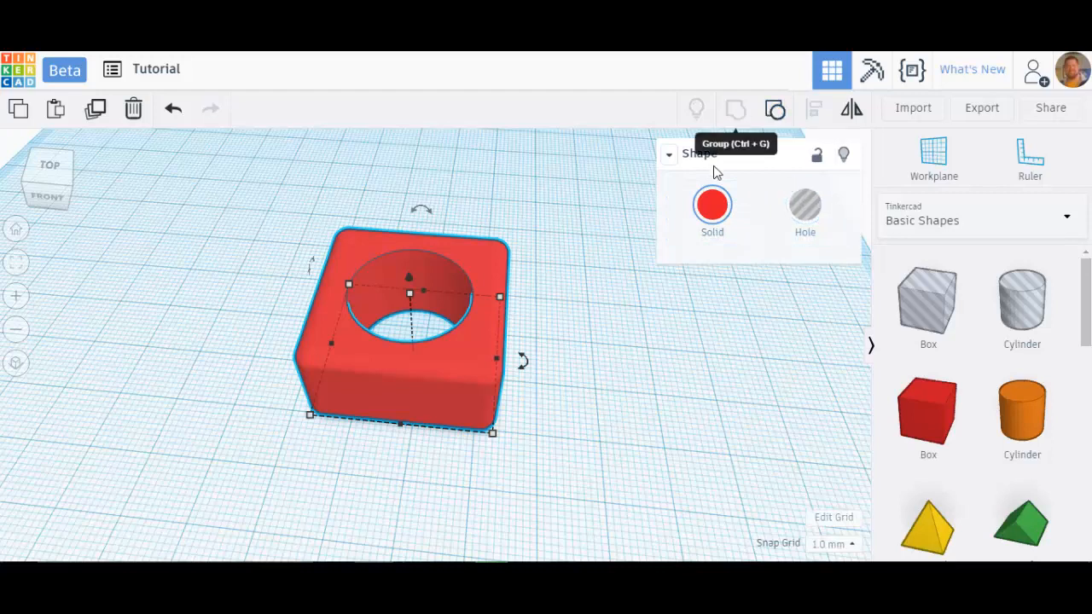
pyautogui.moveTo(633, 266)
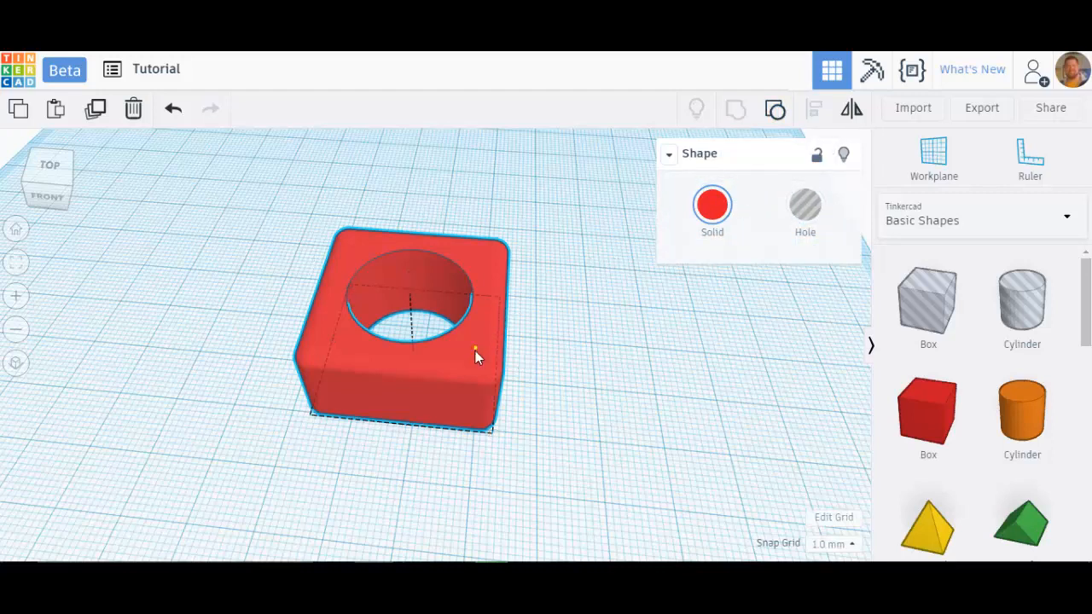
# Resize the holed block to roughly 17 by 32.5 mm, stretching the hole oval
pyautogui.moveTo(478, 358); pyautogui.dragTo(409, 444)
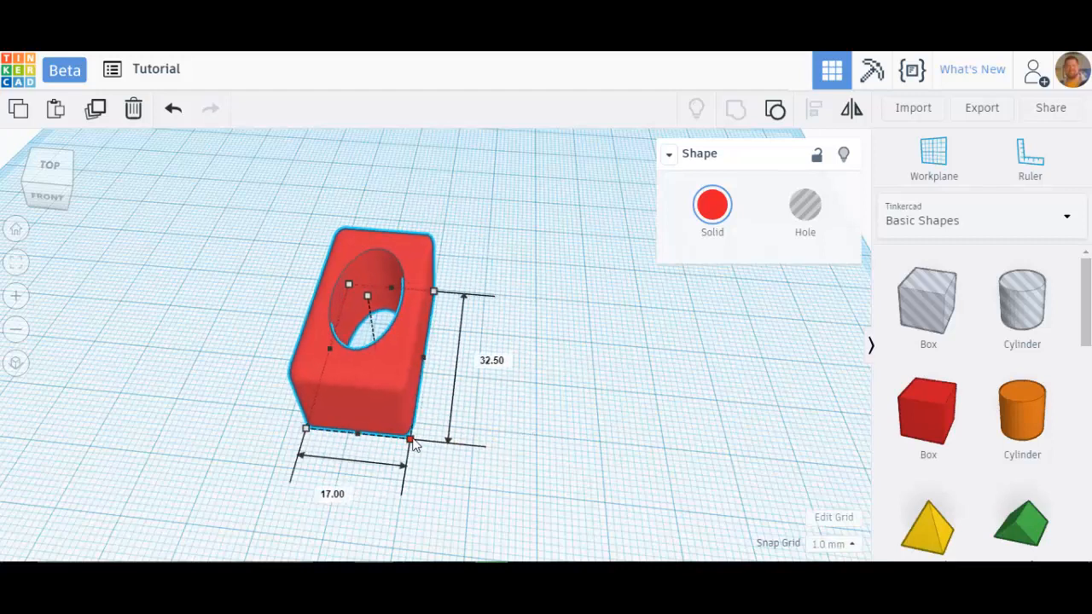
pyautogui.moveTo(413, 442); pyautogui.dragTo(413, 447)
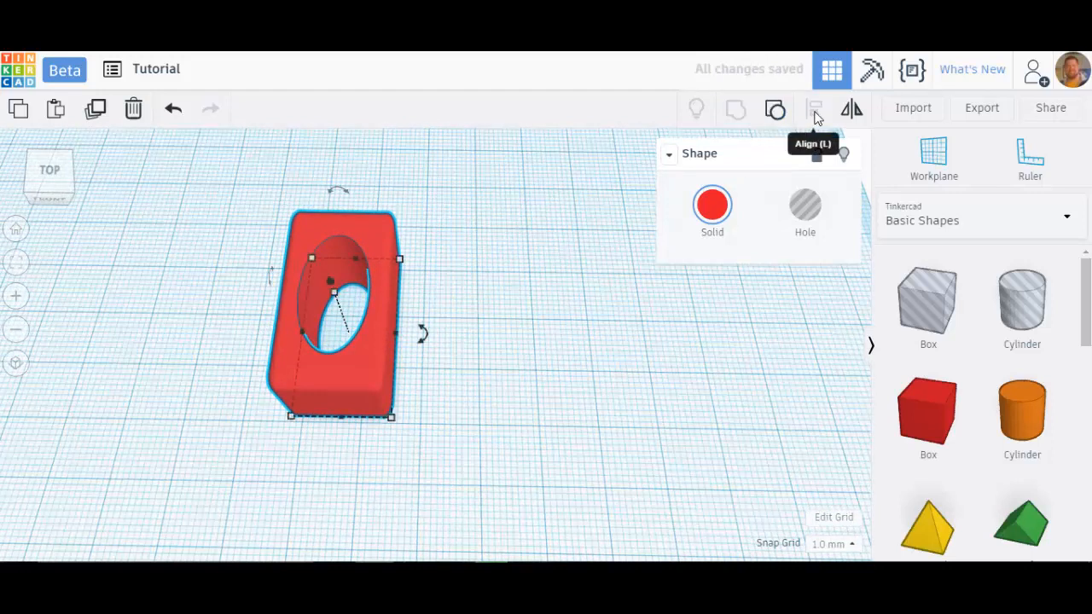
pyautogui.moveTo(852, 109)
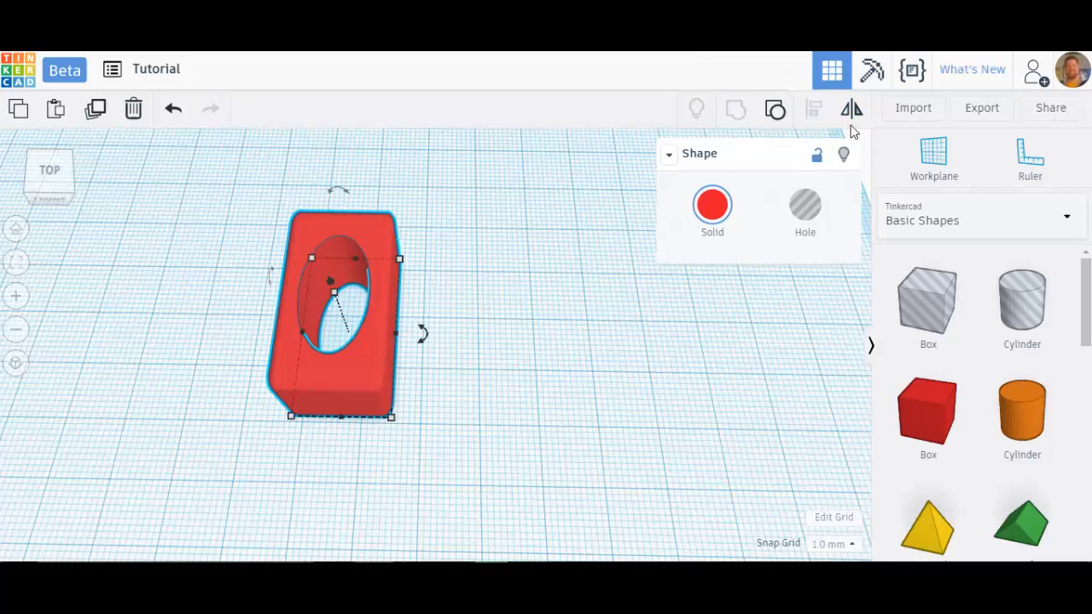
pyautogui.moveTo(666, 198)
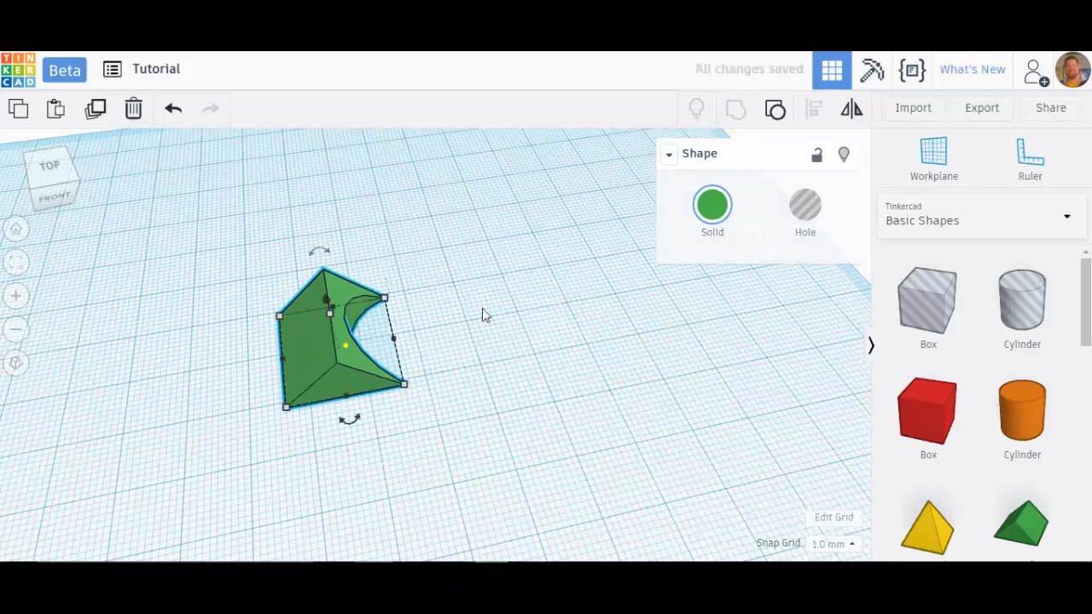
pyautogui.moveTo(851, 109)
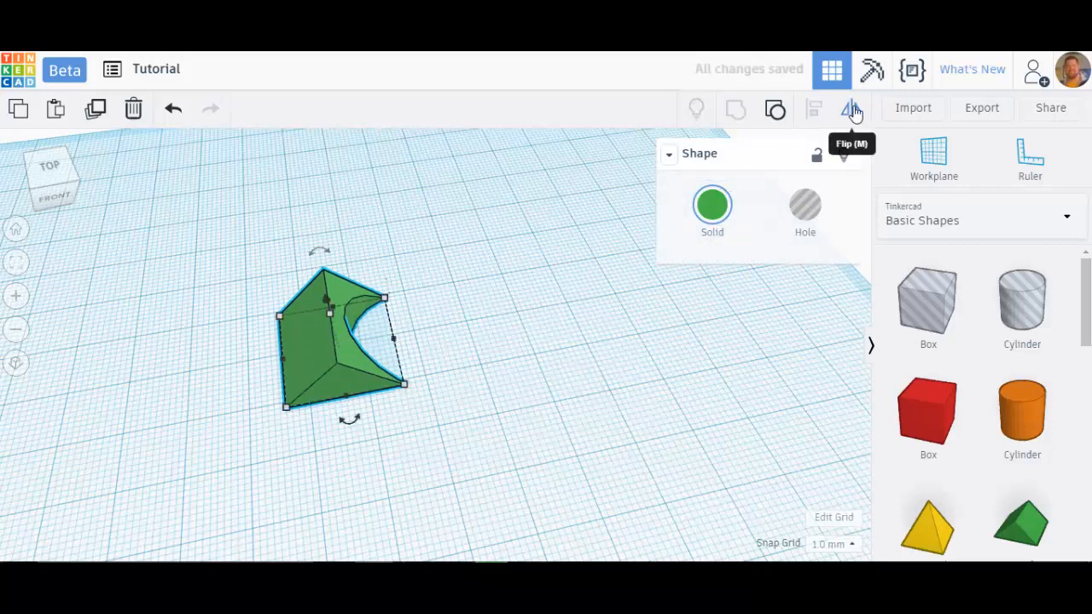
# Start the Mirror tool on the green shape to create a mirrored copy beside it
pyautogui.click(852, 109)
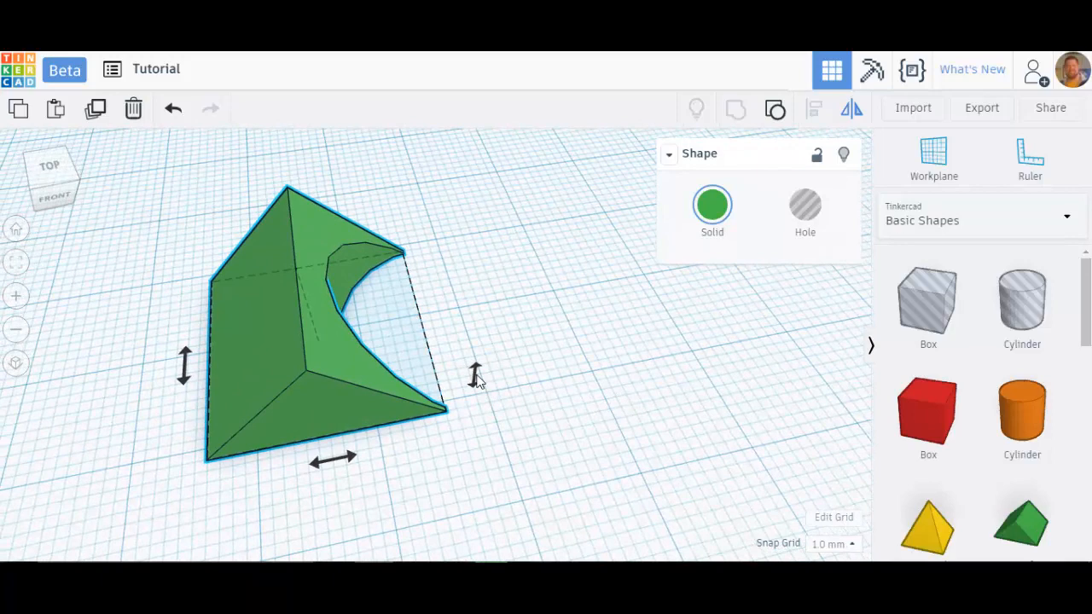
pyautogui.moveTo(383, 447)
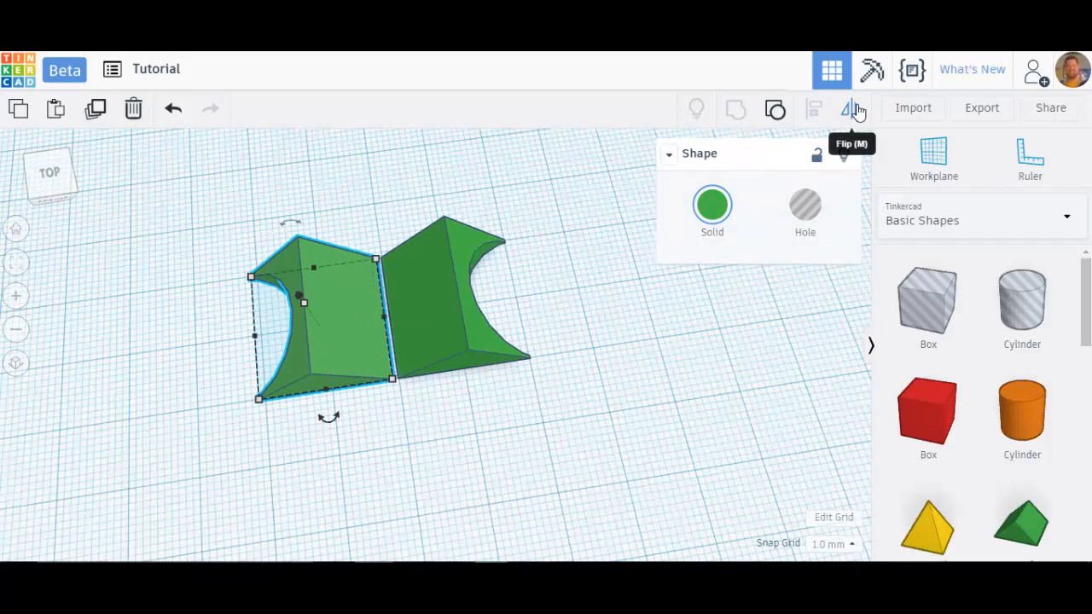
pyautogui.moveTo(666, 281)
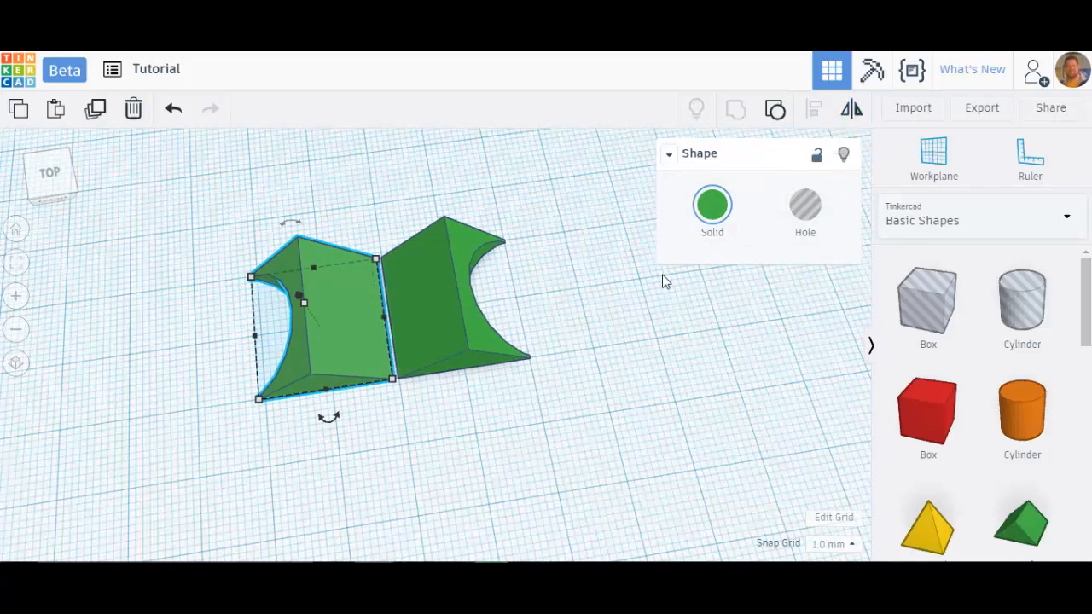
pyautogui.moveTo(833, 126)
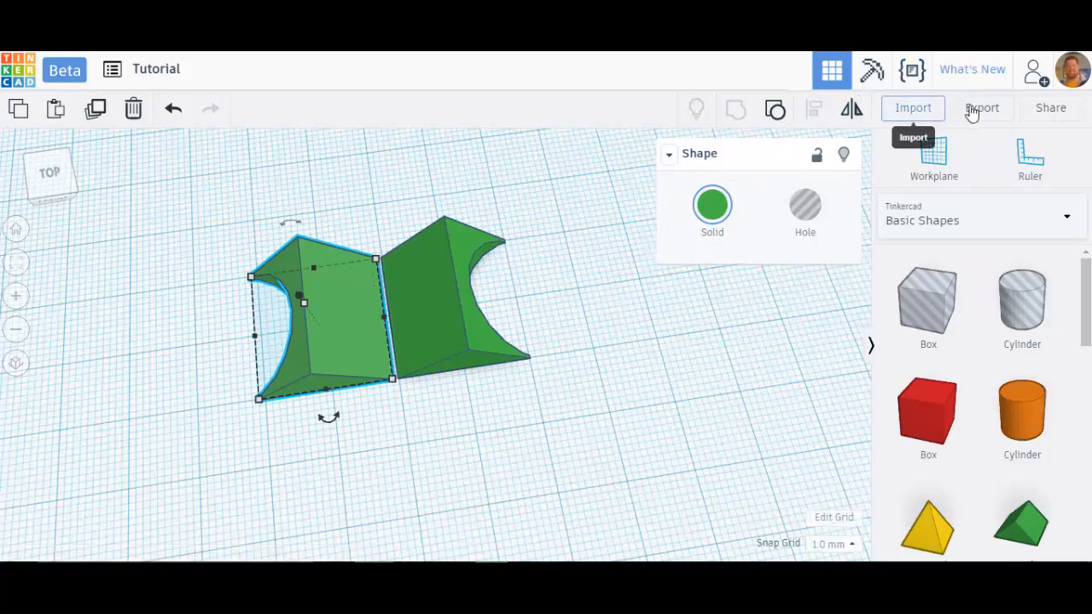
pyautogui.moveTo(983, 108)
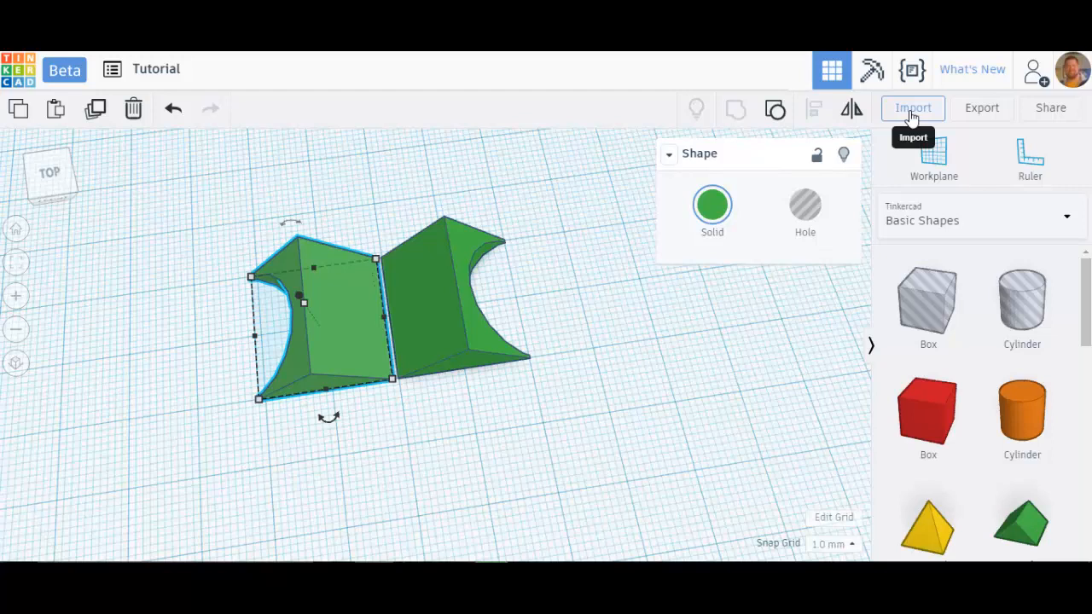
pyautogui.moveTo(983, 107)
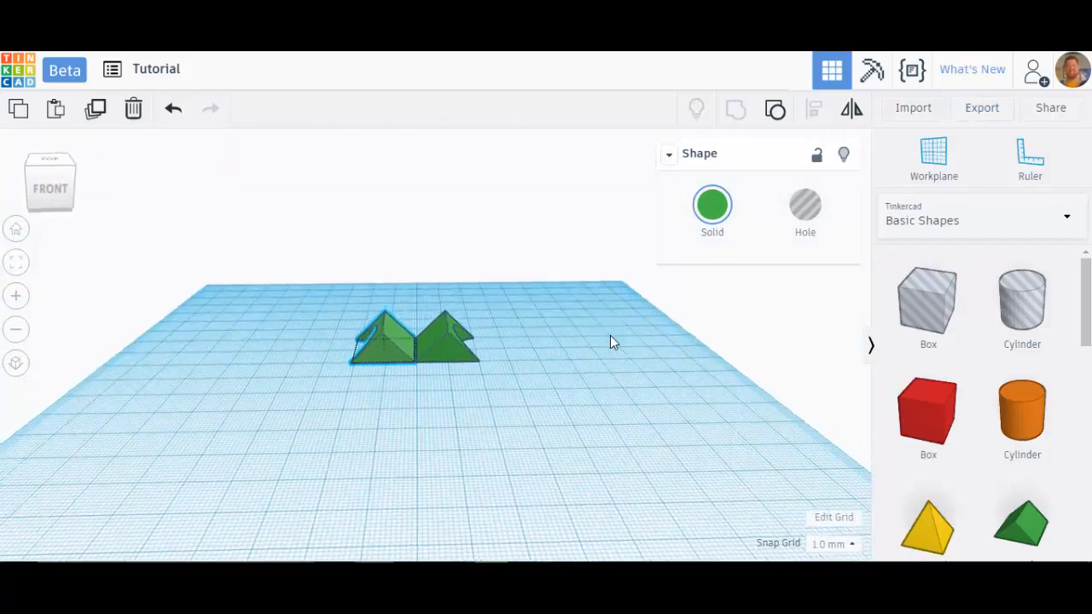
# Bring up the Export download options for 3D printing
pyautogui.click(981, 107)
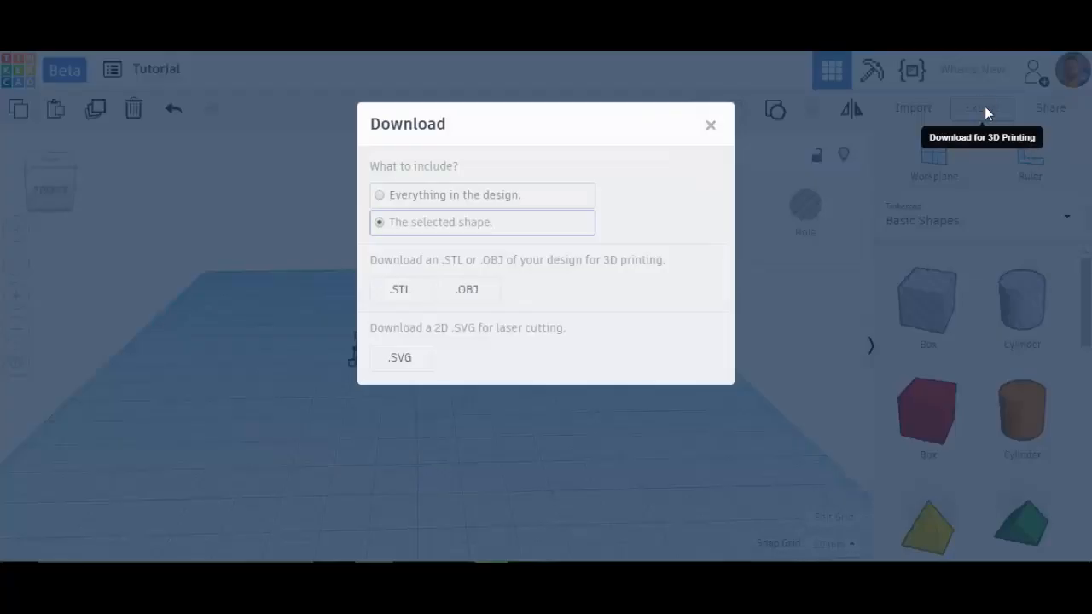
pyautogui.moveTo(399, 300)
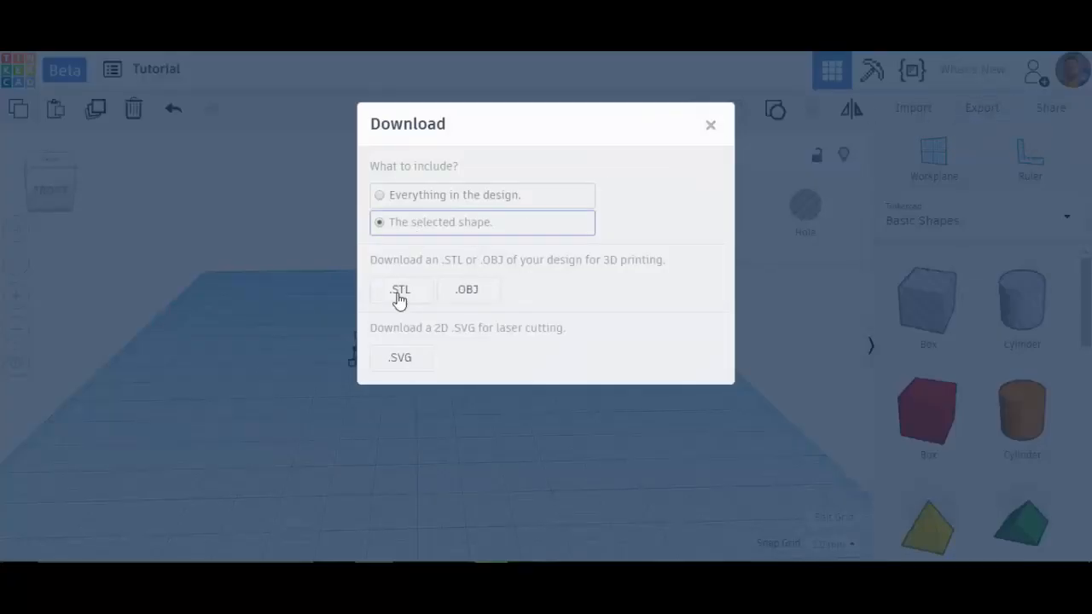
# Export the selected green shape as Tutorial.stl saved to the Desktop
pyautogui.click(399, 290)
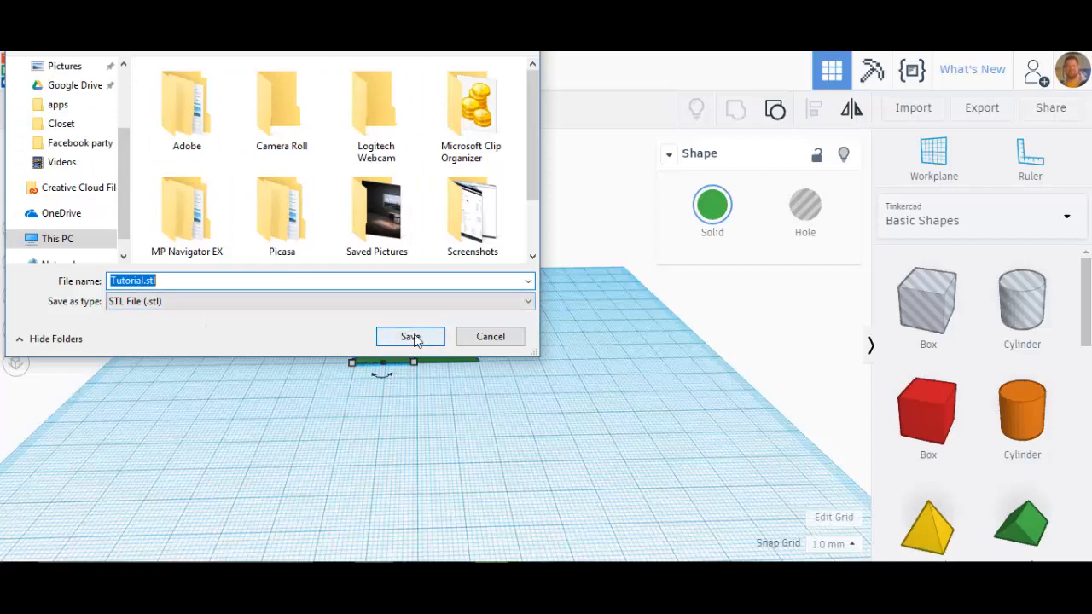
pyautogui.click(410, 336)
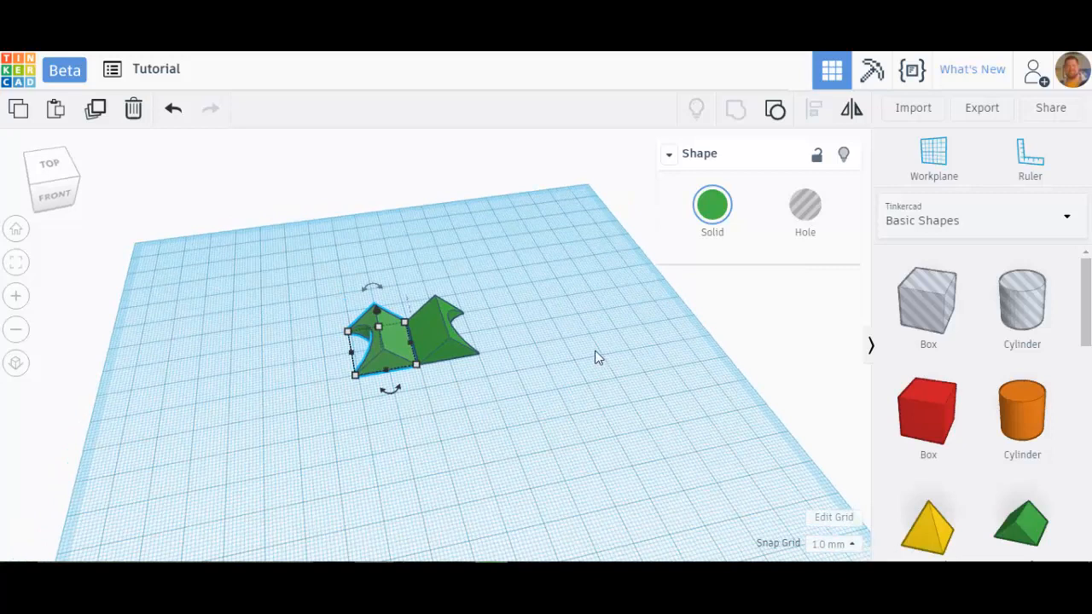
pyautogui.moveTo(983, 108)
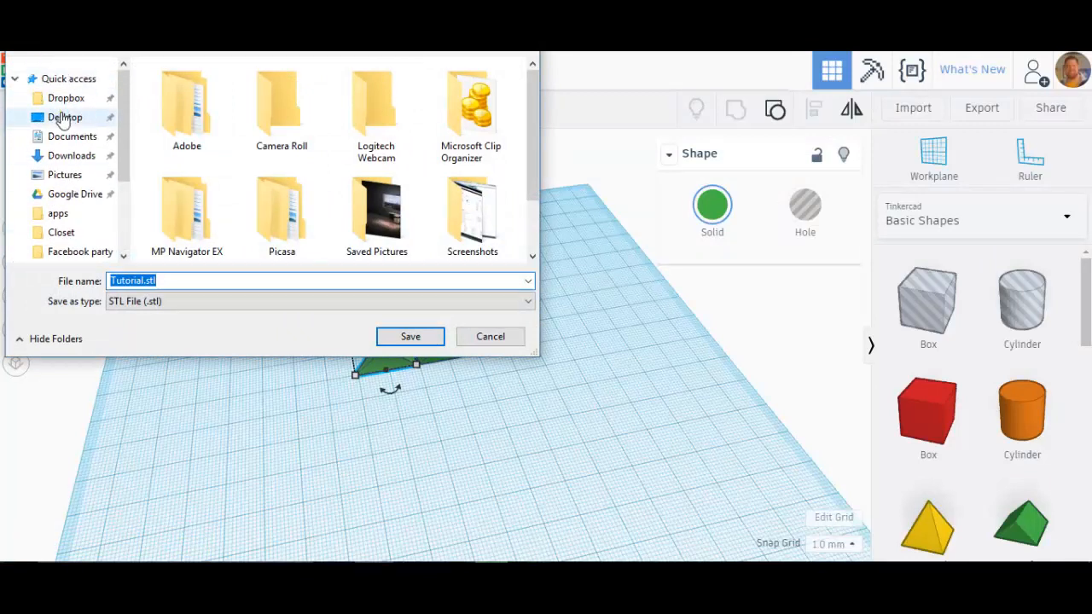
pyautogui.click(64, 116)
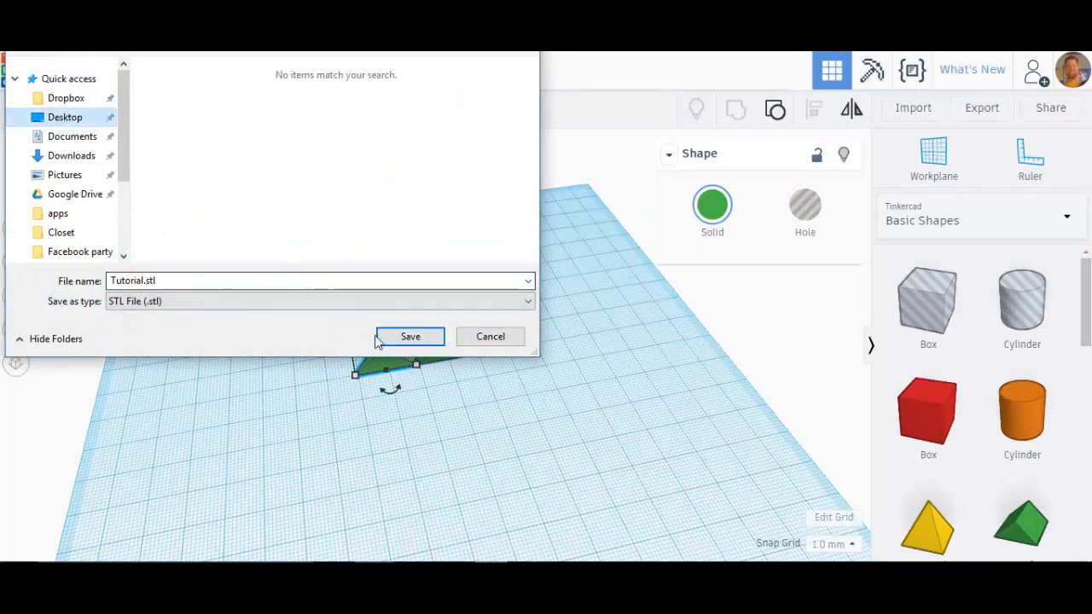
pyautogui.click(410, 334)
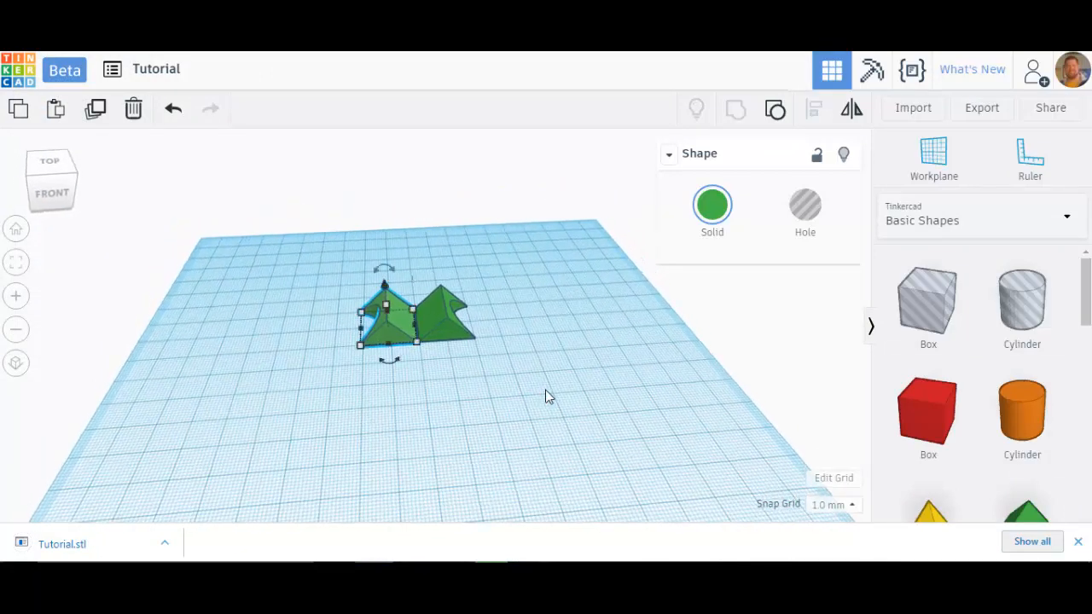
pyautogui.moveTo(714, 278)
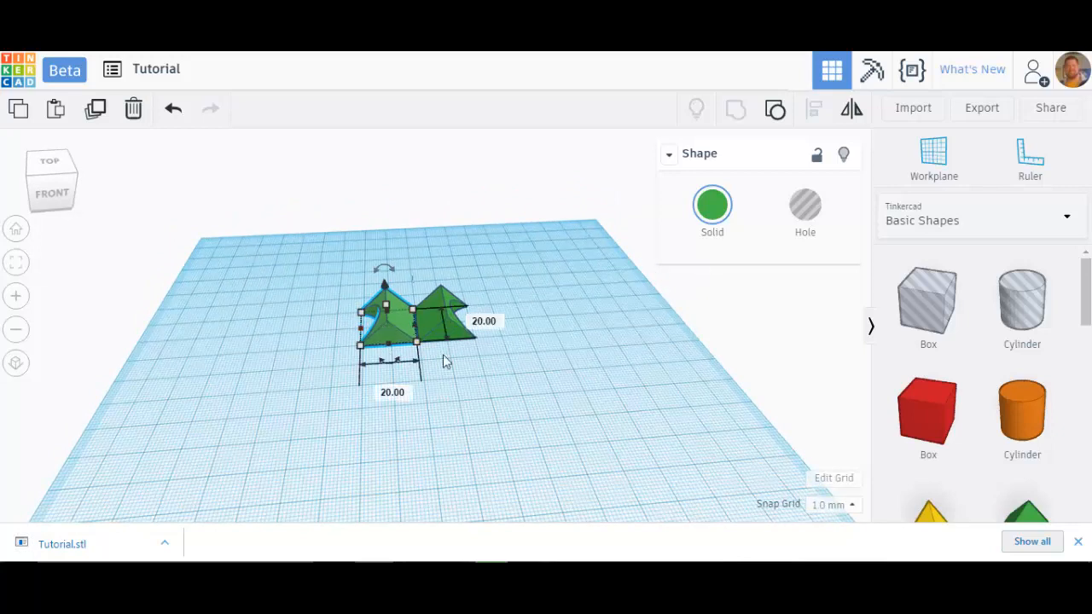
pyautogui.moveTo(617, 378)
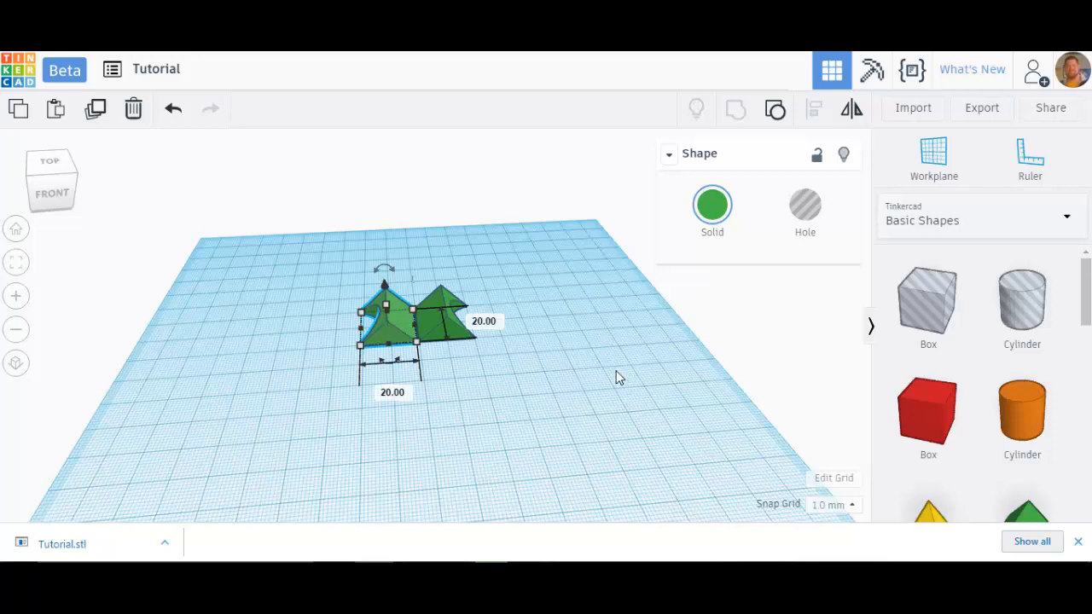
pyautogui.moveTo(921, 112)
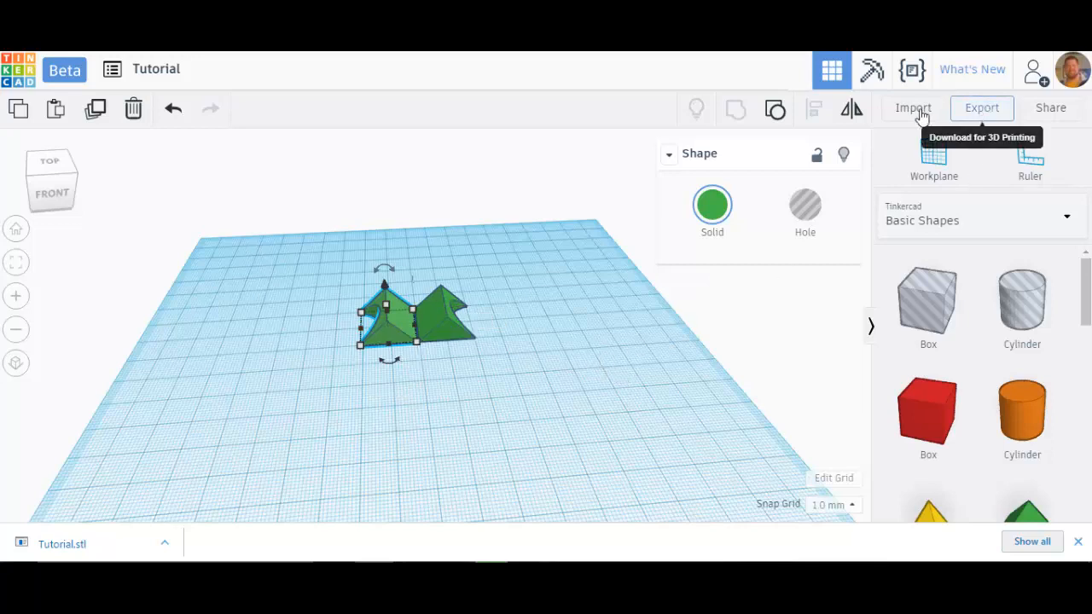
pyautogui.click(913, 108)
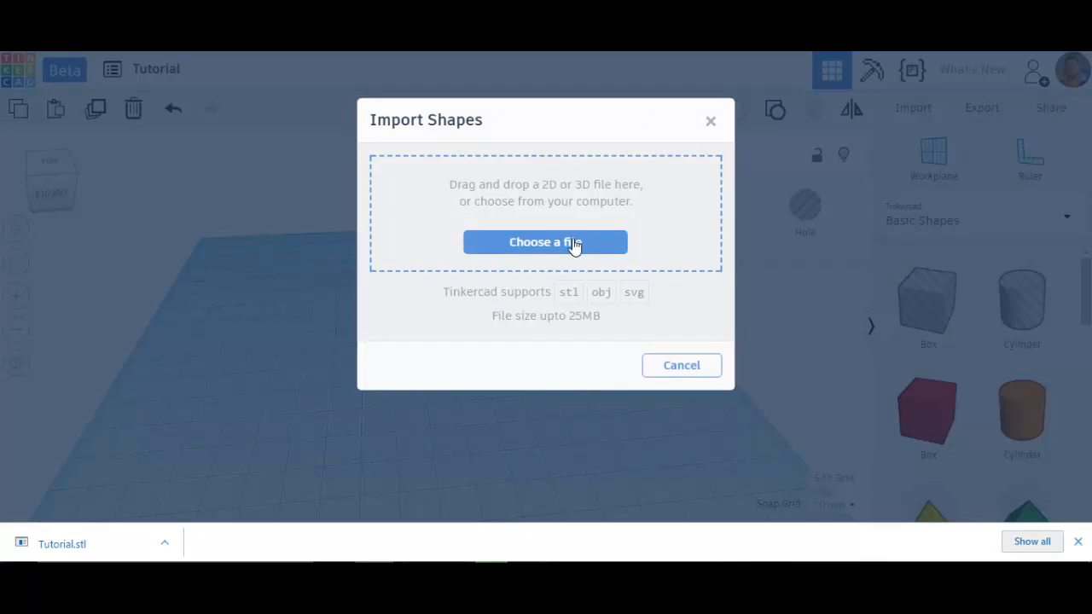
pyautogui.click(546, 243)
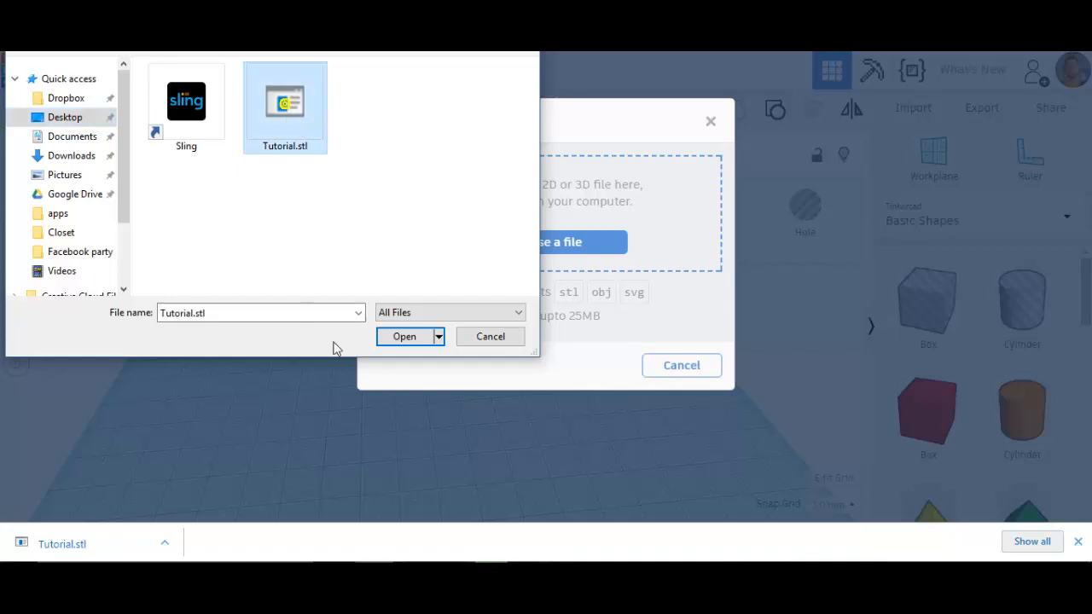
pyautogui.click(404, 336)
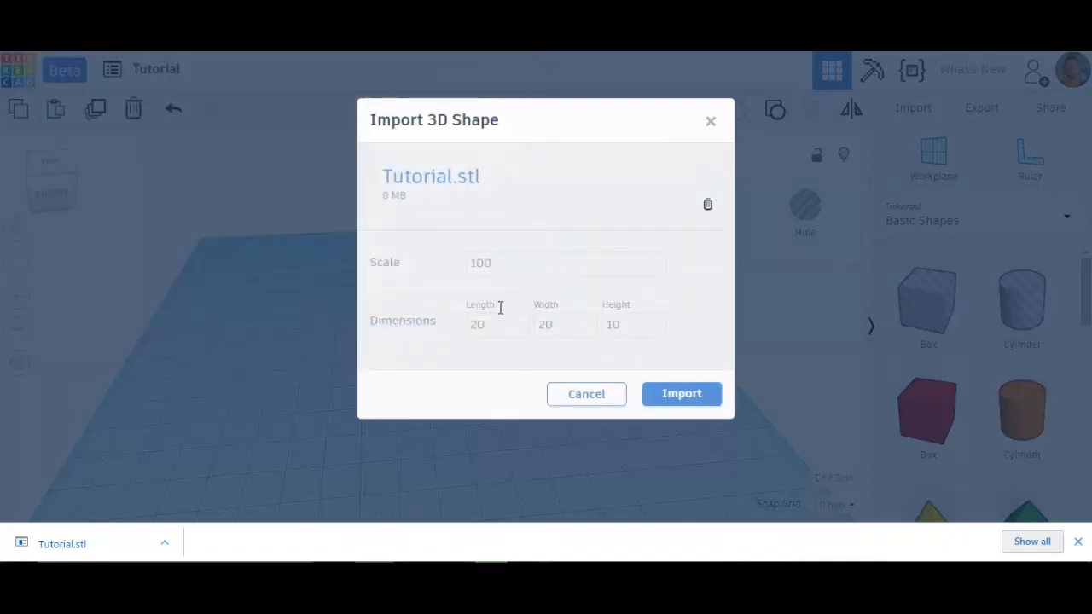
pyautogui.moveTo(640, 420)
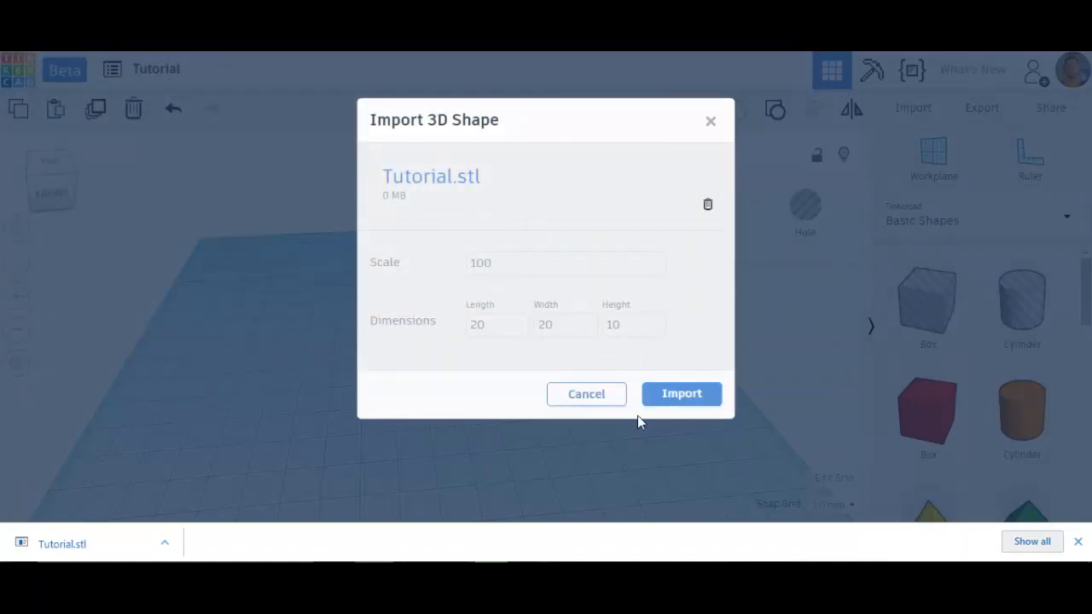
pyautogui.click(681, 393)
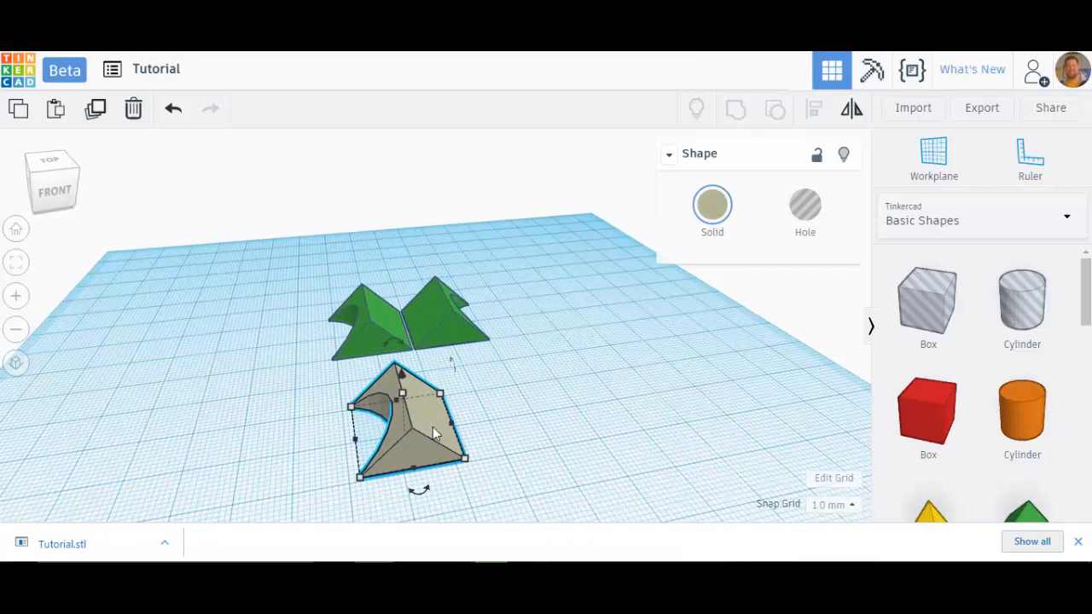
pyautogui.press('Delete')
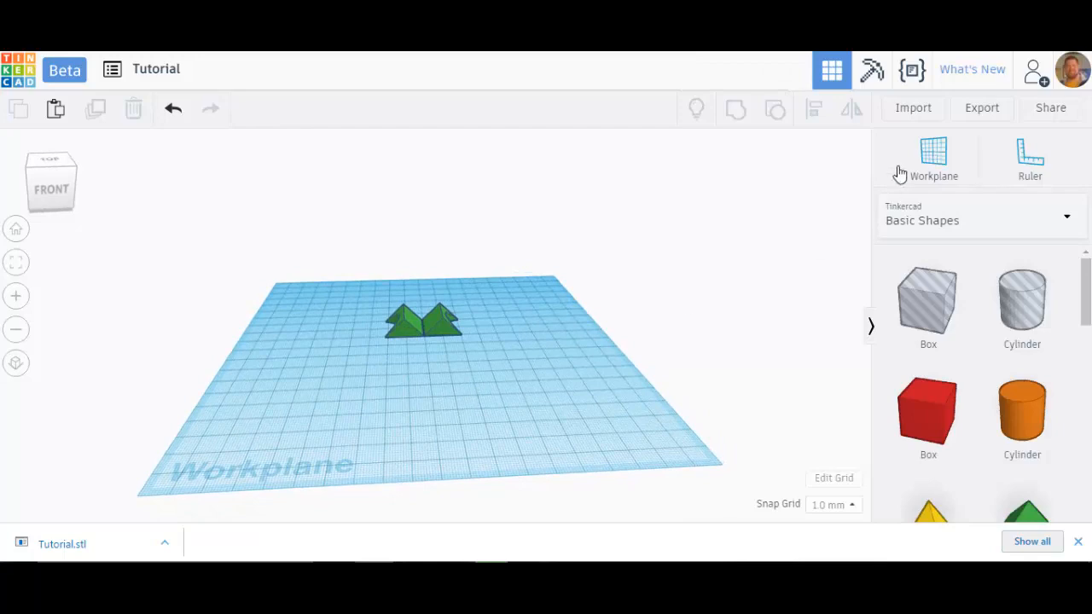
pyautogui.moveTo(983, 108)
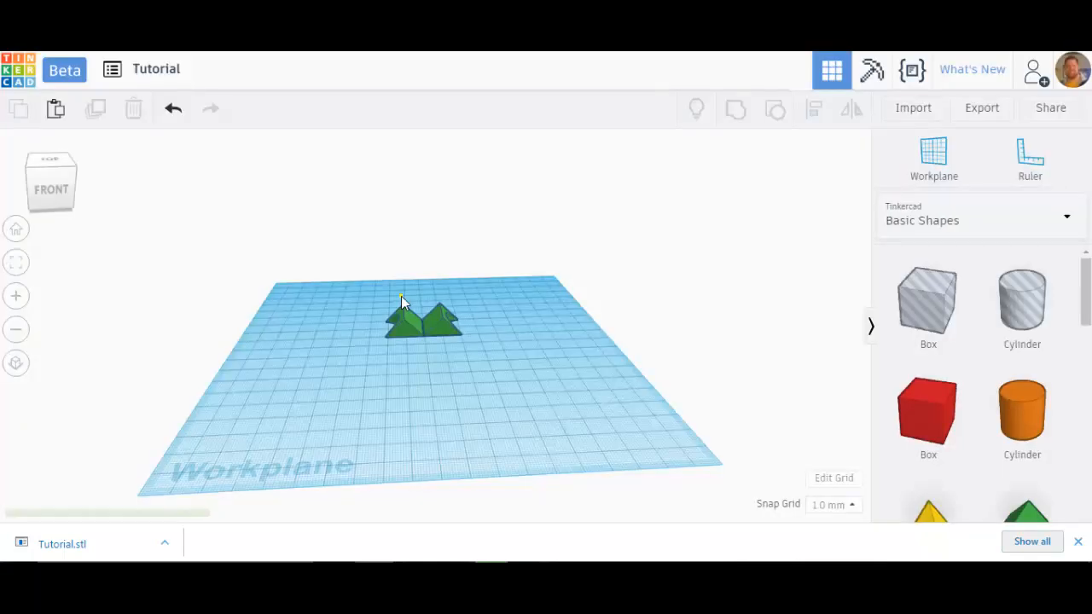
# Export the design as STL again, replacing the existing Tutorial.stl
pyautogui.click(982, 107)
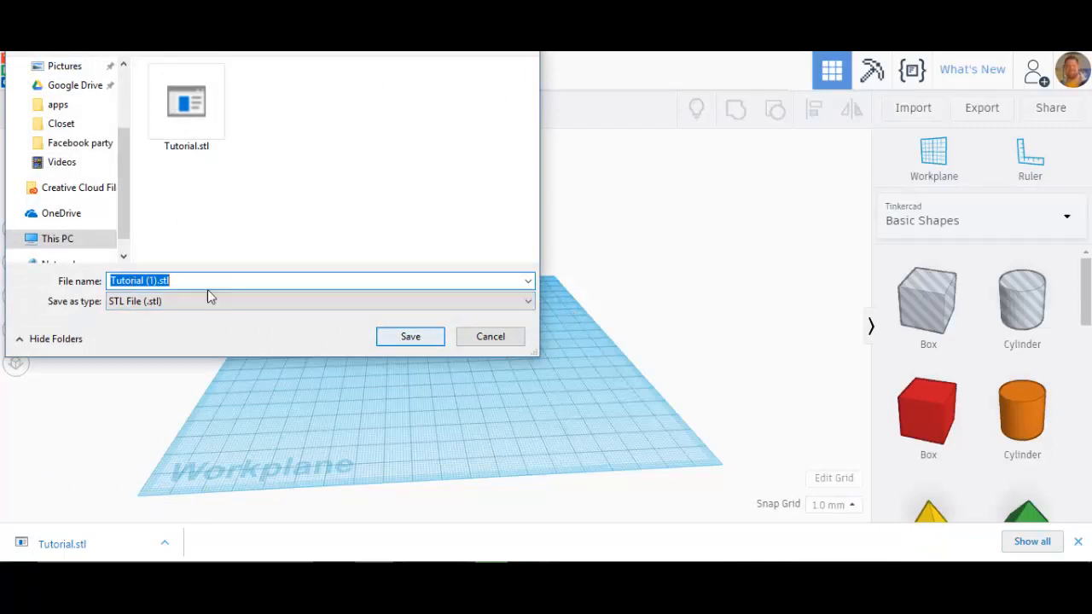
pyautogui.click(410, 336)
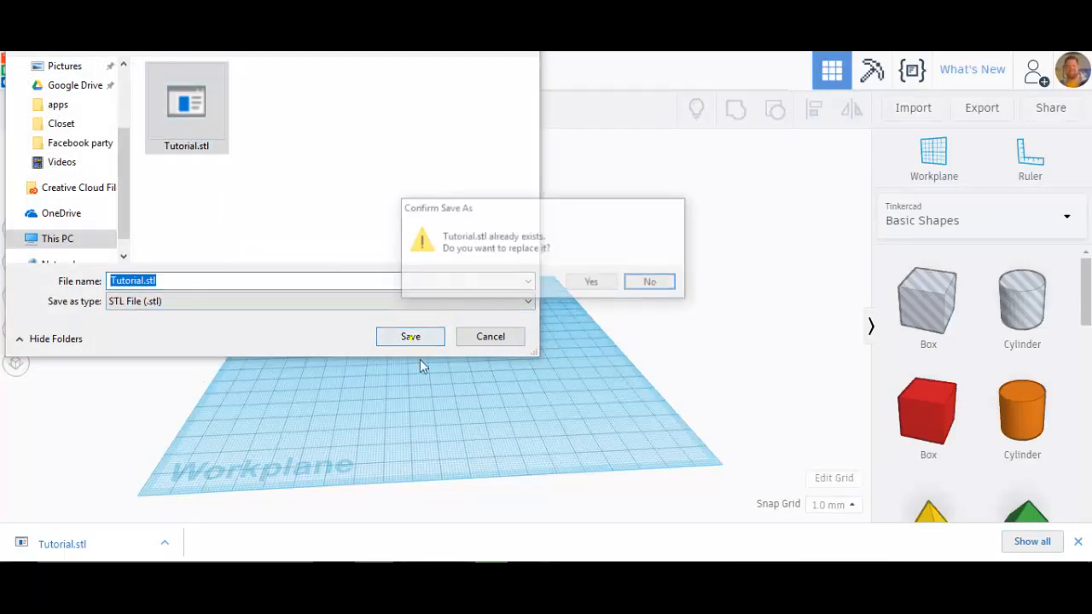
pyautogui.click(591, 282)
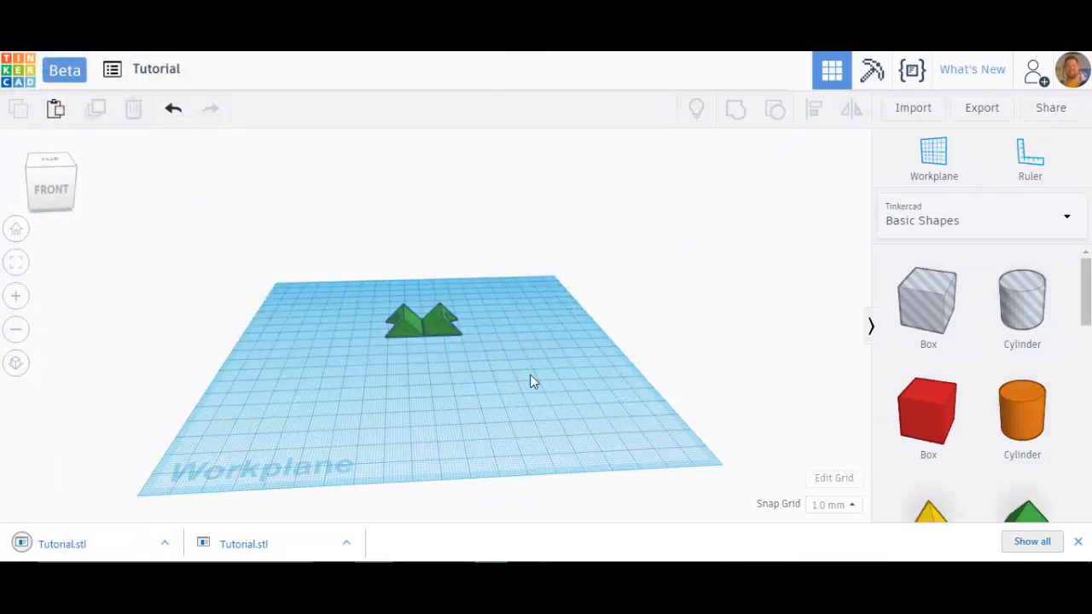
pyautogui.moveTo(823, 182)
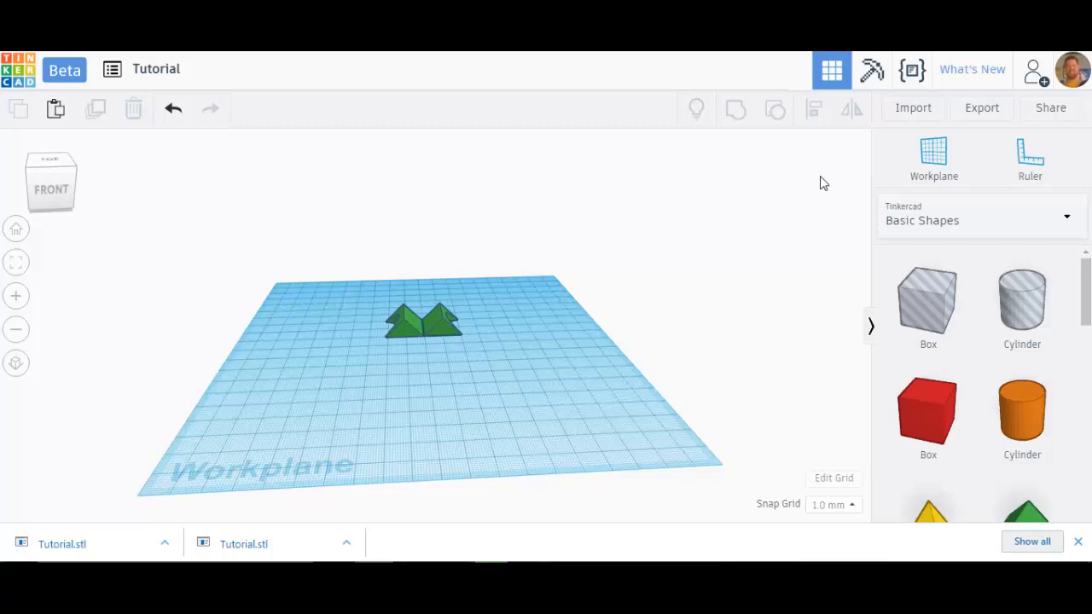
# Import Tutorial.stl from the computer as a new pink shape
pyautogui.click(912, 107)
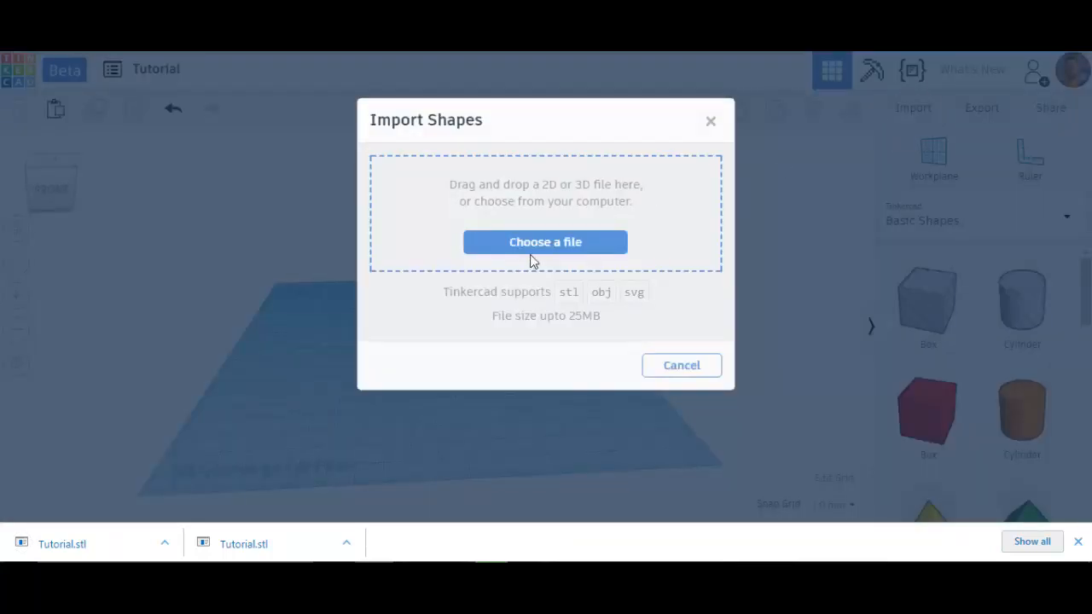
pyautogui.click(546, 242)
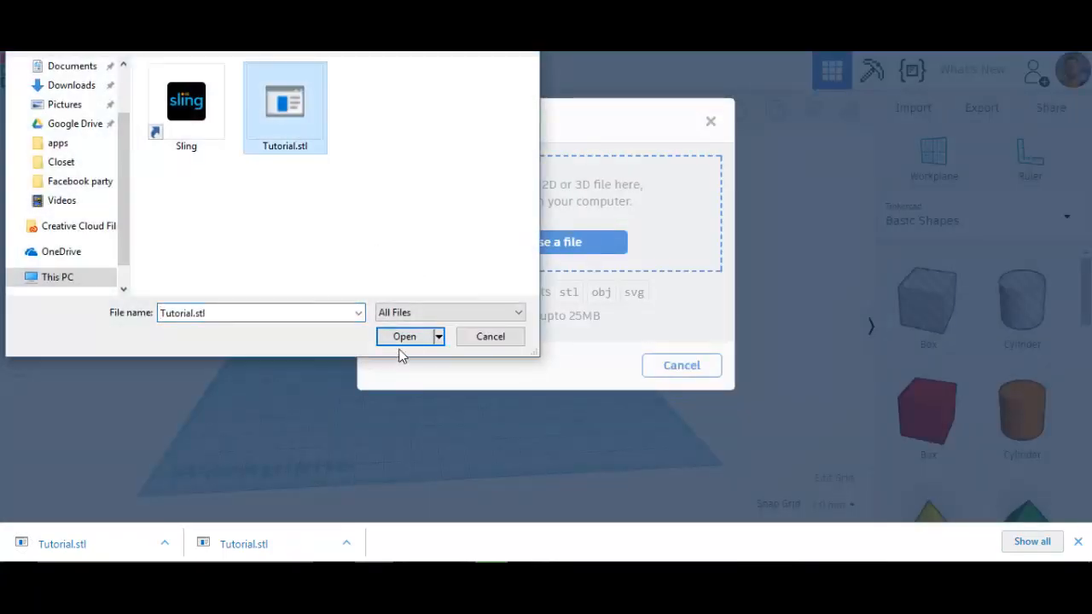
pyautogui.click(405, 337)
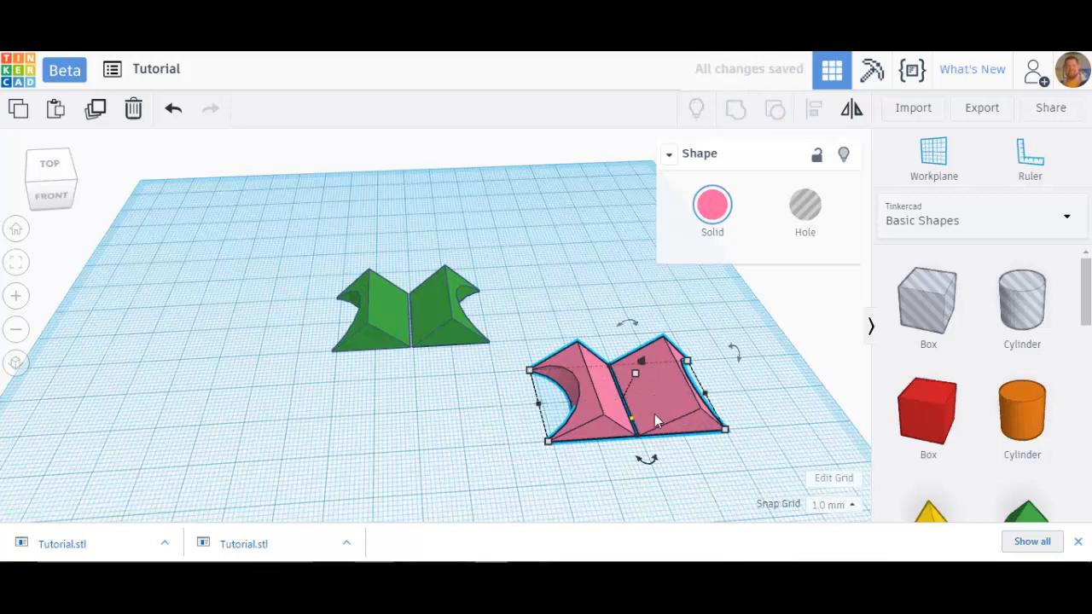
# Move and rotate the pink imported pair into place in front of the green shapes
pyautogui.moveTo(635, 393); pyautogui.dragTo(218, 307)
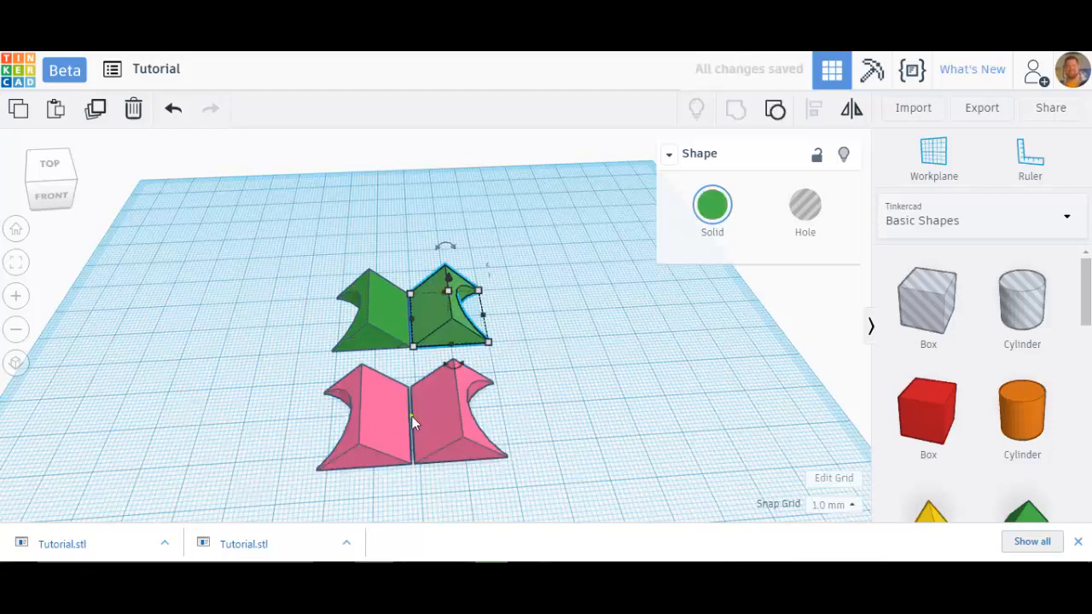
pyautogui.click(410, 424)
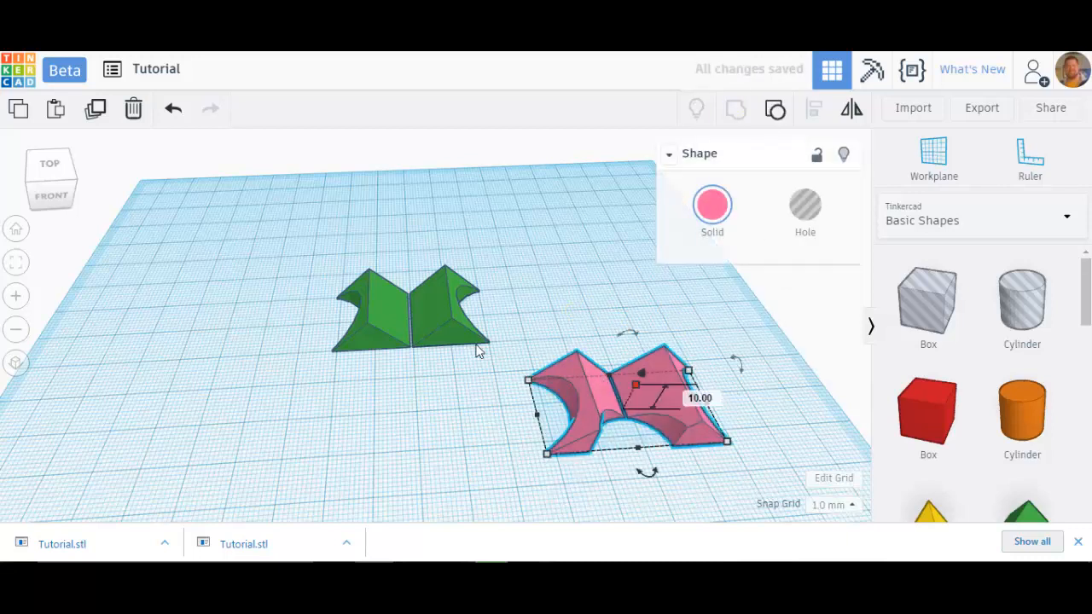
pyautogui.click(401, 307)
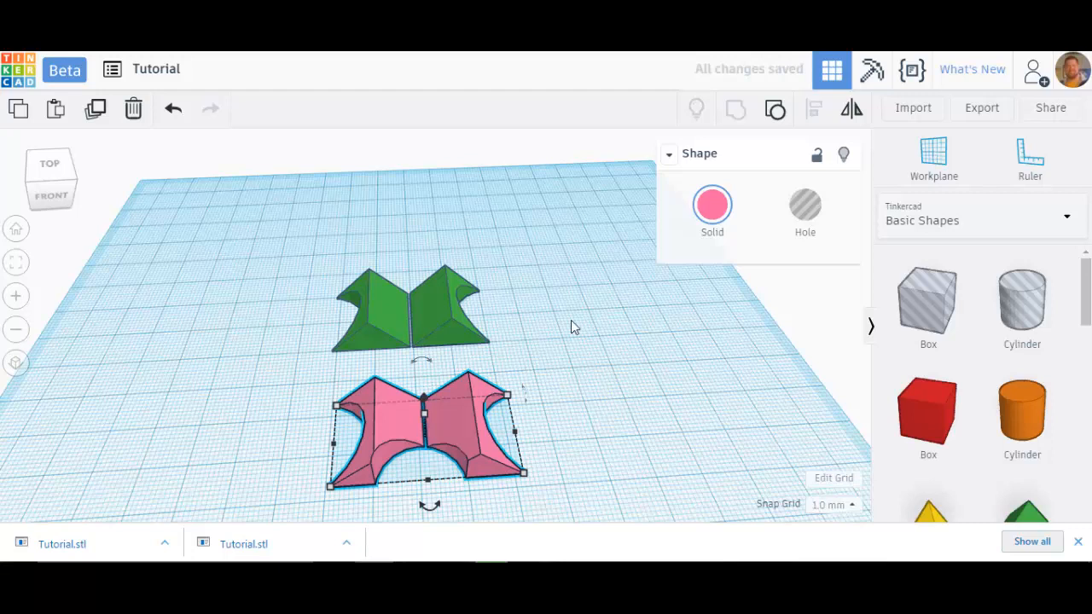
pyautogui.moveTo(984, 107)
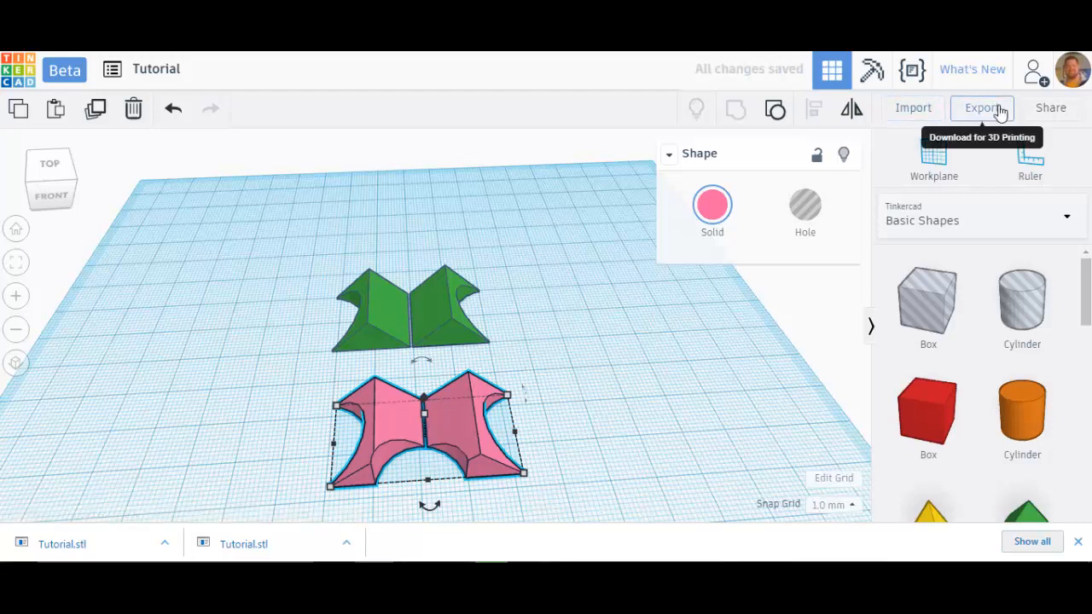
pyautogui.moveTo(1051, 108)
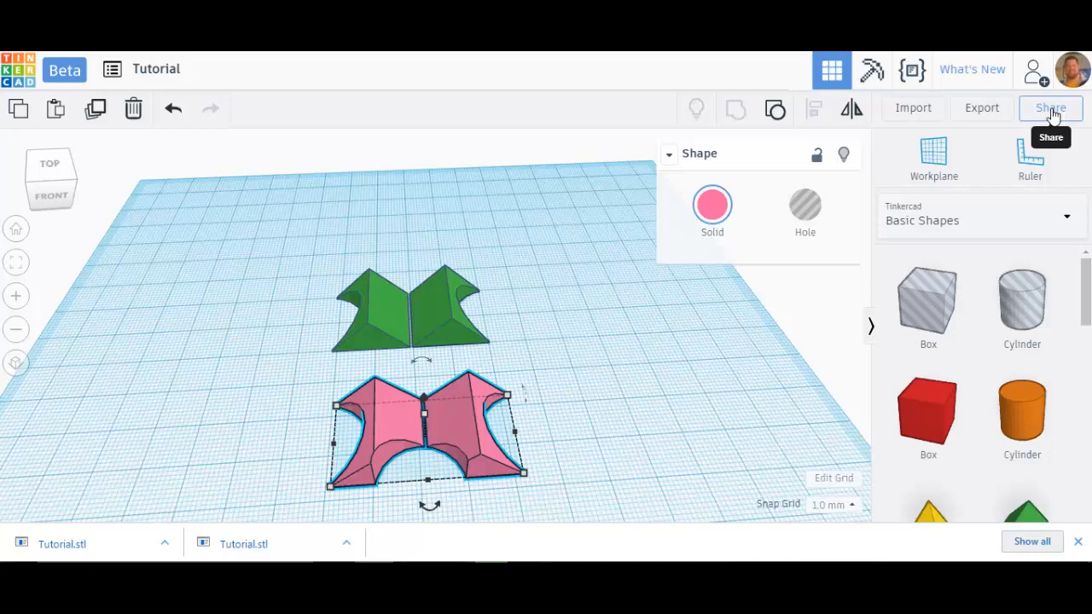
pyautogui.moveTo(1033, 167)
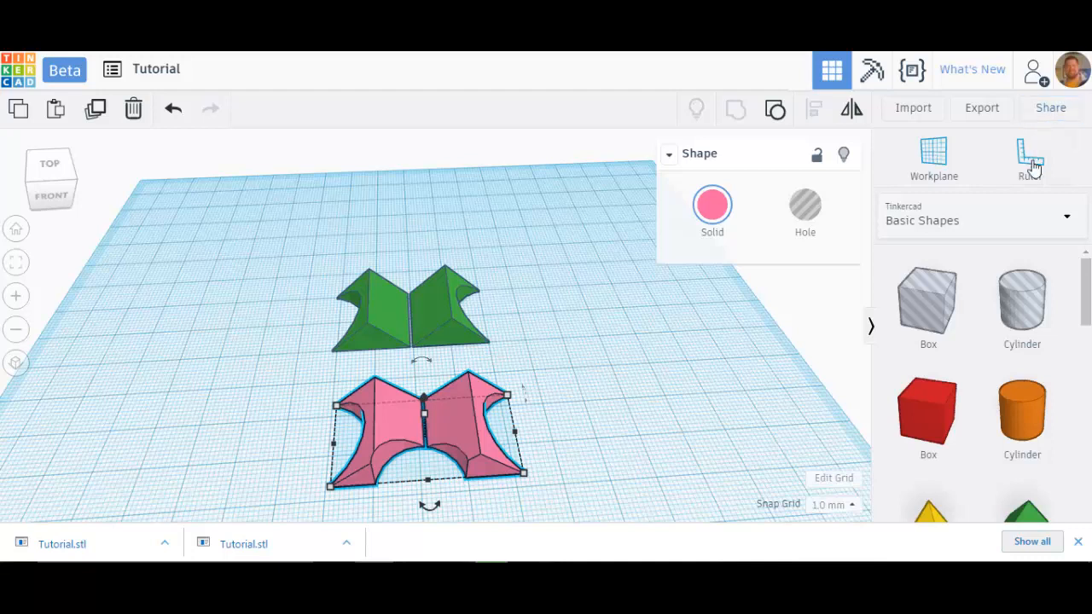
pyautogui.moveTo(1033, 157)
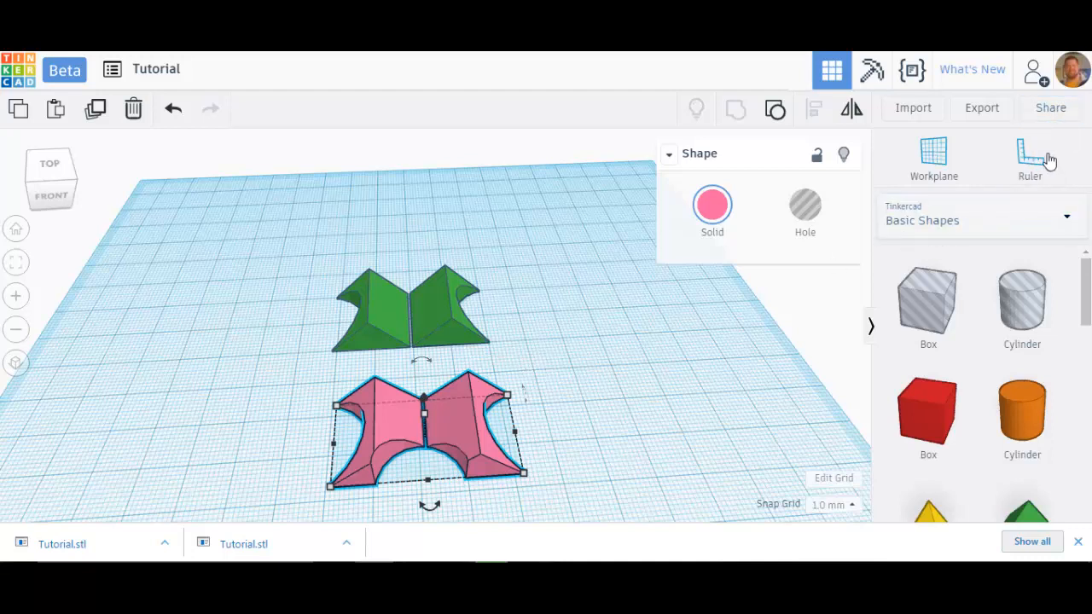
pyautogui.click(1031, 157)
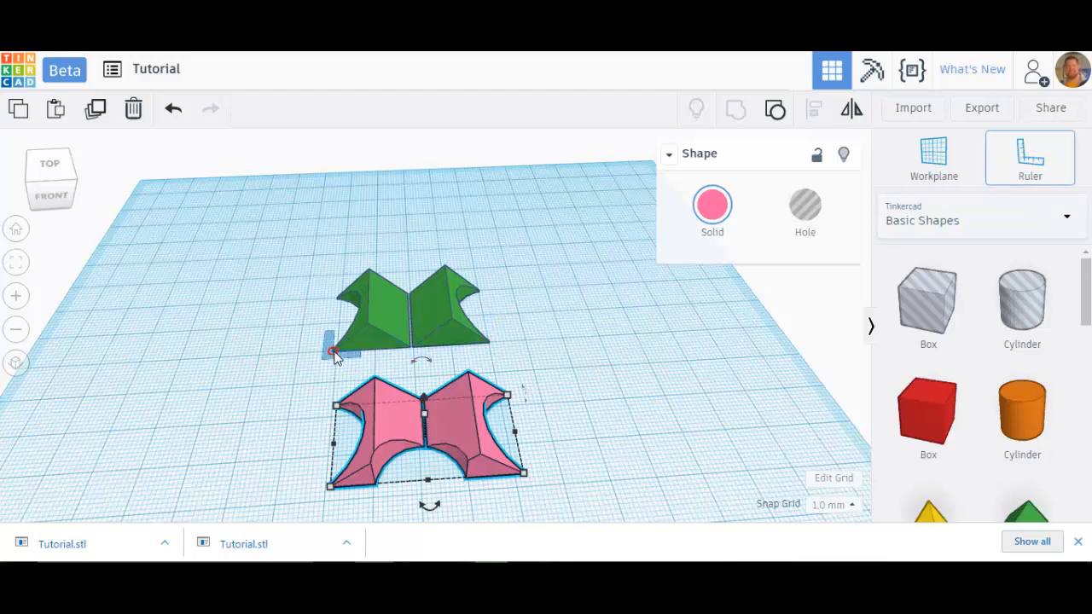
pyautogui.click(331, 352)
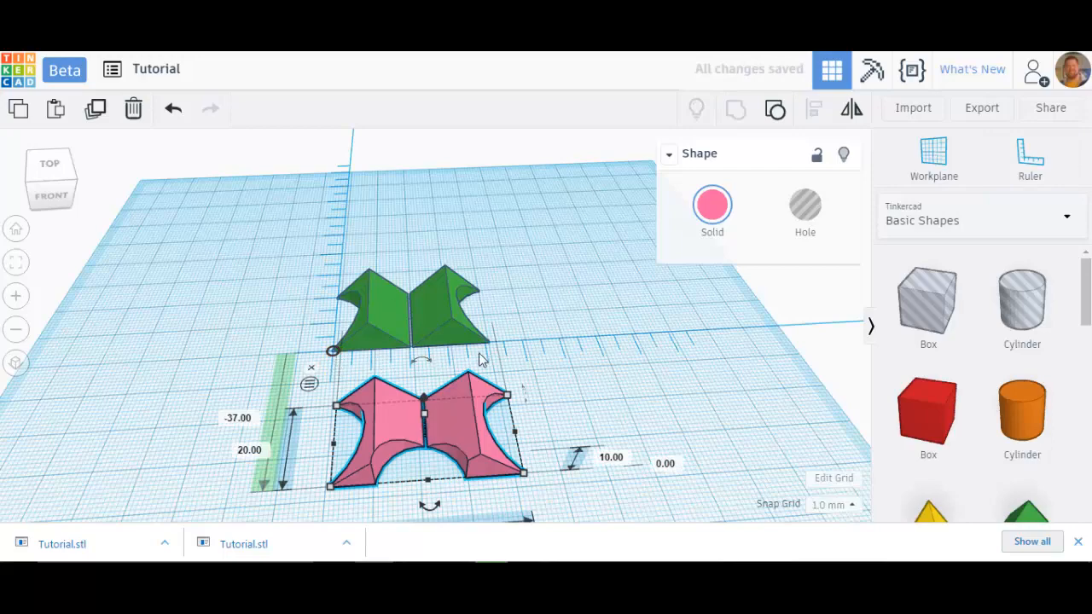
pyautogui.moveTo(423, 271)
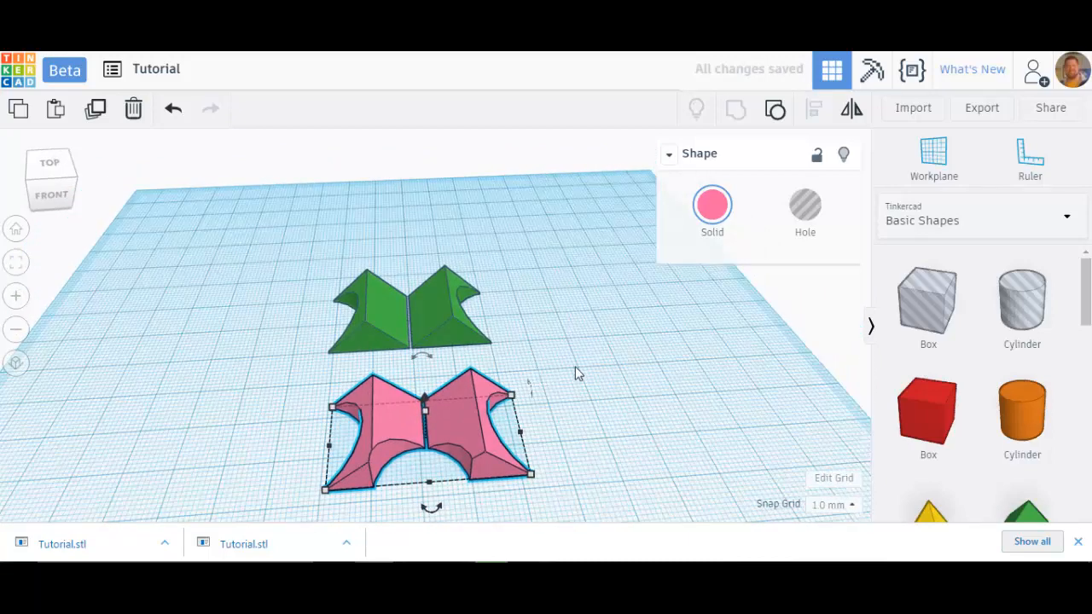
pyautogui.moveTo(531, 345)
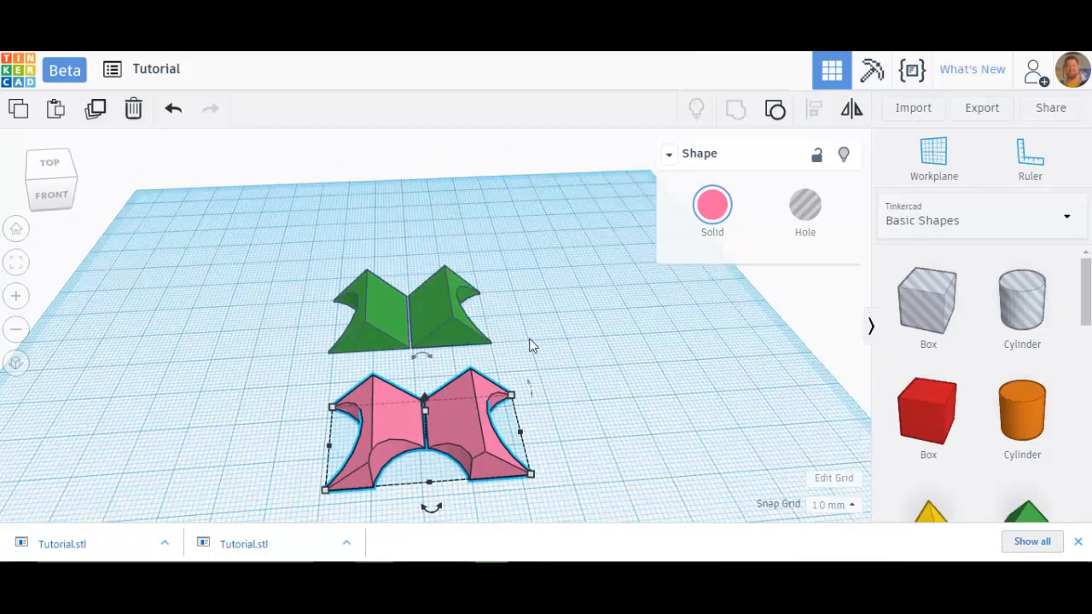
pyautogui.moveTo(560, 379)
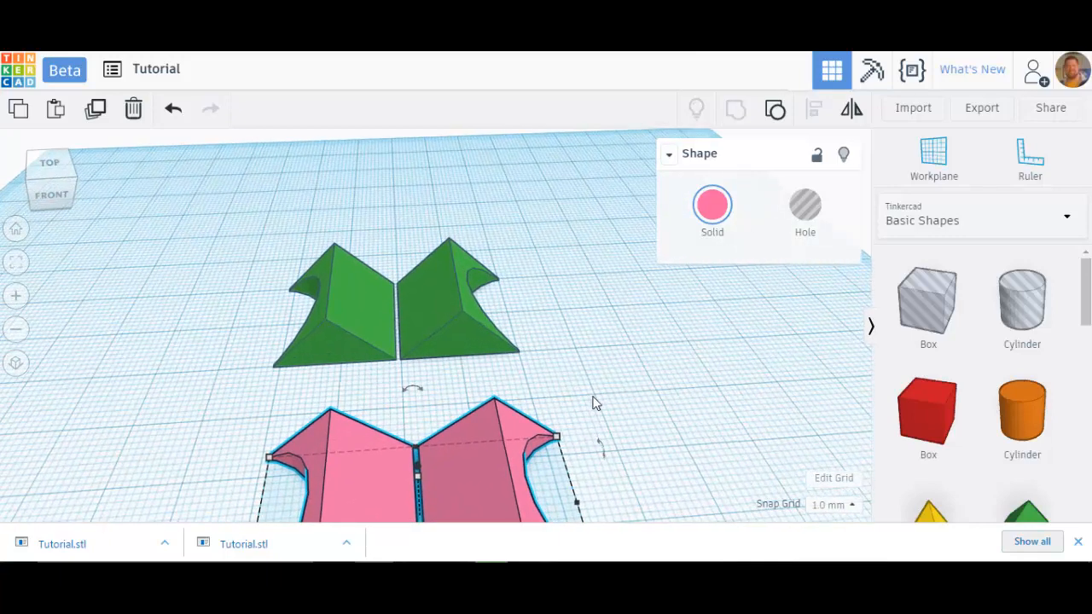
pyautogui.moveTo(606, 400)
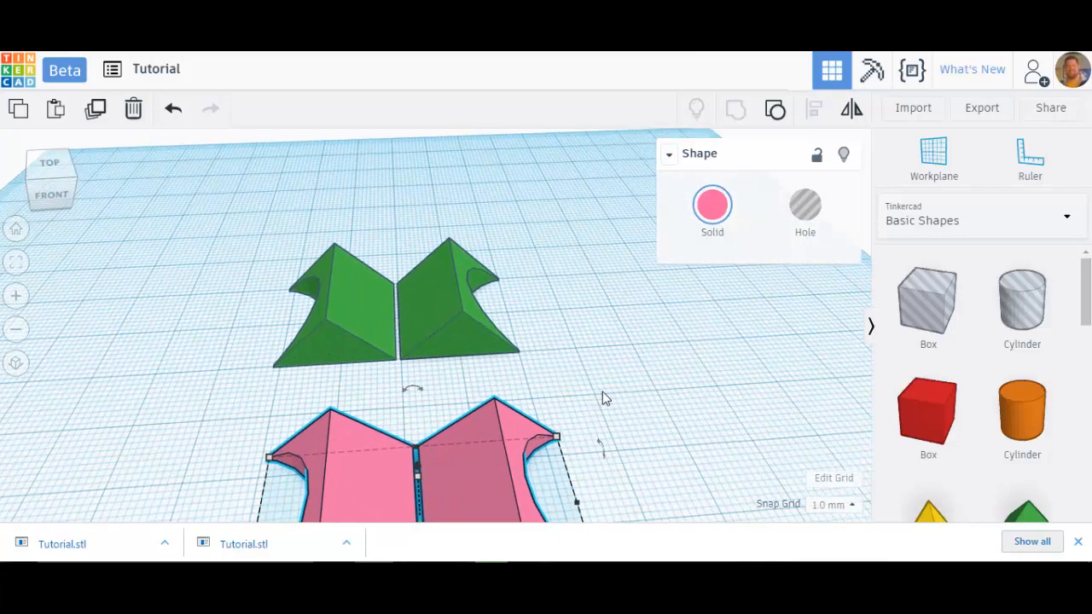
pyautogui.moveTo(646, 357)
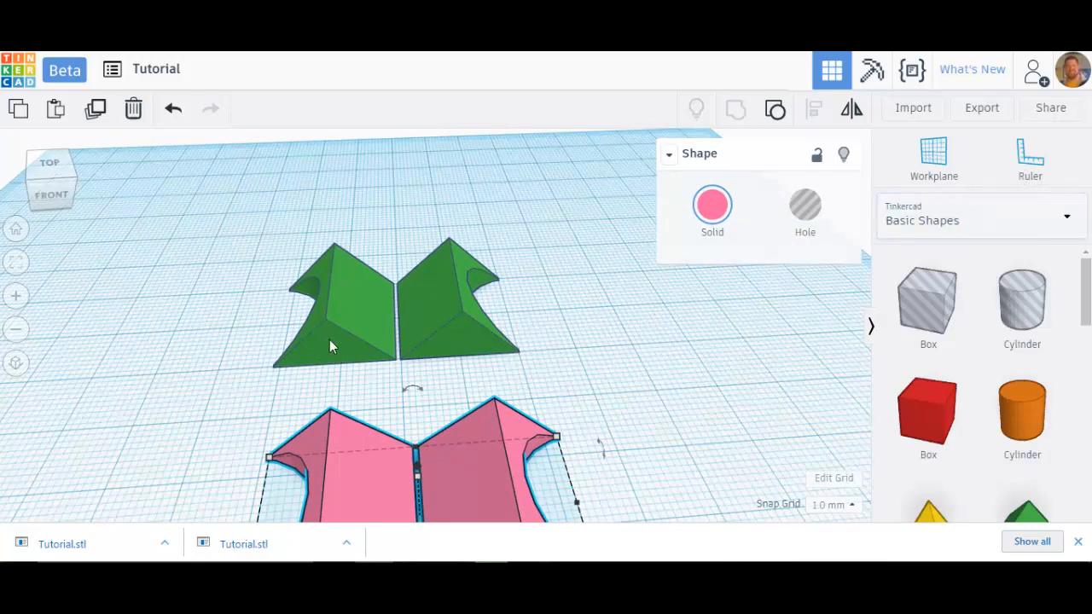
# Shift the pink imported shape back off to the right of the green shapes
pyautogui.click(341, 307)
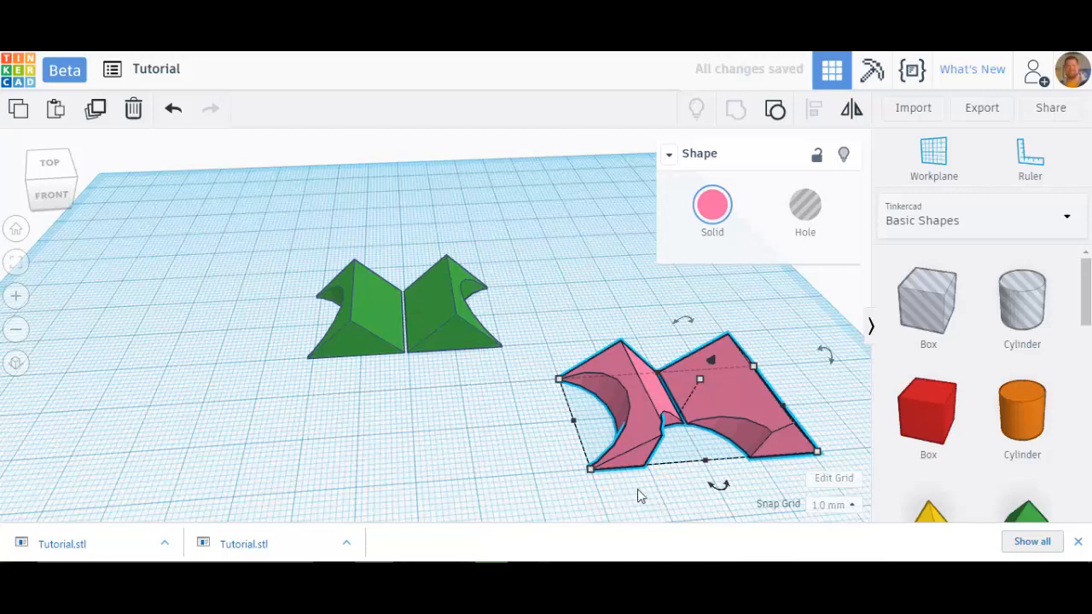
pyautogui.moveTo(816, 464)
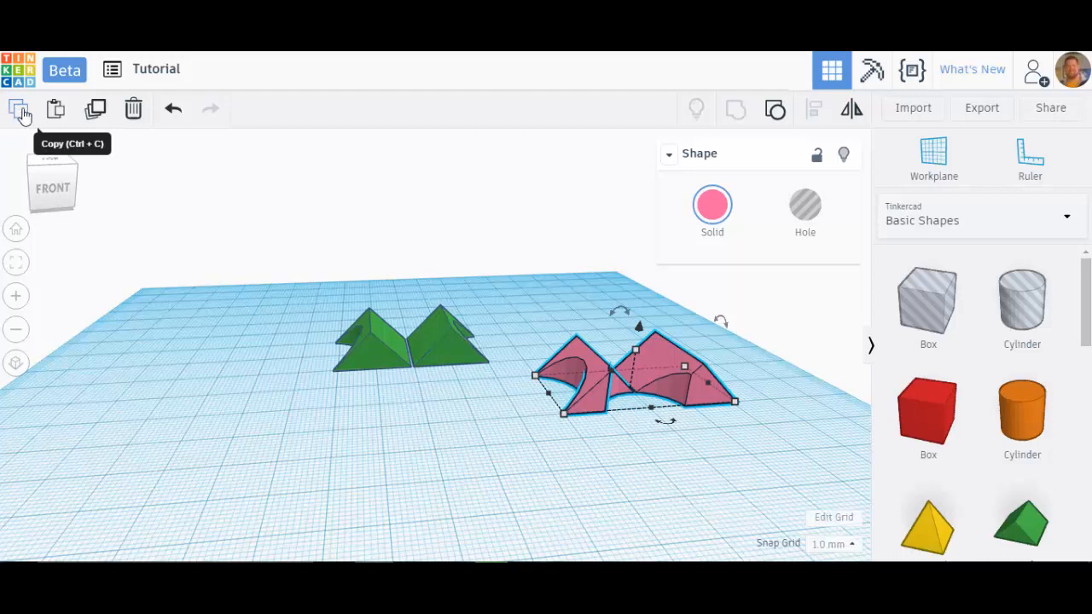
pyautogui.moveTo(393, 105)
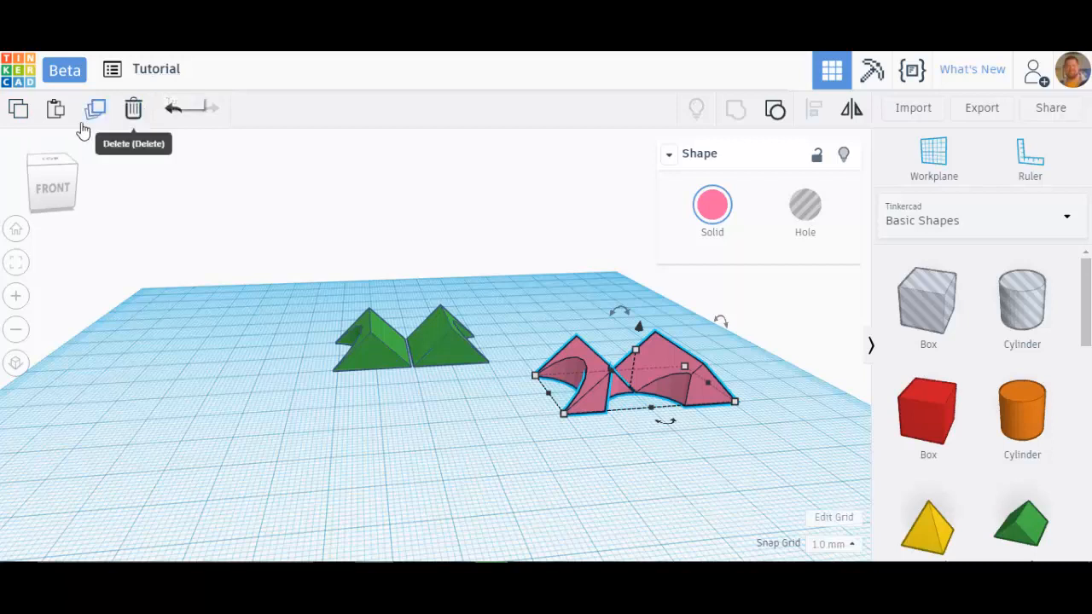
pyautogui.moveTo(96, 109)
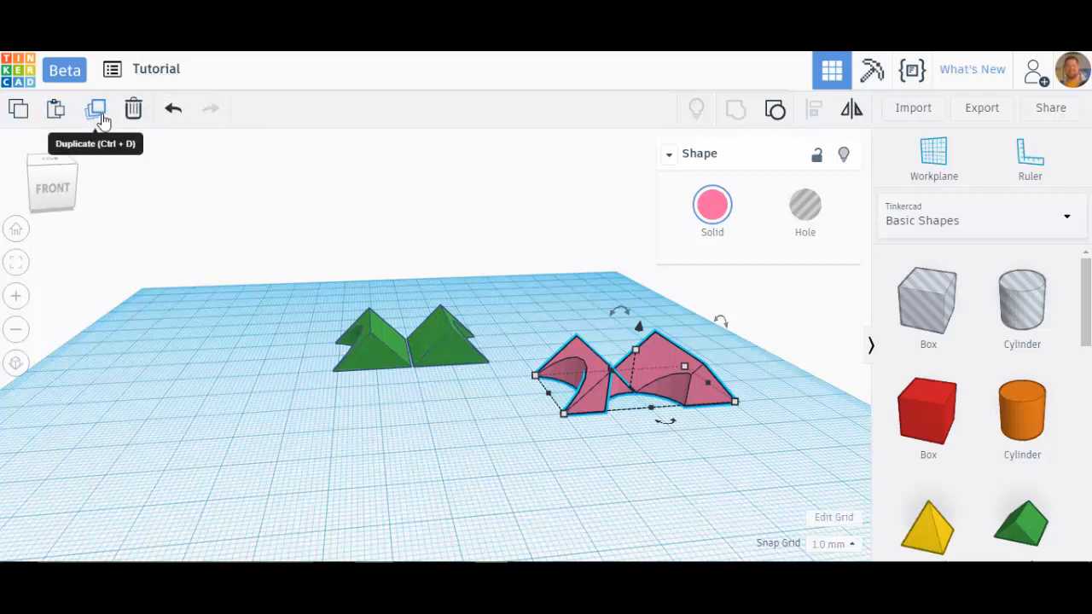
pyautogui.moveTo(737, 111)
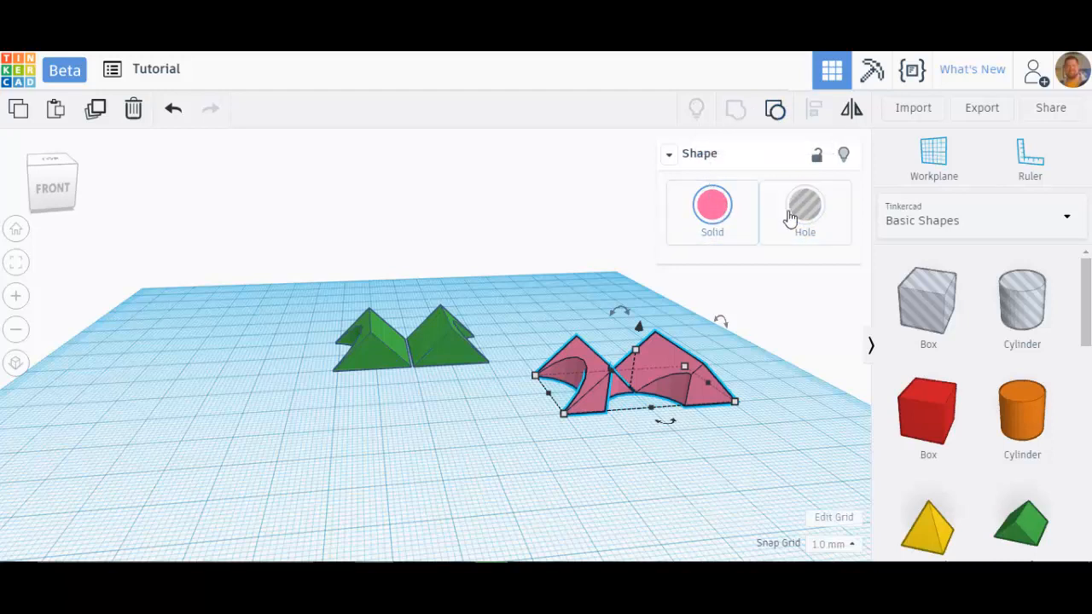
pyautogui.click(714, 208)
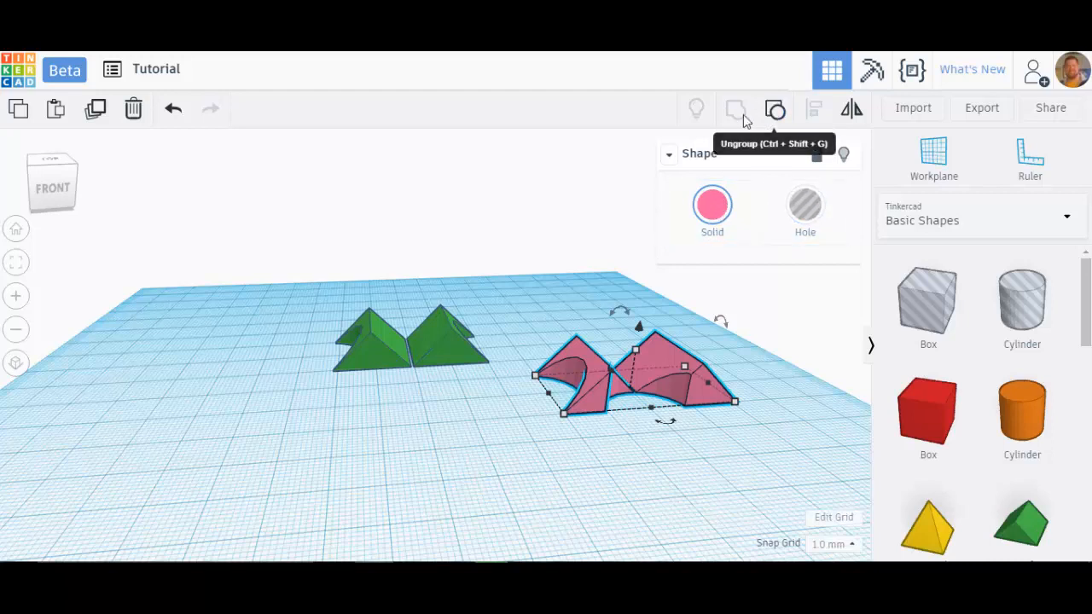
pyautogui.click(806, 211)
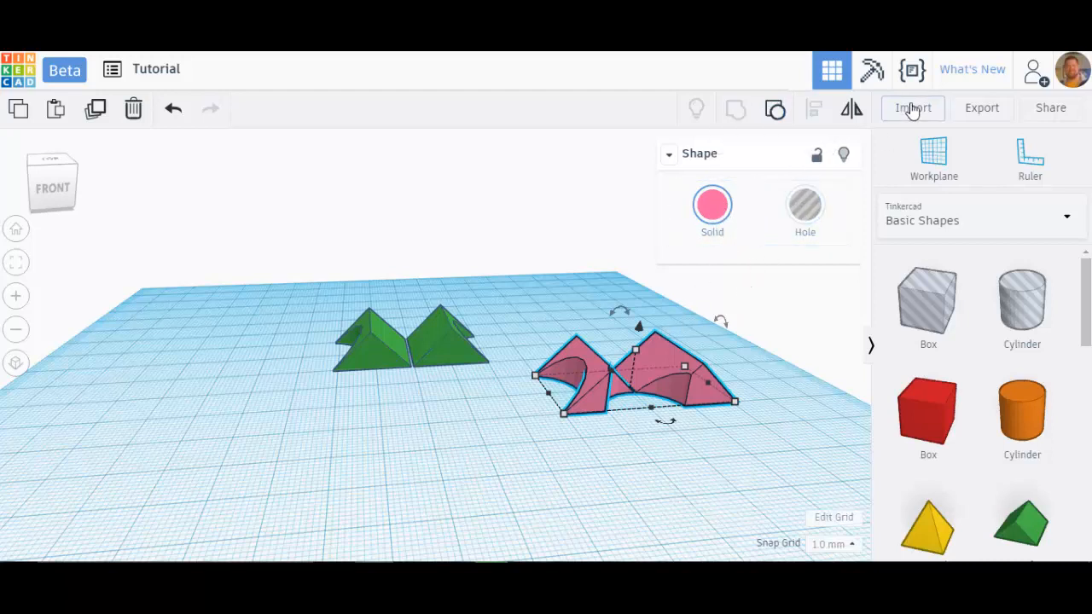
pyautogui.moveTo(981, 107)
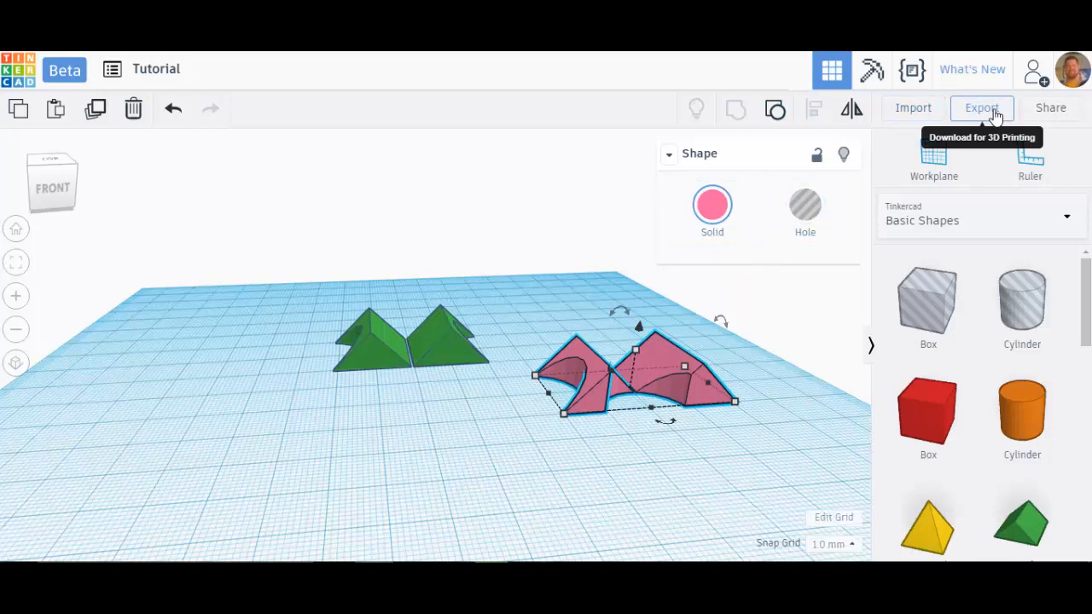
pyautogui.moveTo(825, 126)
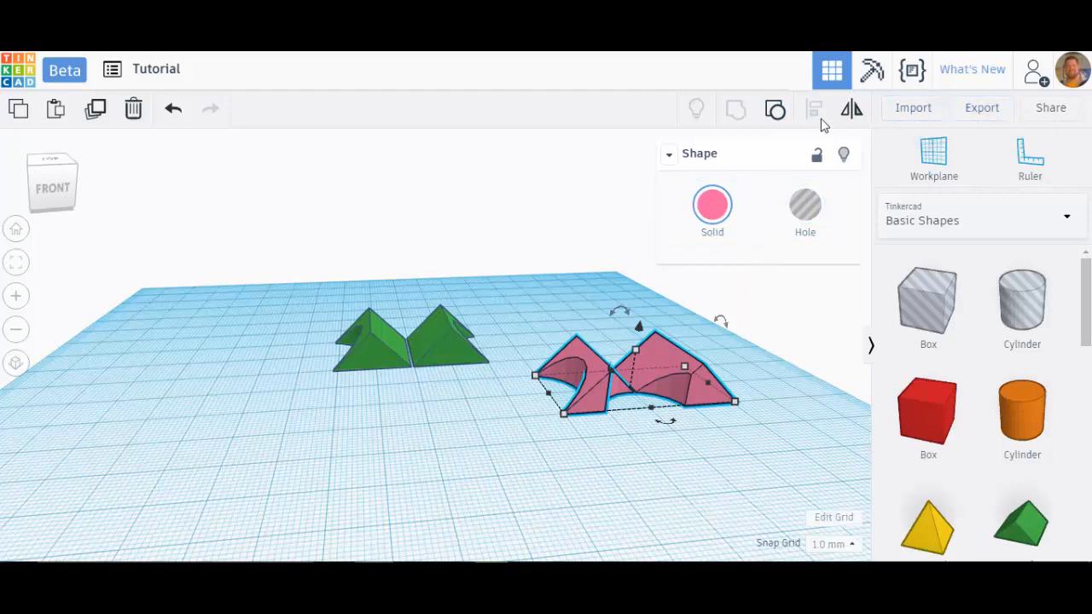